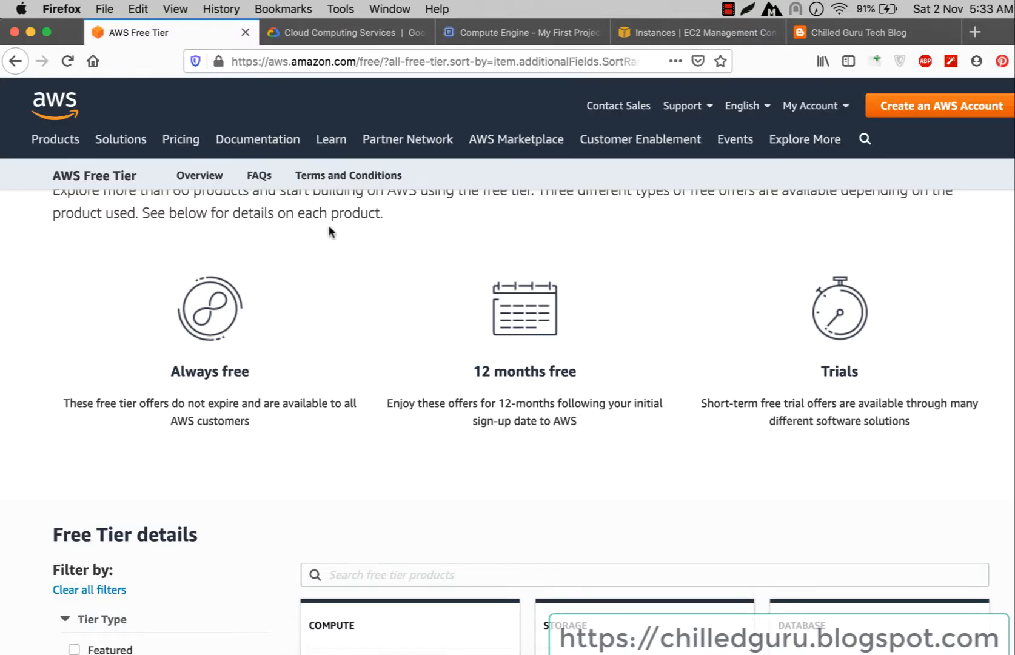
# Step: Review the AWS Free Tier offer types and product cards, then switch to the Google Cloud homepage
pyautogui.click(421, 62)
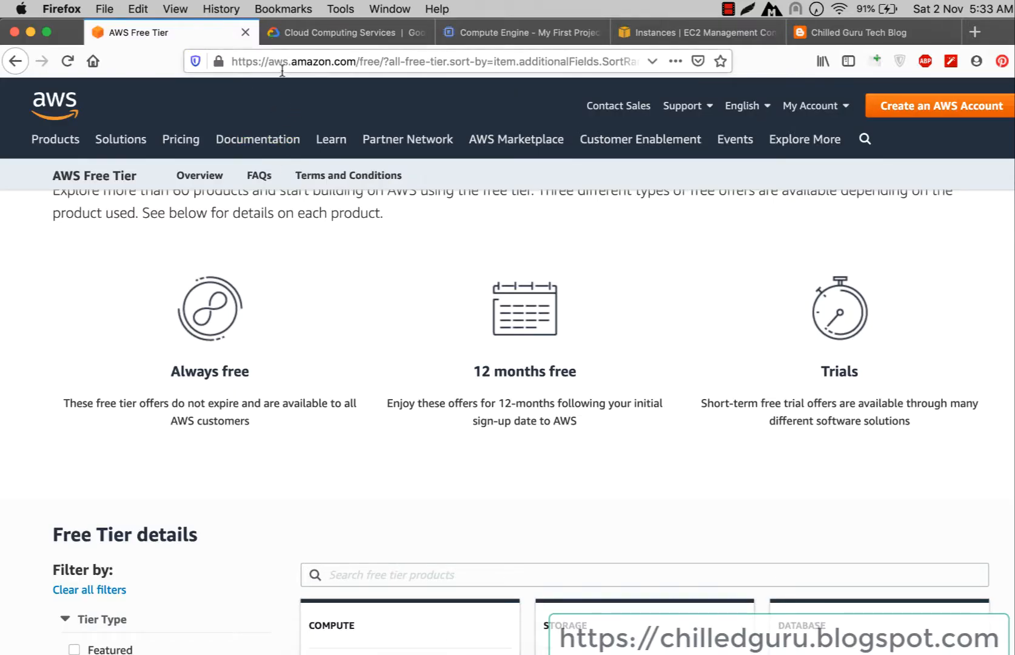
pyautogui.moveTo(419, 273)
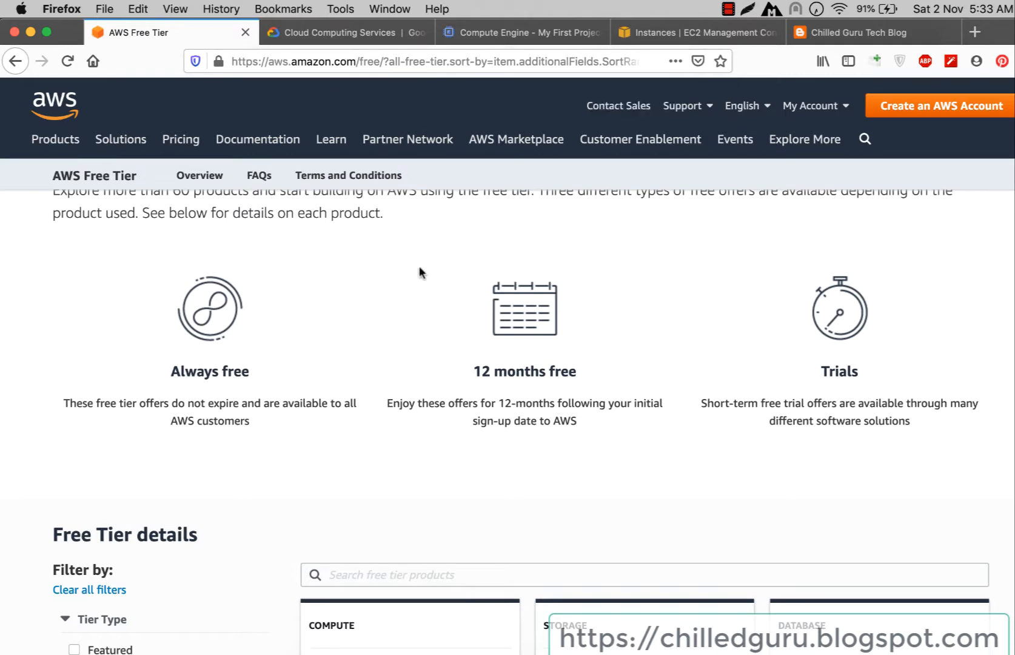
pyautogui.scroll(-3)
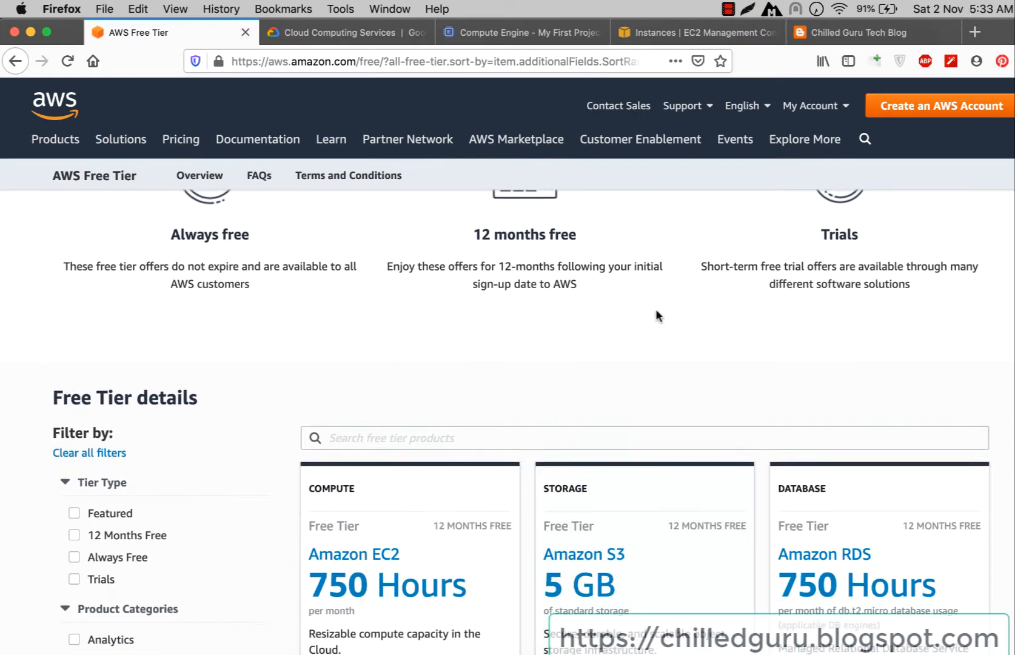
pyautogui.scroll(-3)
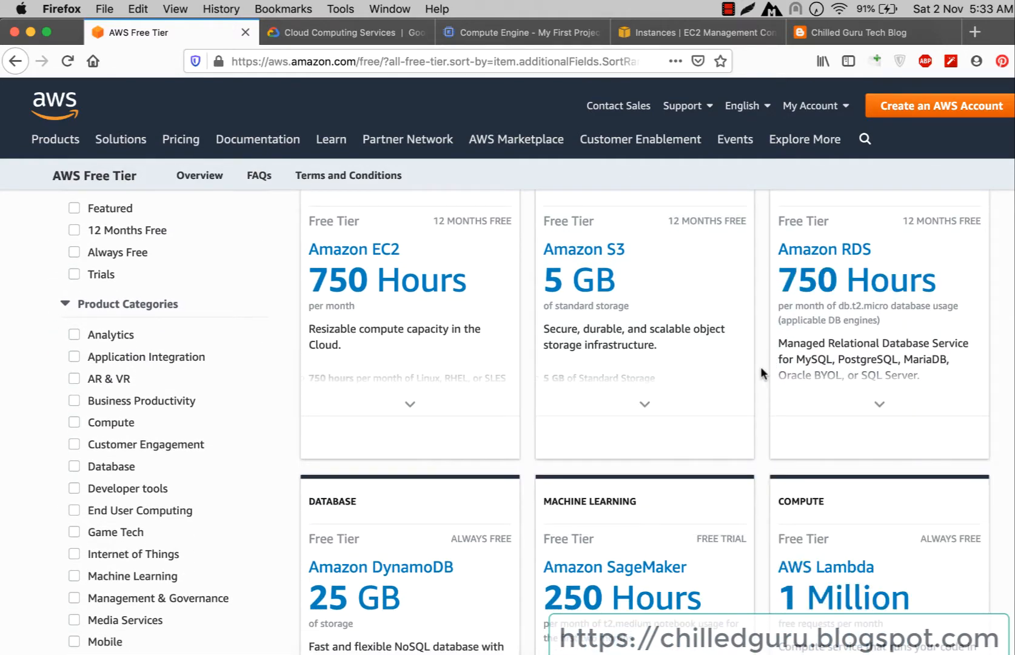
pyautogui.scroll(3)
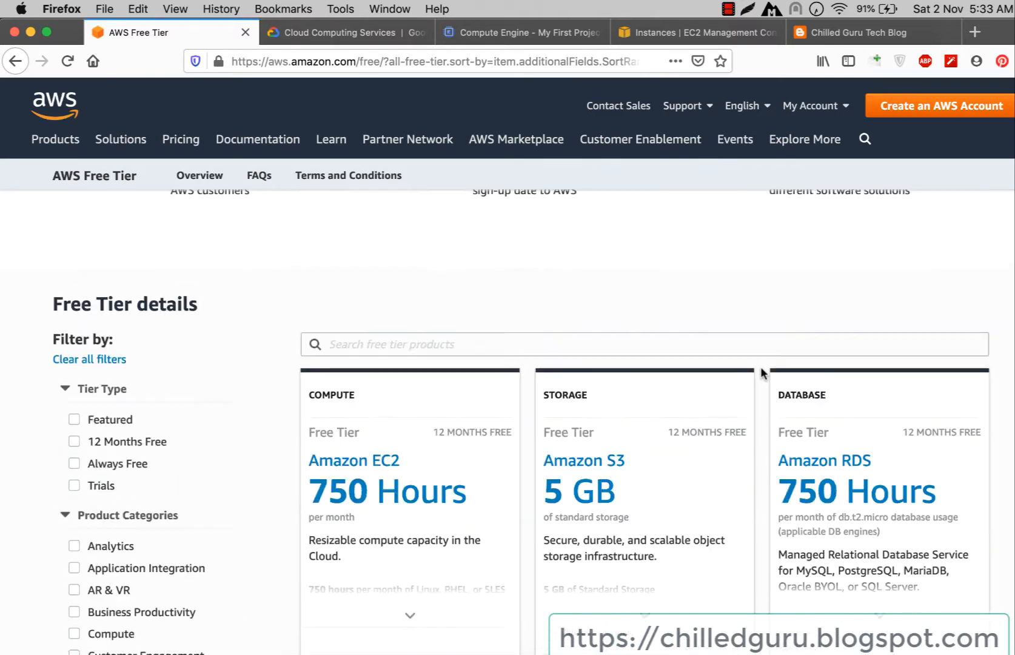
pyautogui.click(347, 32)
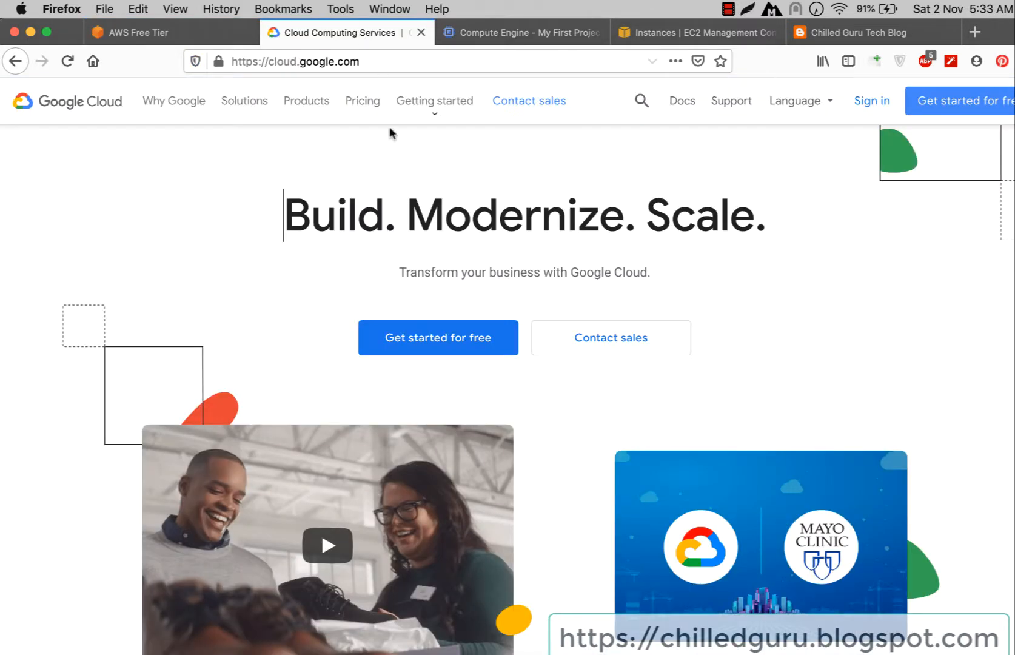
pyautogui.moveTo(136, 260)
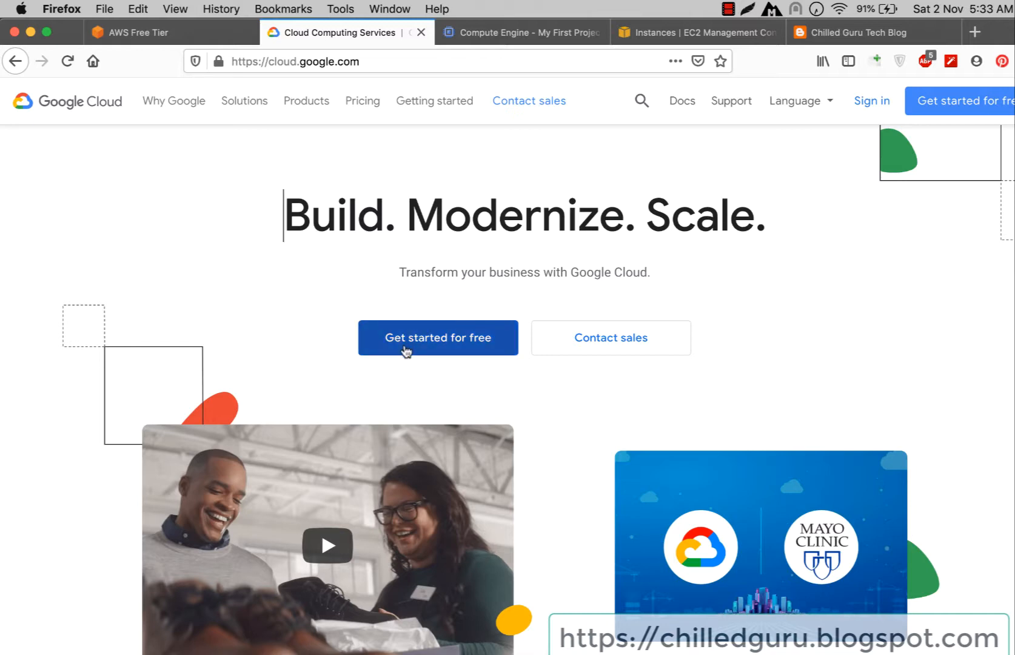
pyautogui.moveTo(465, 352)
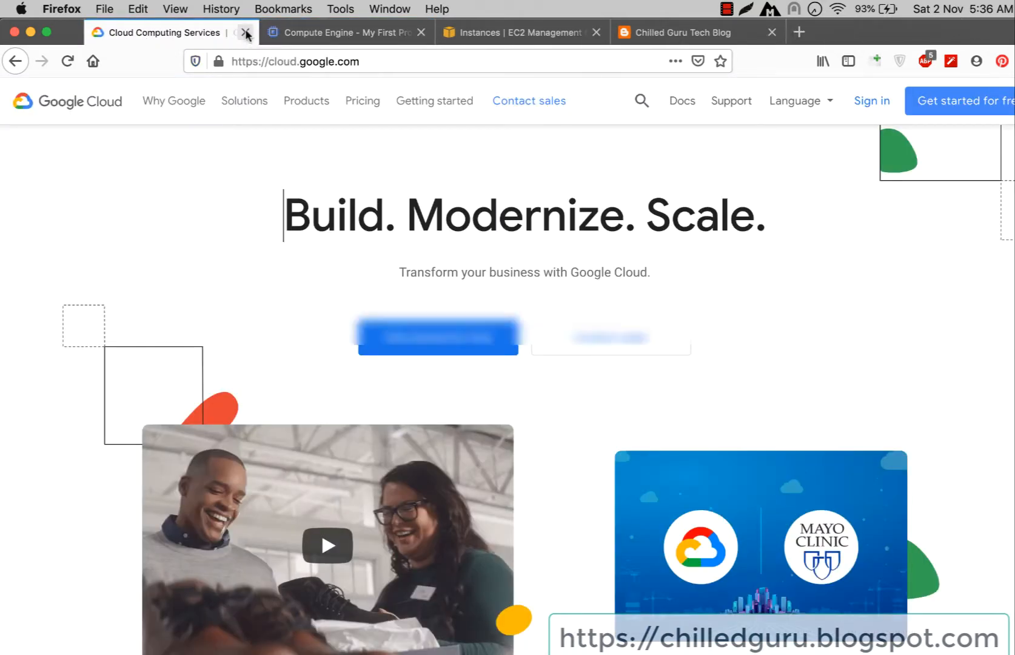
# Step: Begin a new VM instance in Google Cloud Console and review the machine type list unchanged
pyautogui.click(246, 33)
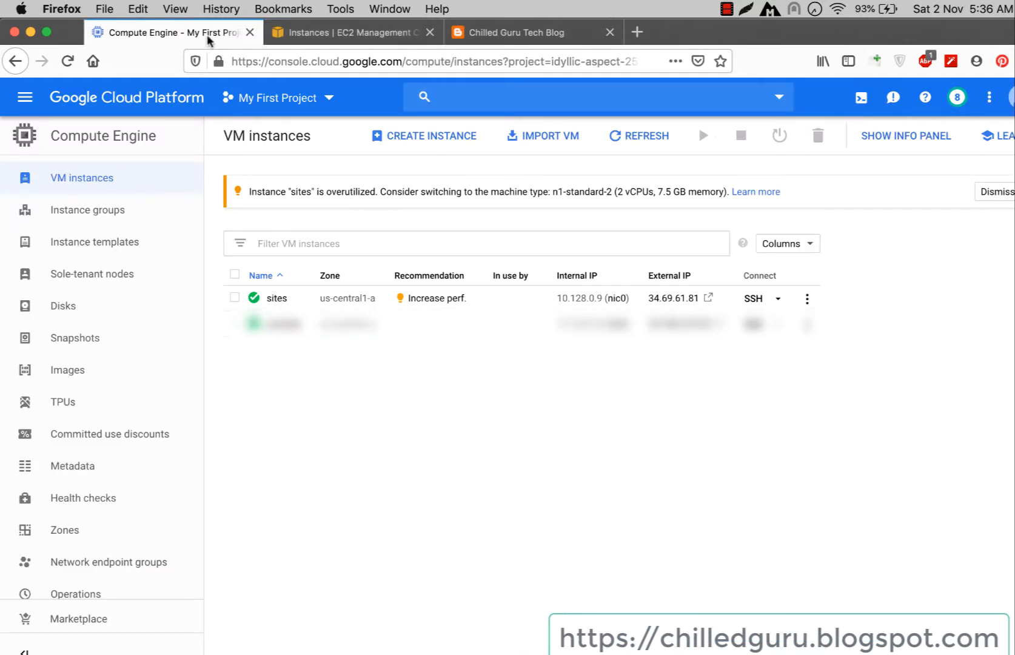
pyautogui.moveTo(443, 426)
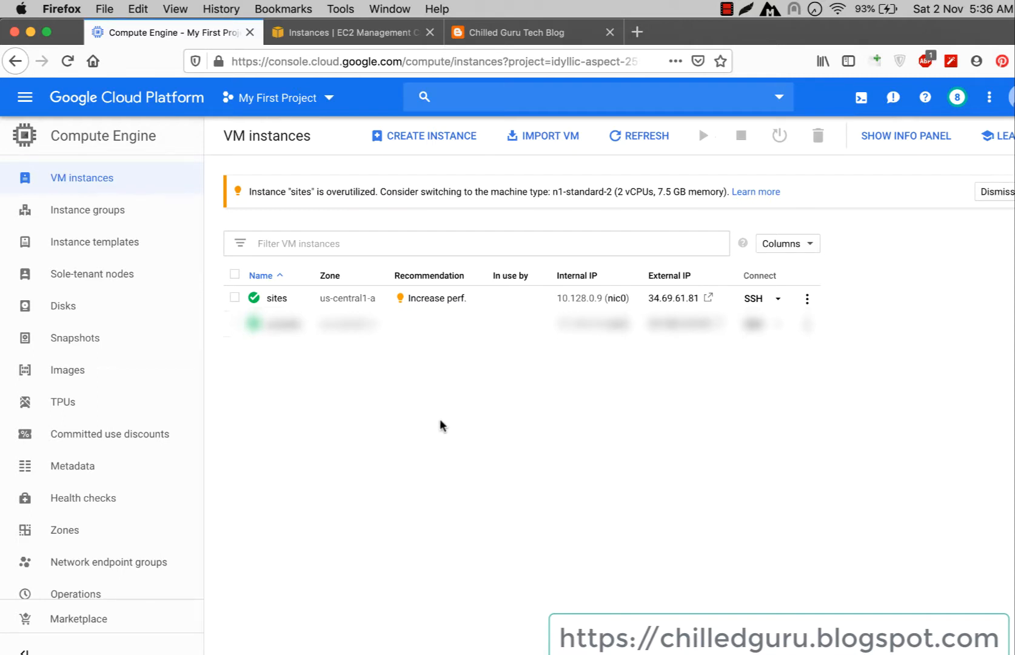
pyautogui.moveTo(429, 144)
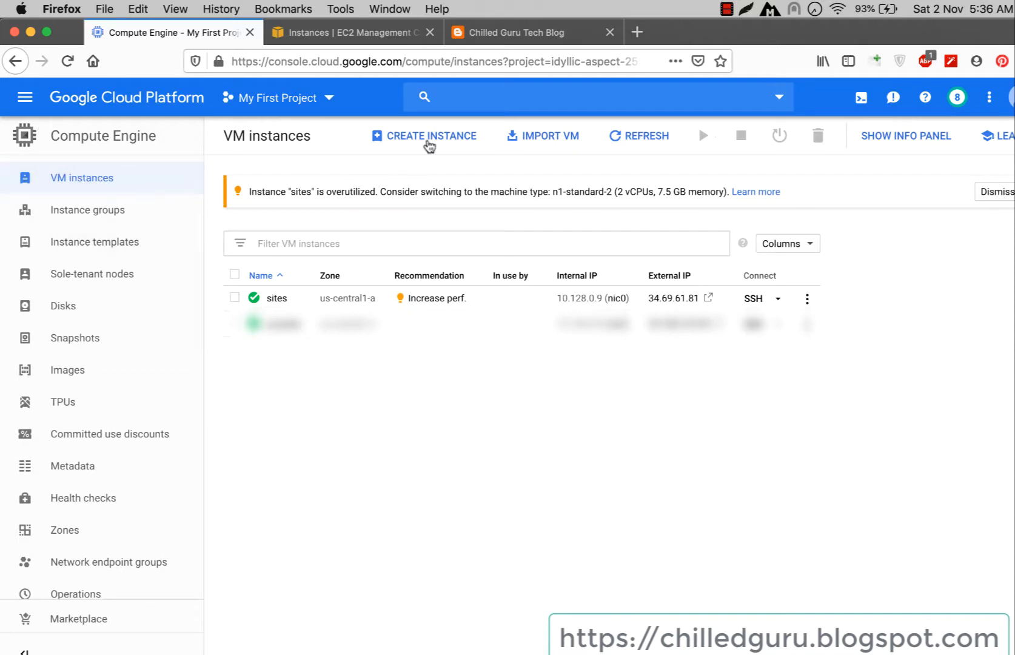
pyautogui.moveTo(438, 143)
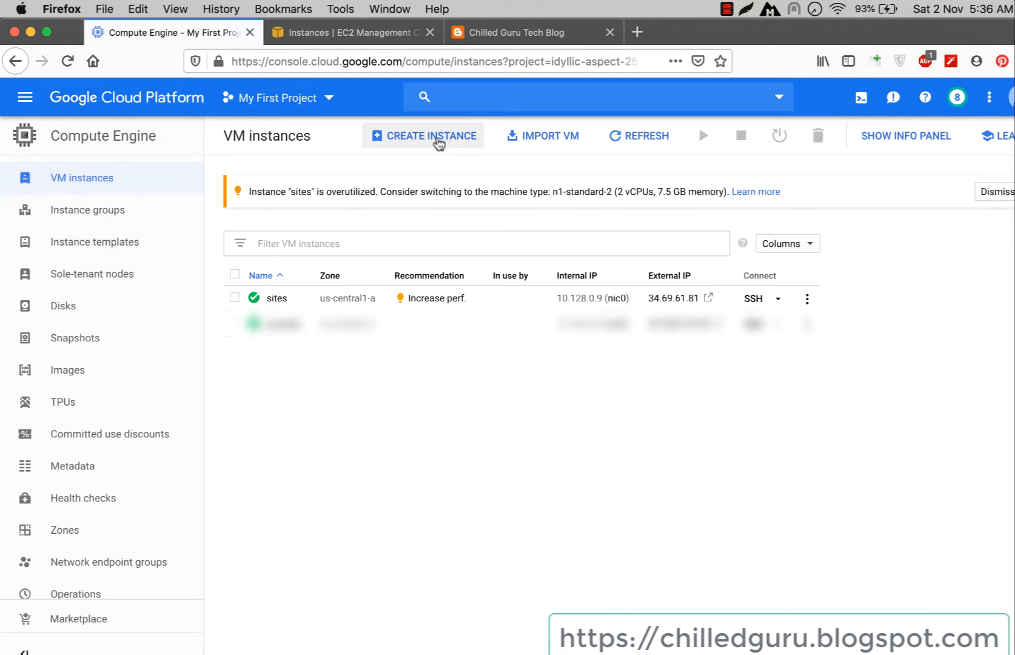
pyautogui.click(429, 136)
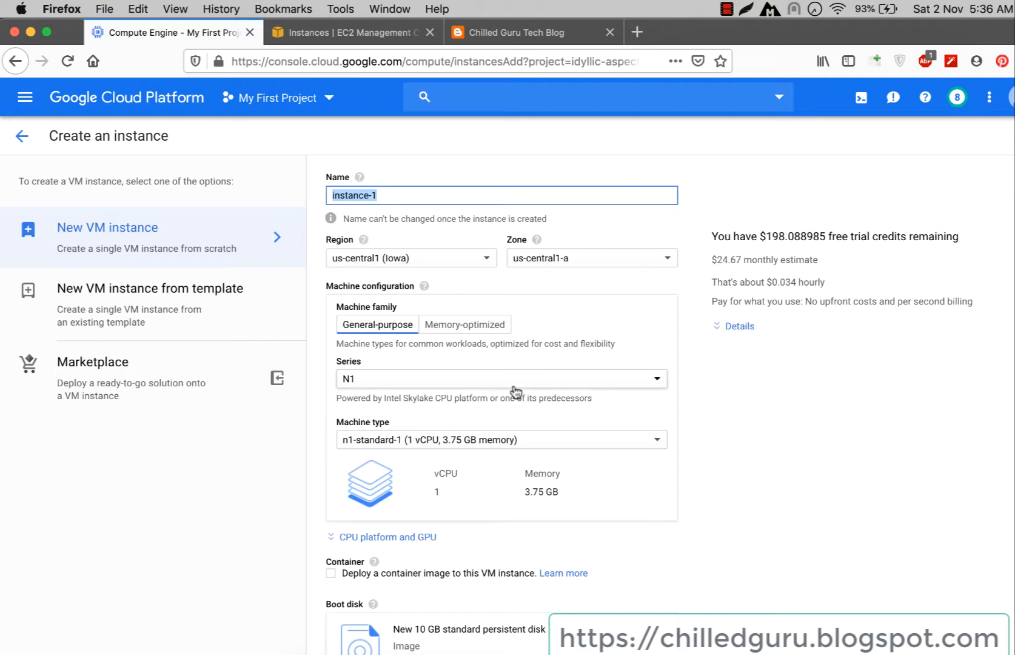
pyautogui.scroll(-3)
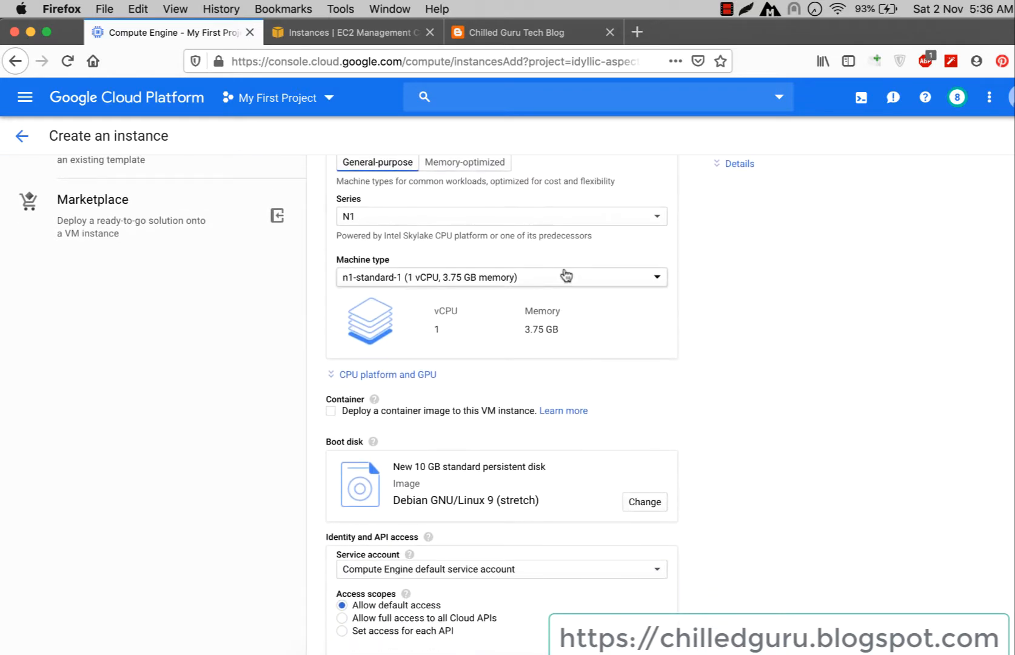
pyautogui.click(502, 276)
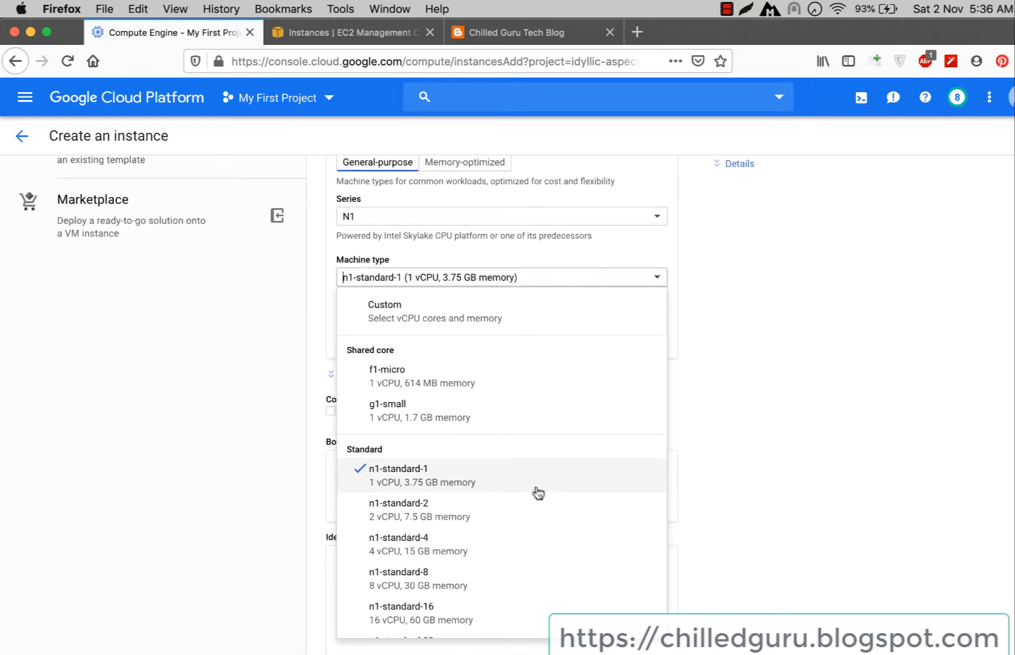
pyautogui.click(399, 475)
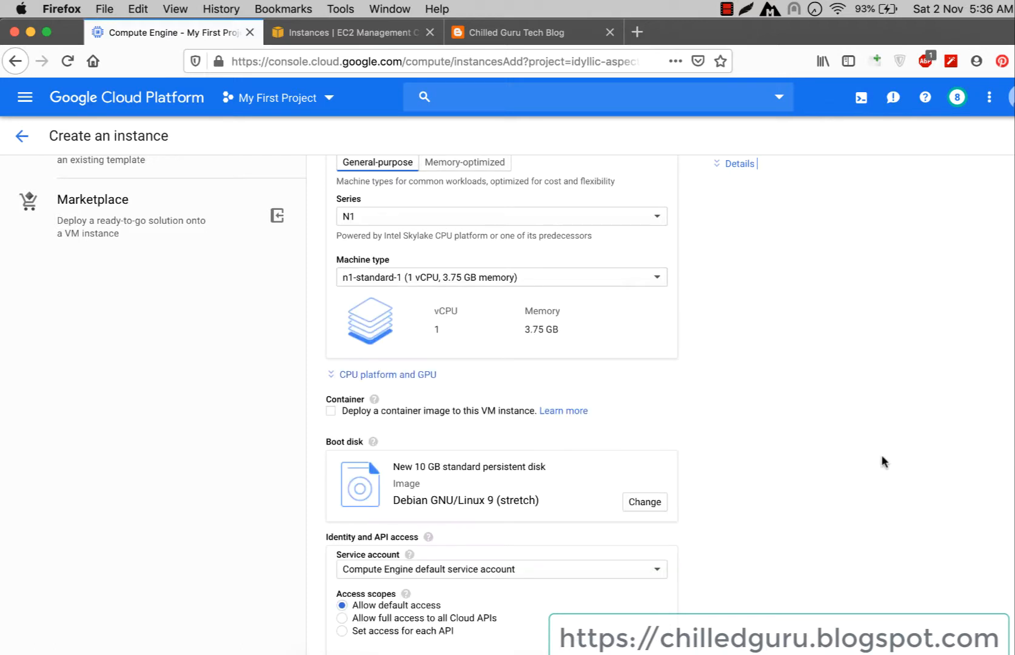
# Step: Bring up the boot disk image chooser for the new instance
pyautogui.scroll(-3)
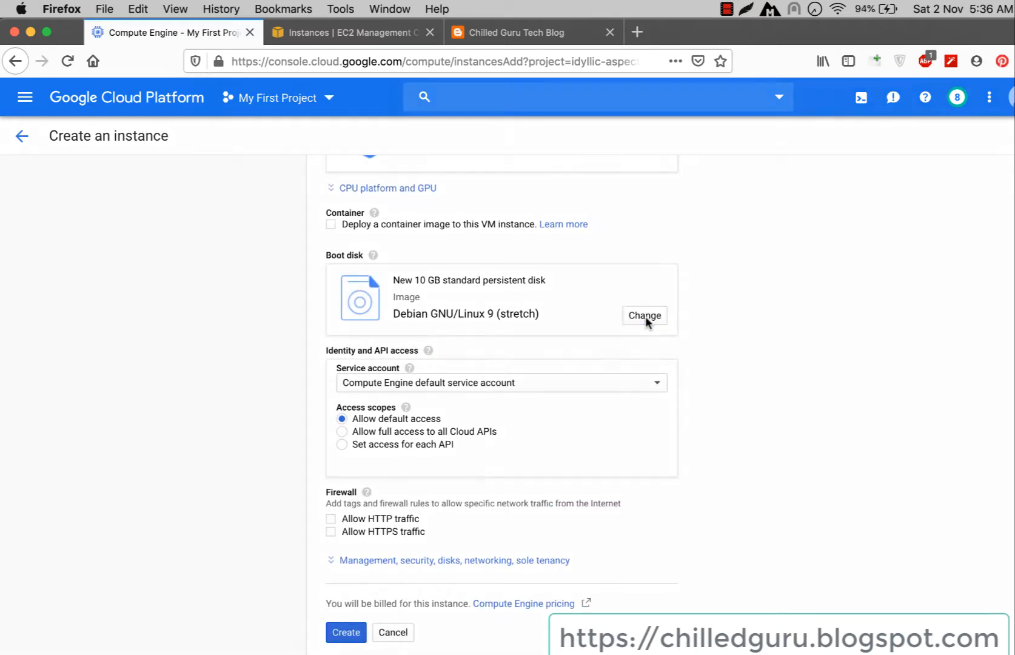
pyautogui.click(644, 316)
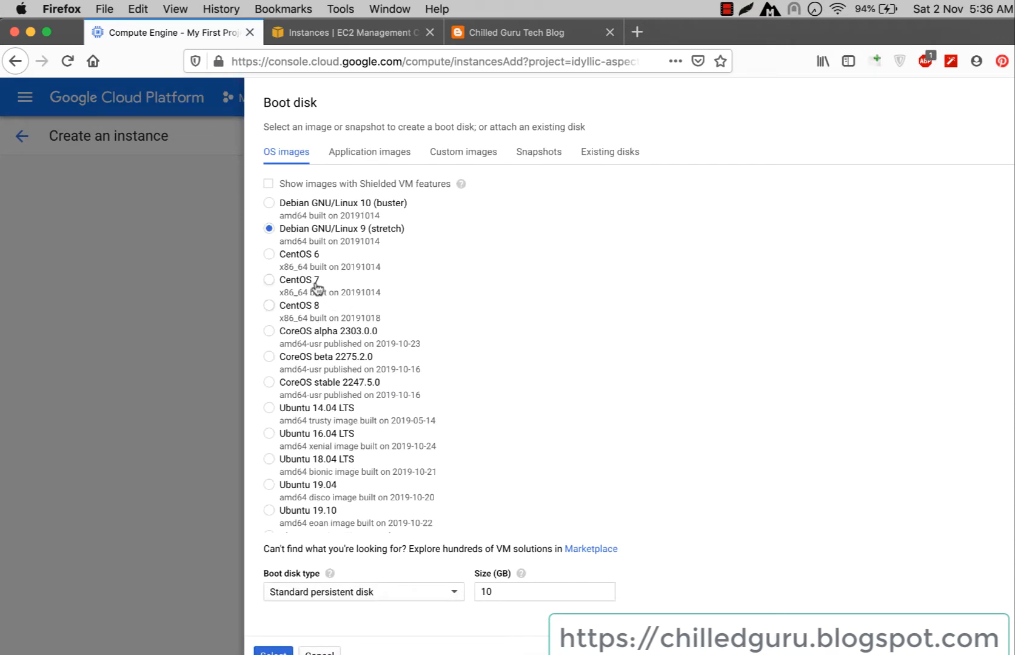
# Step: Choose CentOS 7 as the boot image, keeping the standard persistent disk type
pyautogui.click(269, 280)
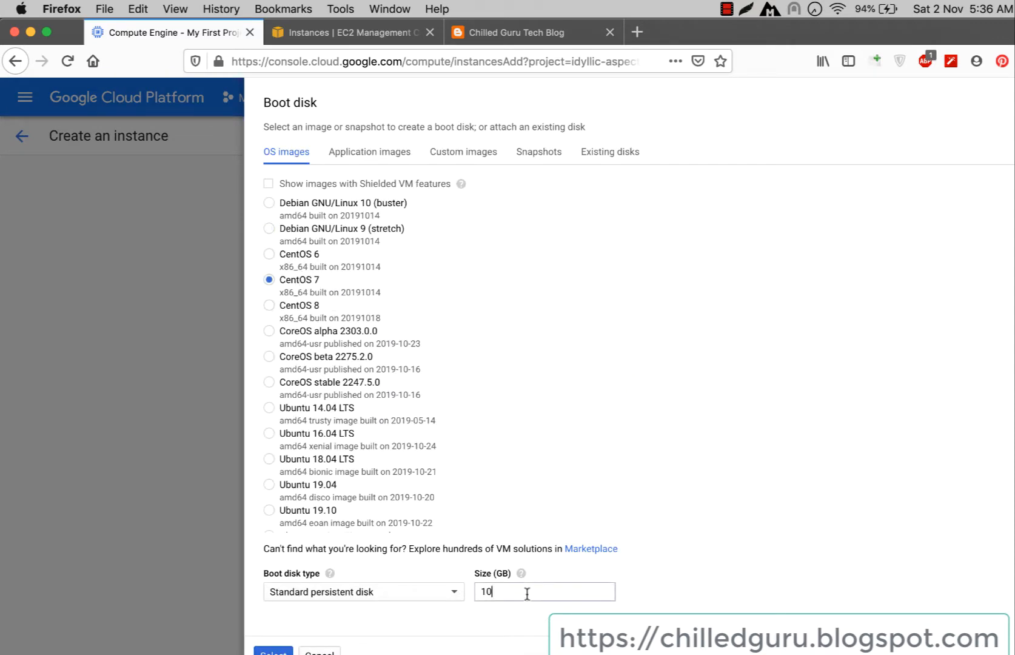
pyautogui.click(363, 592)
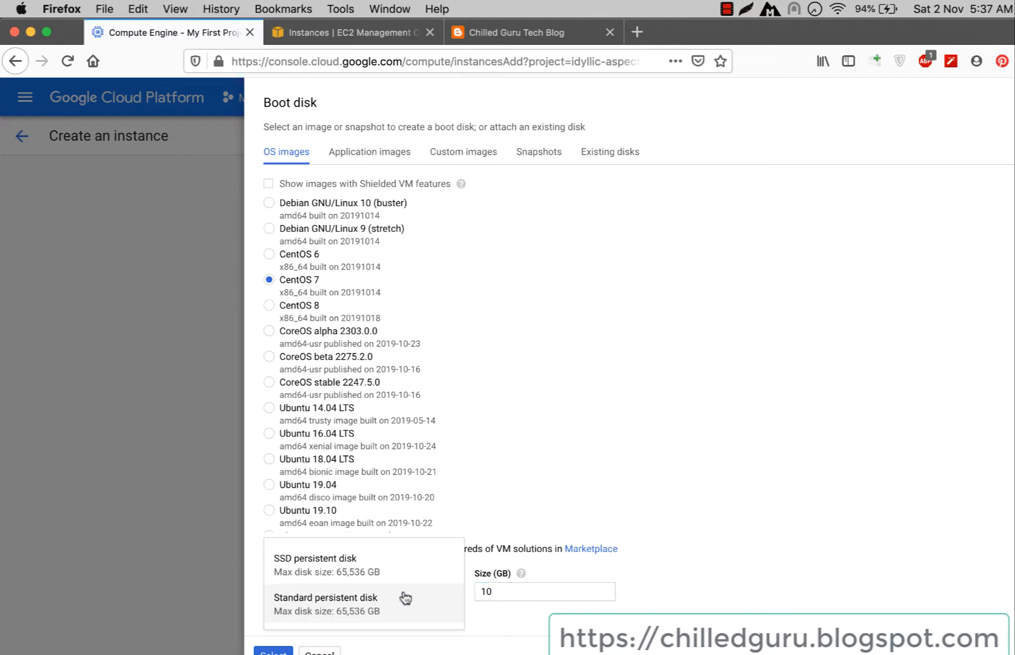
pyautogui.moveTo(395, 602)
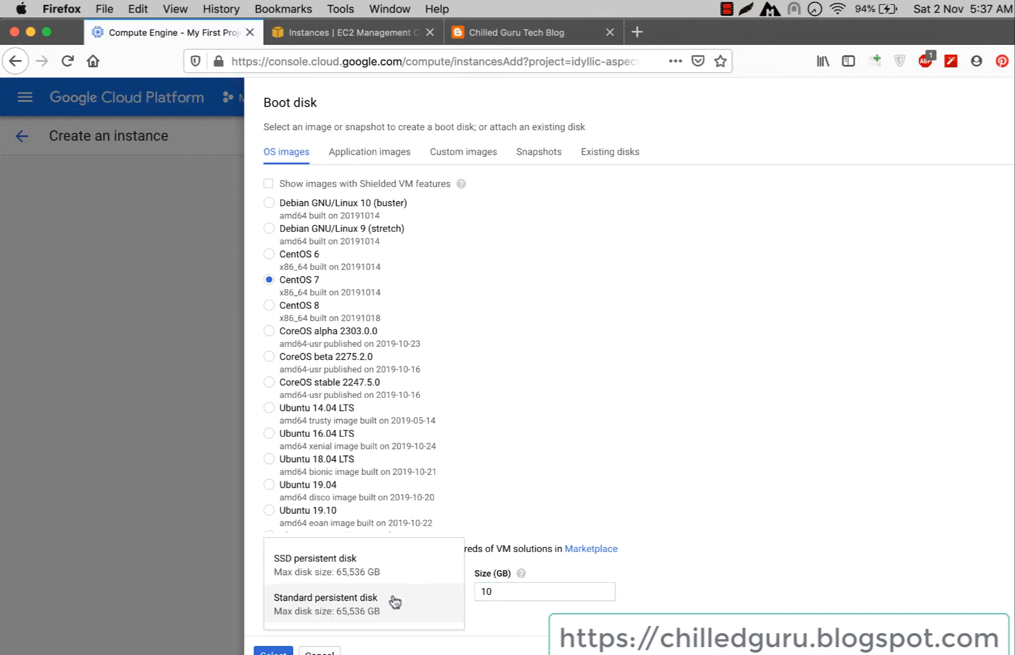
pyautogui.moveTo(390, 604)
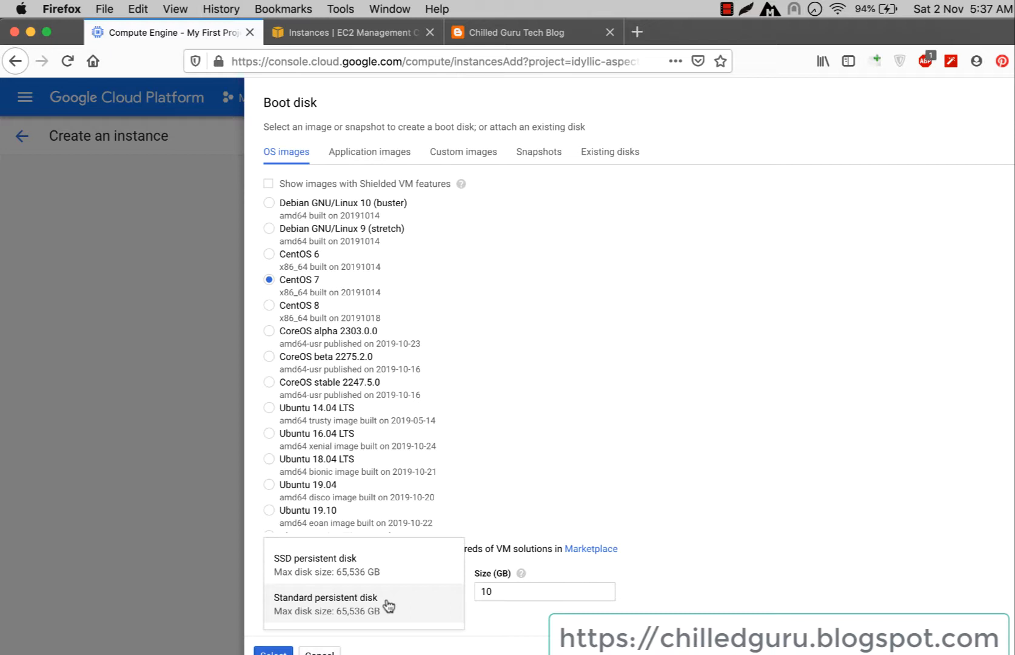
pyautogui.click(324, 598)
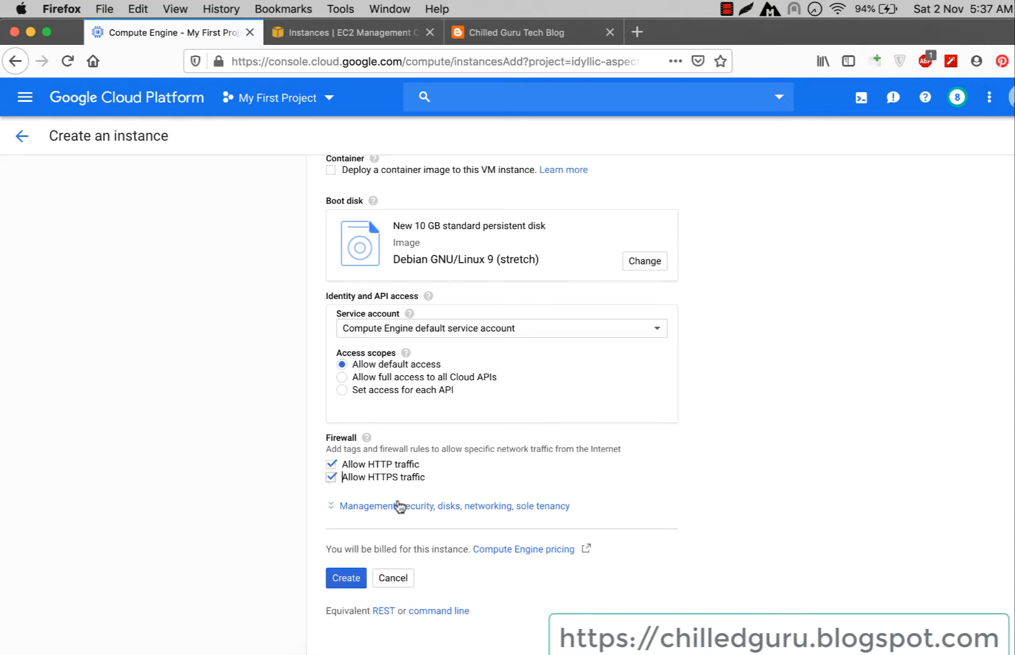
# Step: Expand the management options and show the Security settings with Shielded VM and SSH Keys sections
pyautogui.click(399, 506)
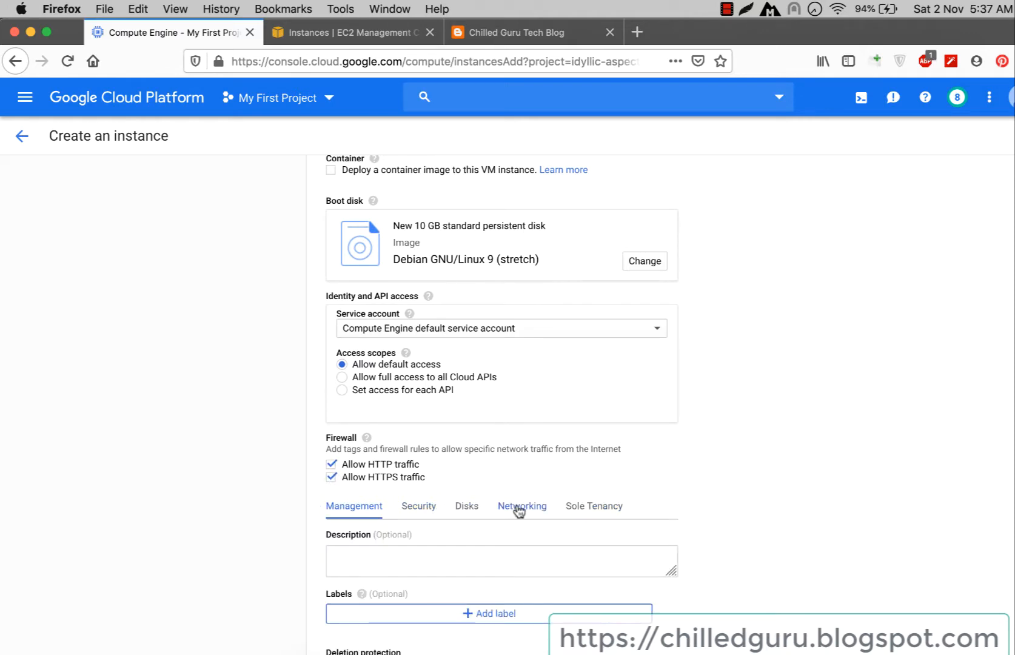
pyautogui.click(418, 506)
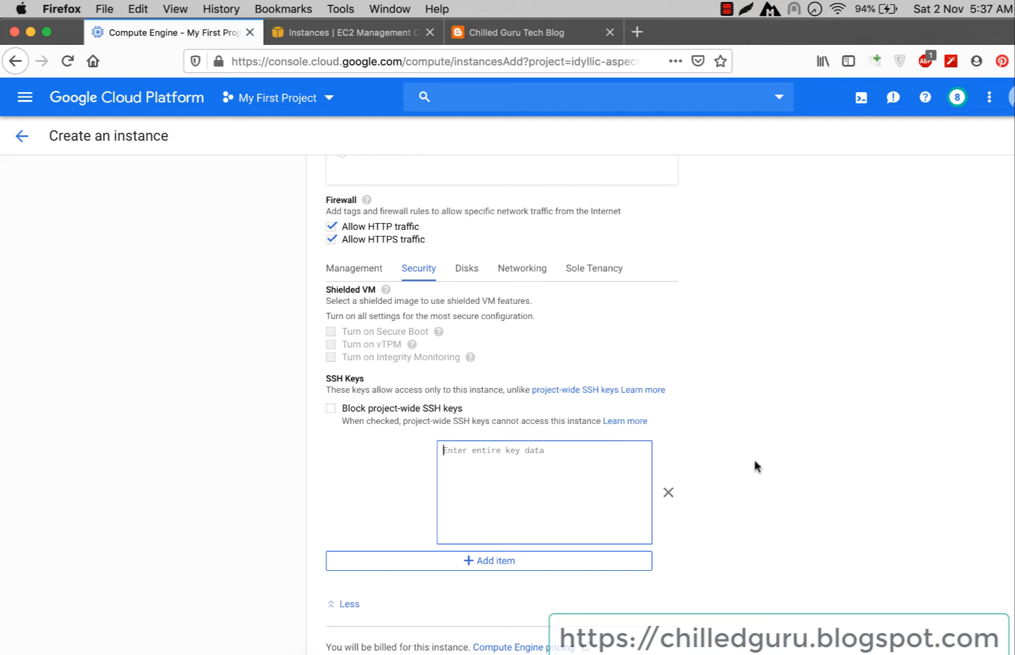
pyautogui.scroll(-3)
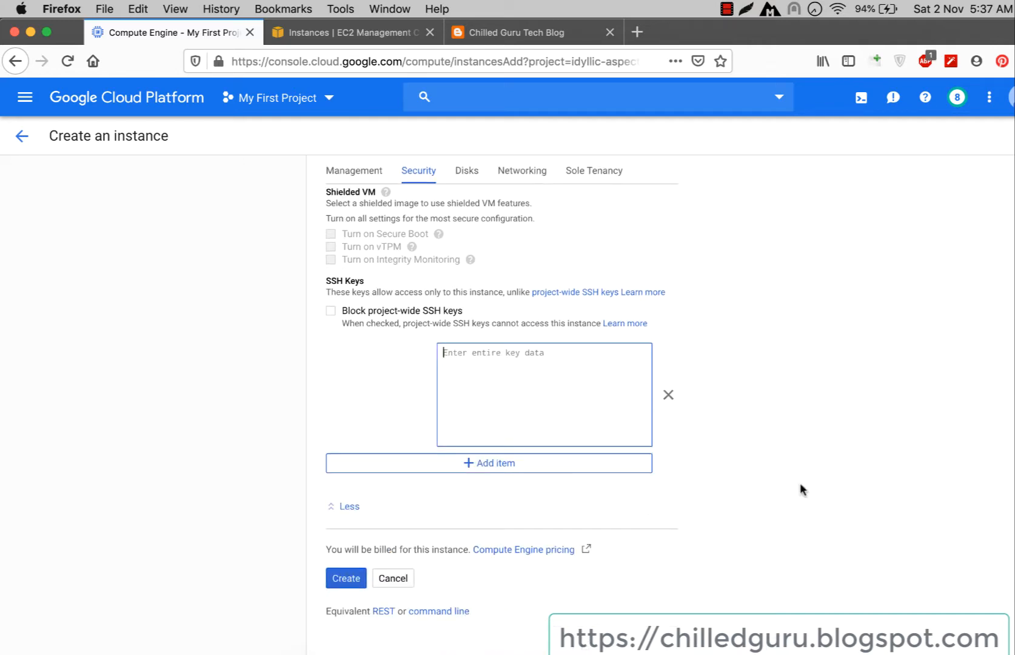
pyautogui.scroll(3)
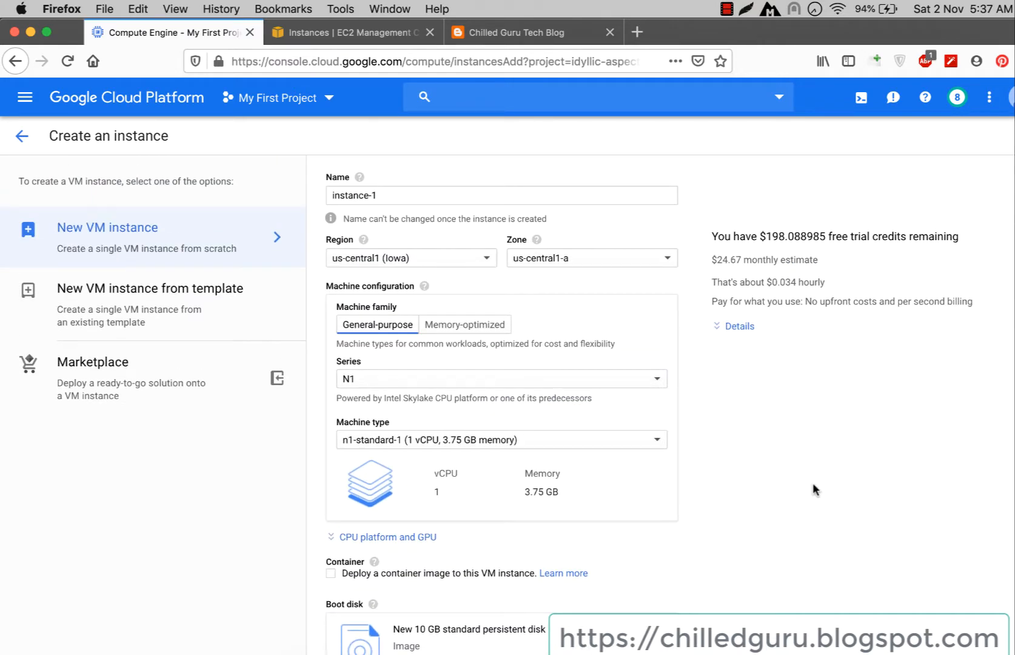
pyautogui.scroll(-3)
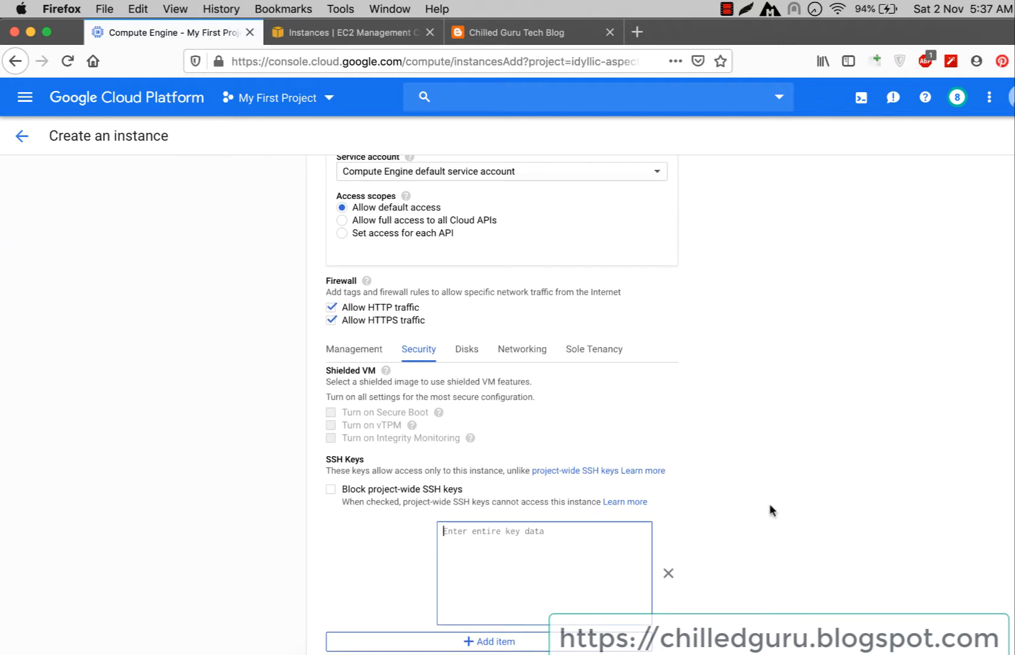
pyautogui.moveTo(898, 513)
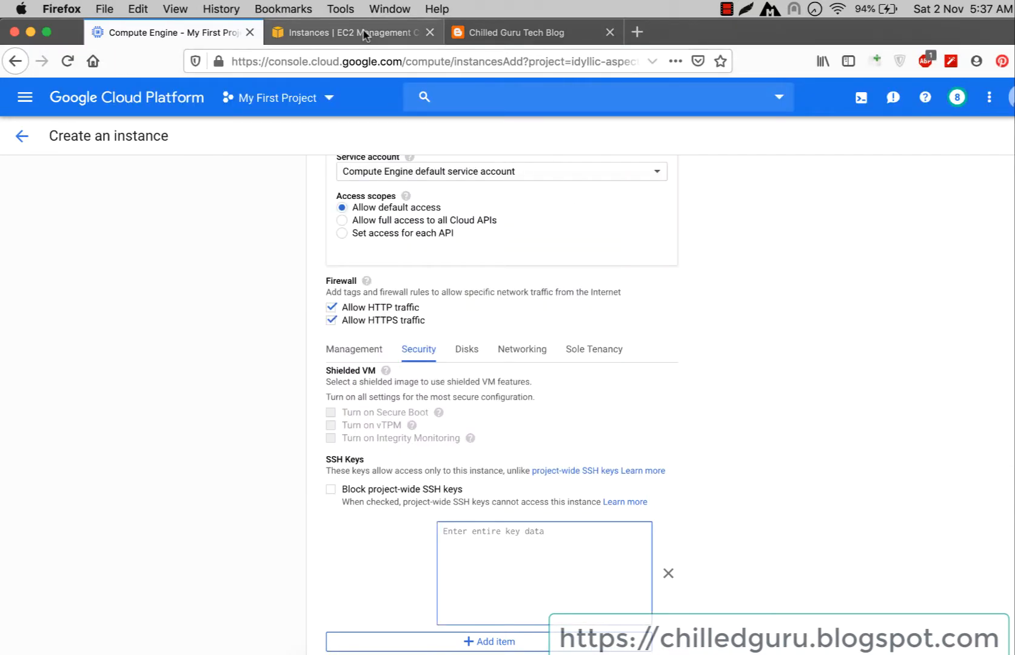
# Step: From the AWS console home, go to the EC2 service and start launching a new instance
pyautogui.click(349, 33)
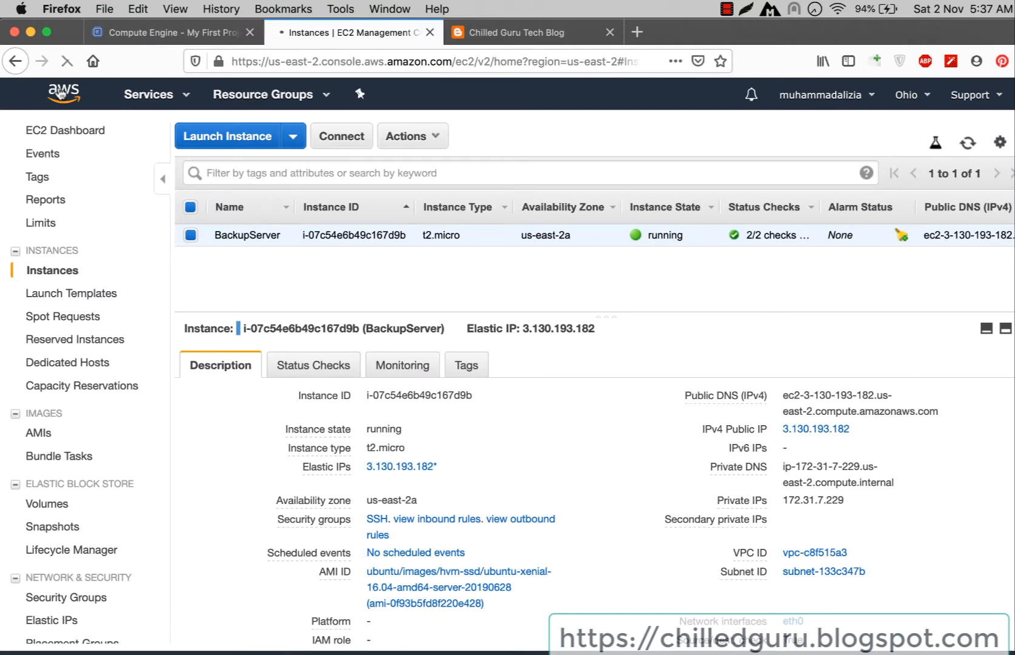
pyautogui.click(63, 94)
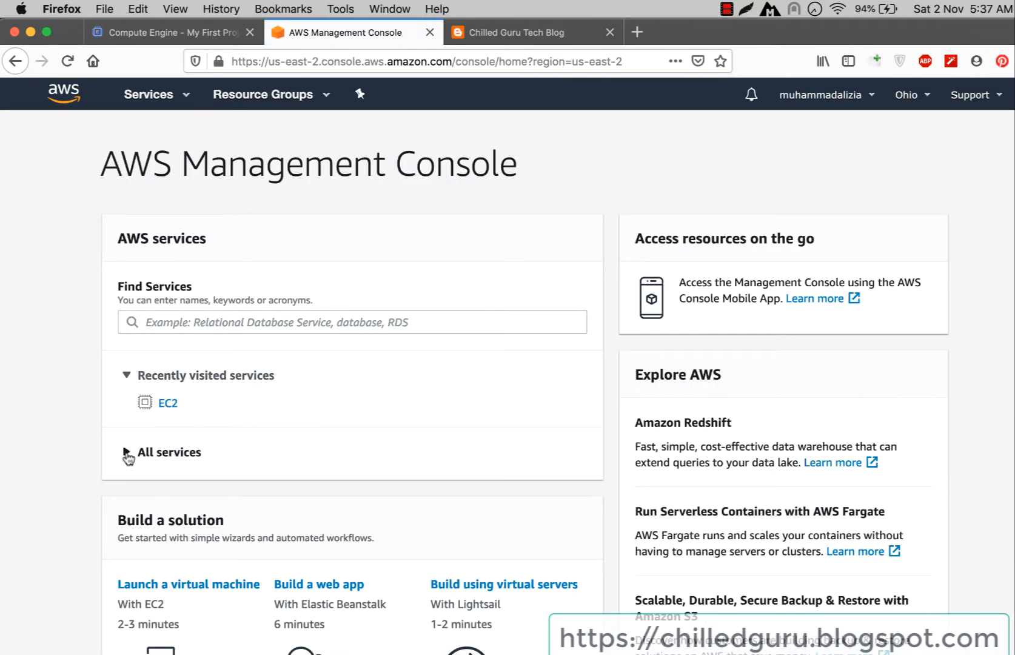
pyautogui.click(127, 452)
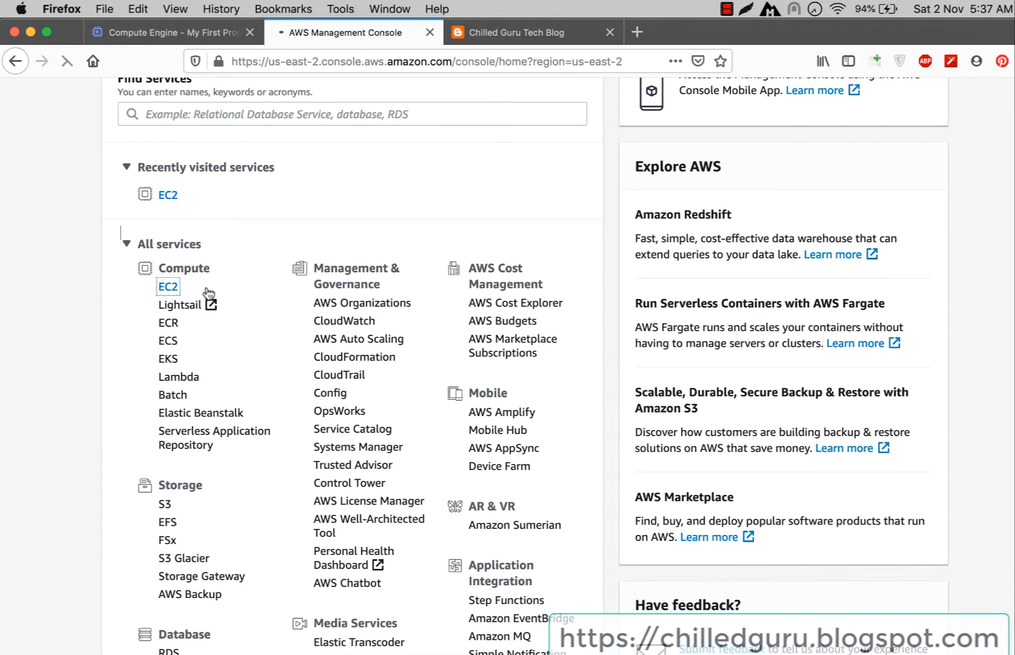
pyautogui.click(167, 287)
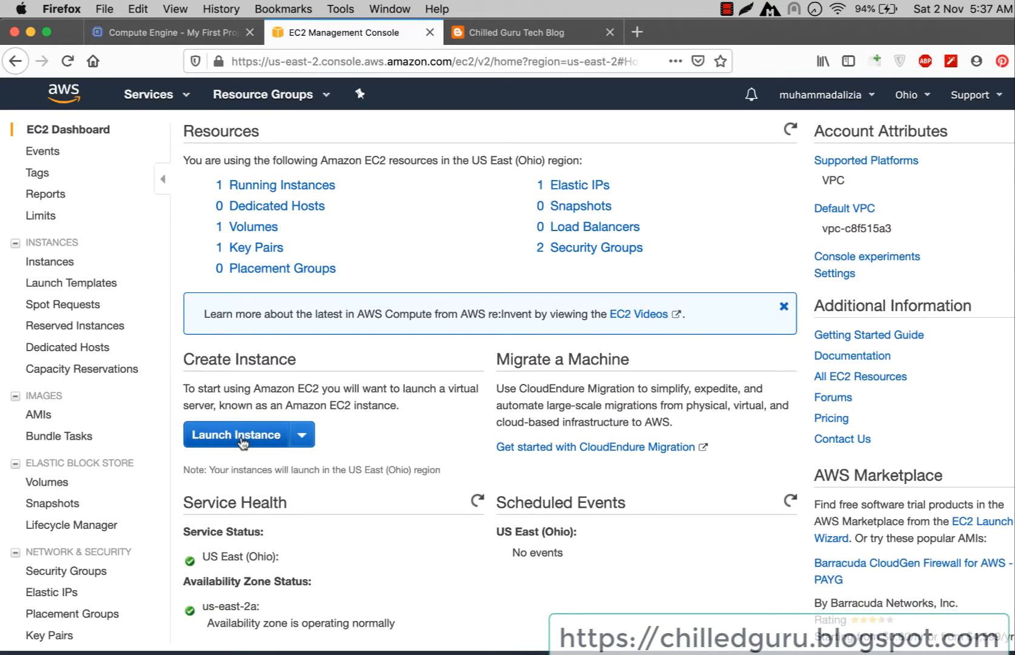
pyautogui.click(237, 434)
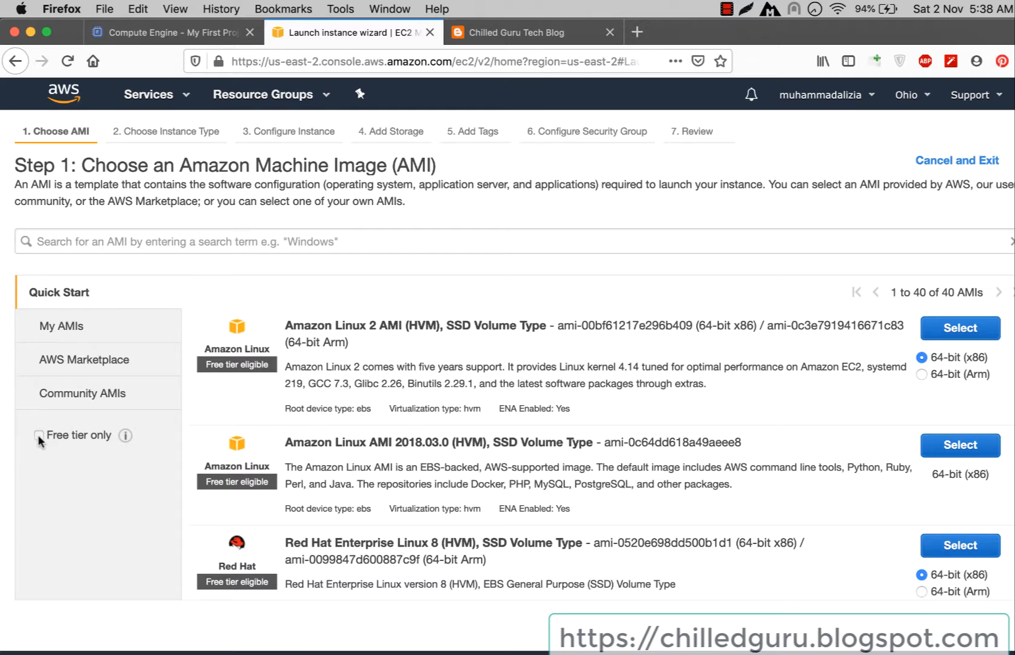
# Step: Filter to free-tier eligible images and select Amazon Linux 2, keeping t2.micro as the instance type
pyautogui.click(39, 435)
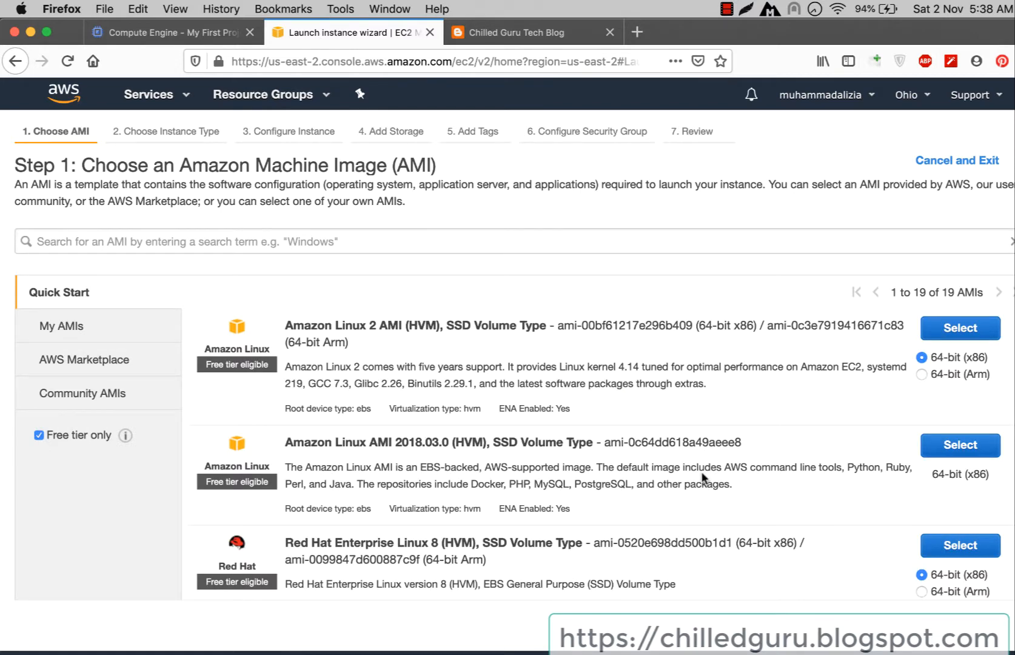
pyautogui.moveTo(972, 403)
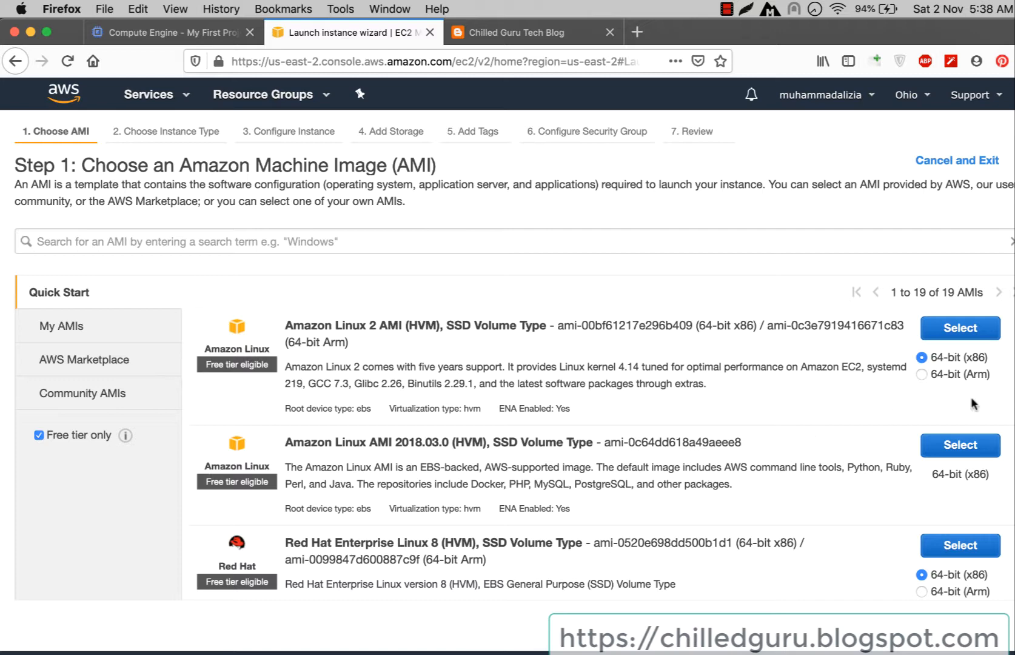
pyautogui.scroll(-3)
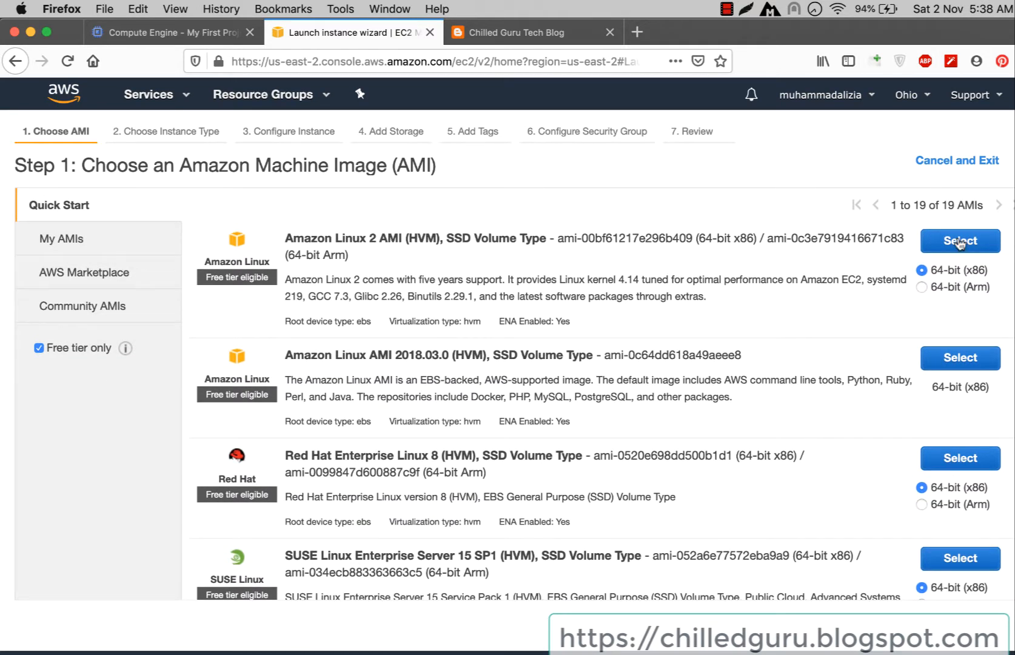
pyautogui.moveTo(473, 241)
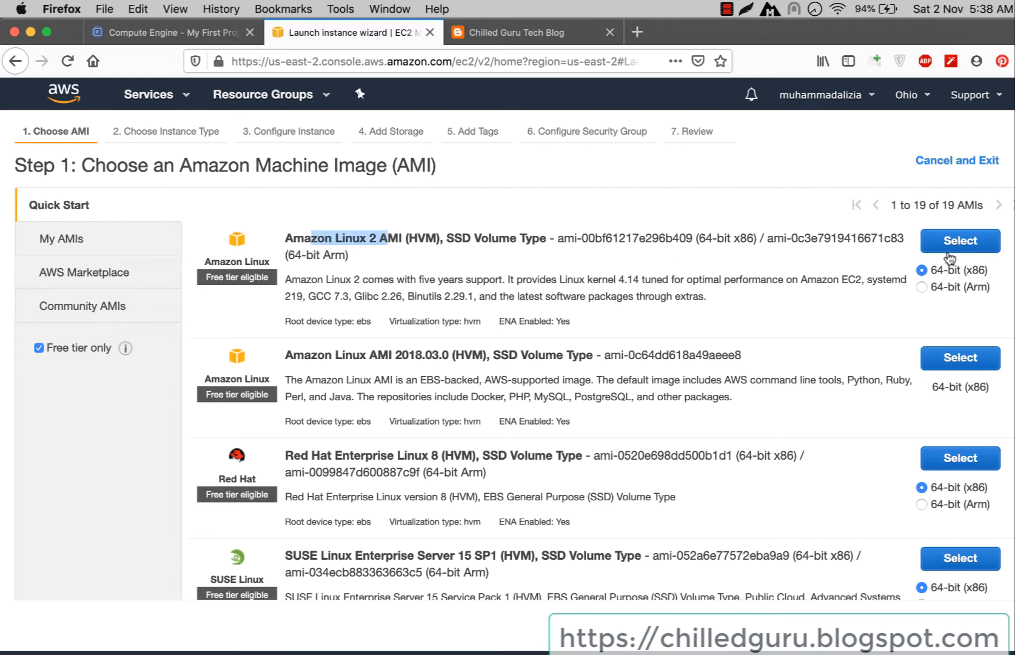
pyautogui.scroll(-3)
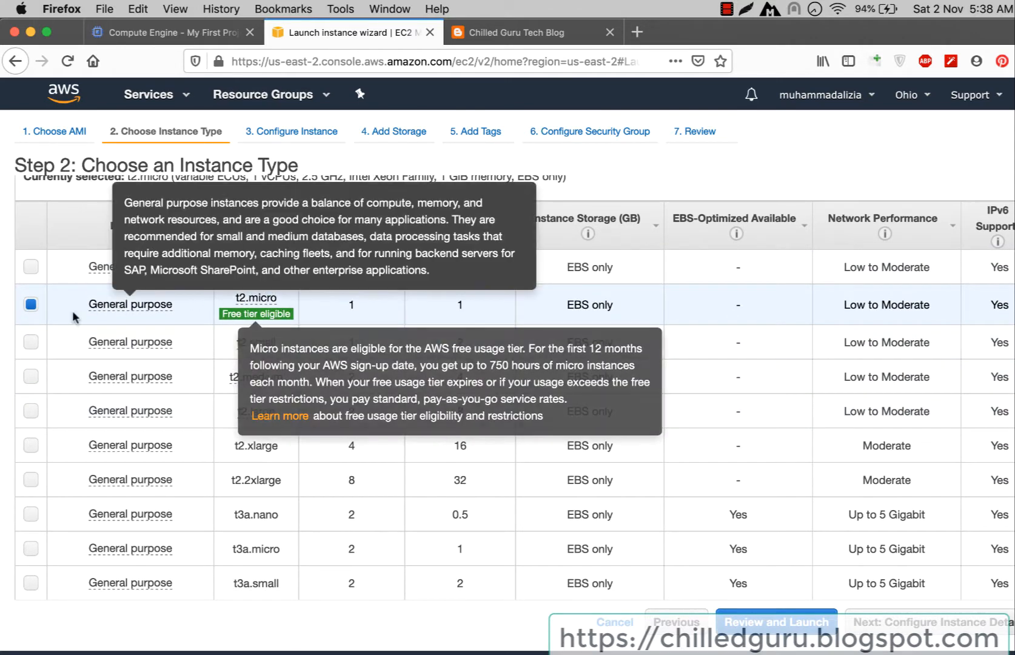
pyautogui.moveTo(378, 313)
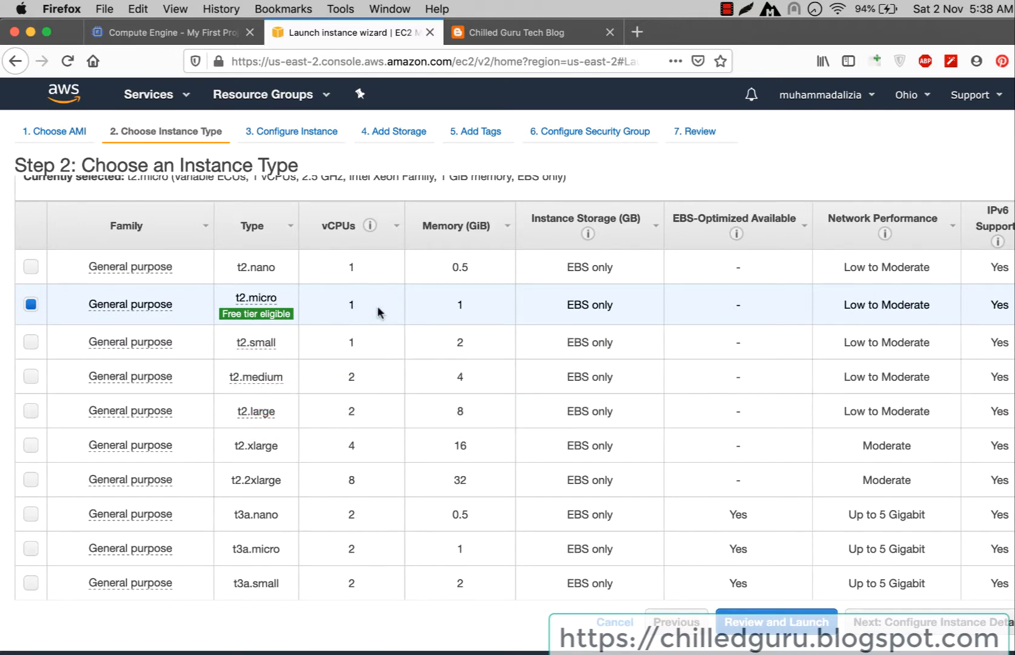
pyautogui.moveTo(256, 314)
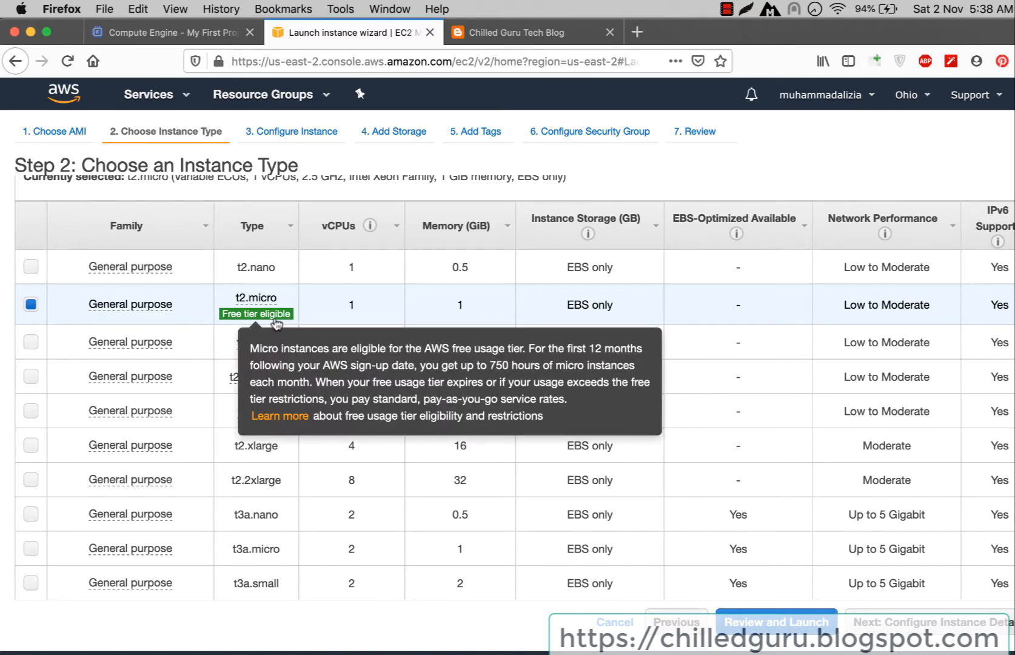
pyautogui.moveTo(774, 527)
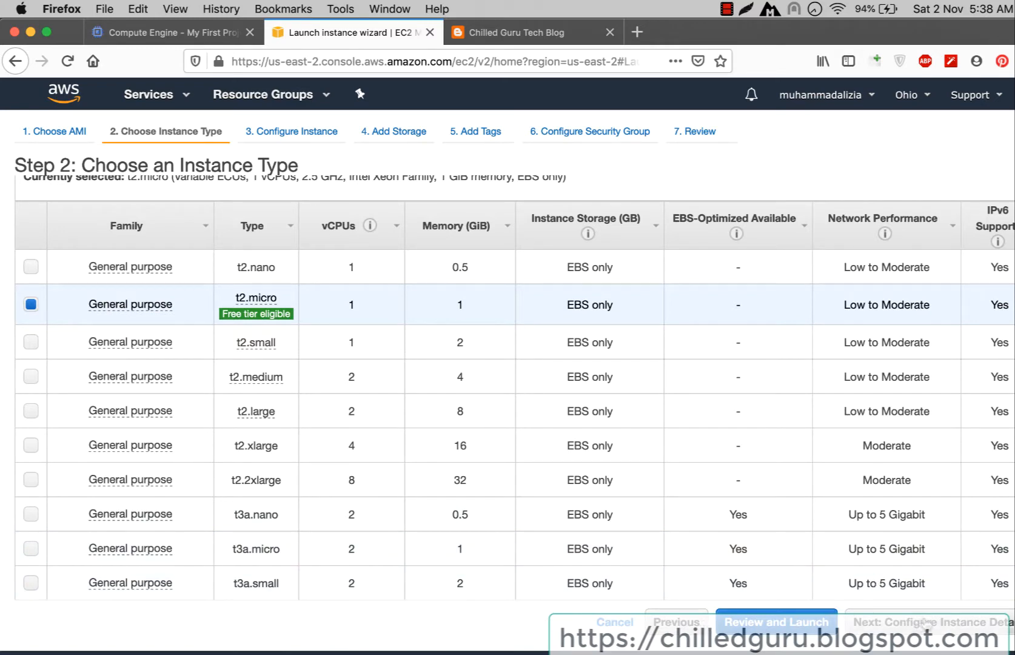
# Step: Continue to instance details and review the default subnet and other settings
pyautogui.click(931, 622)
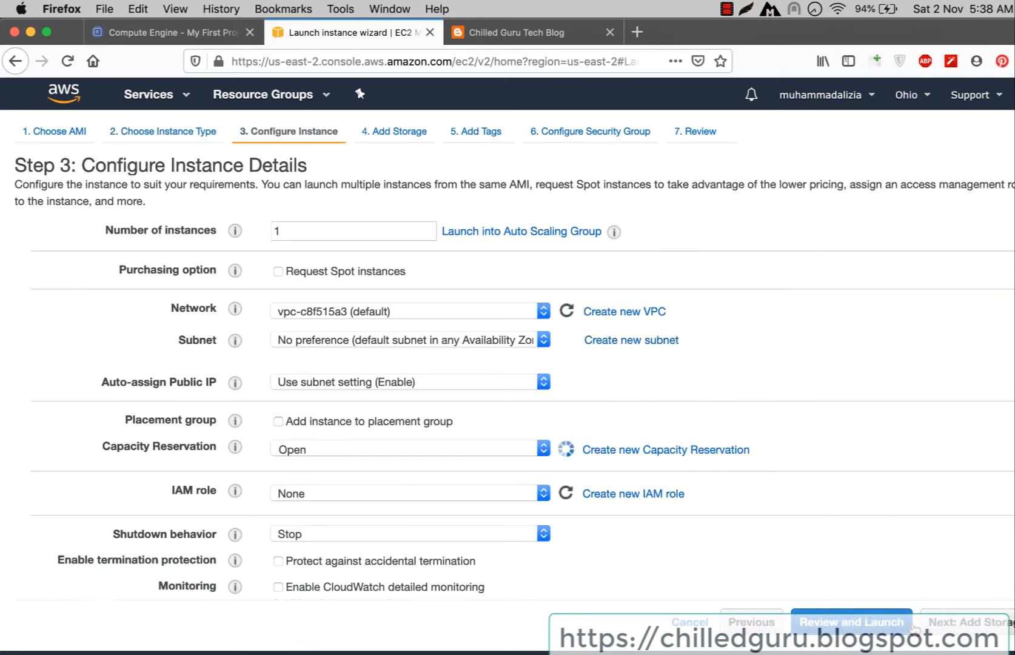
pyautogui.scroll(-3)
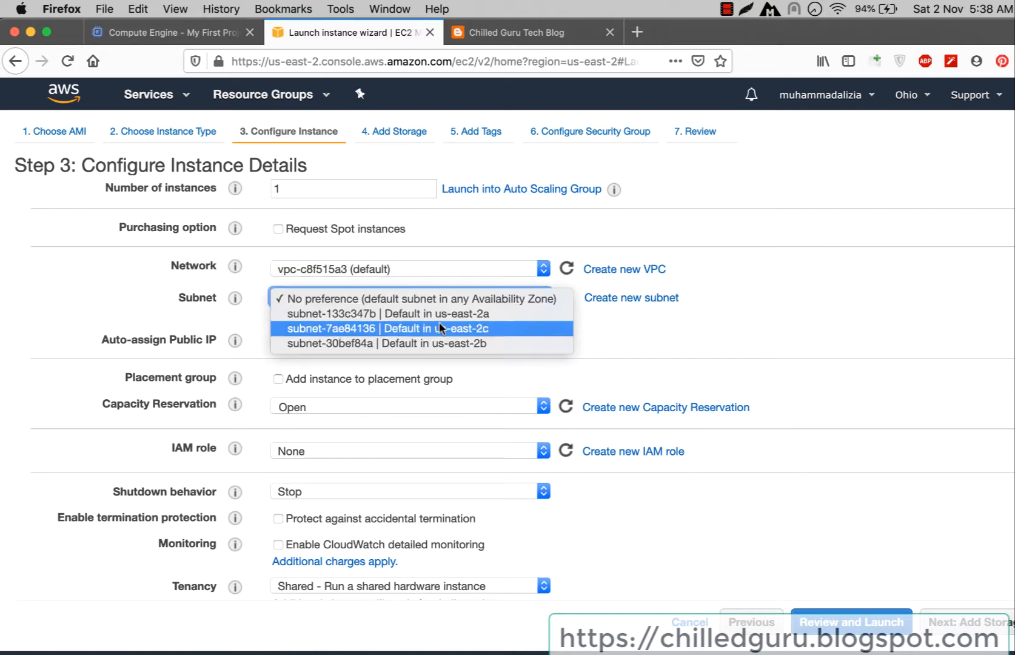
pyautogui.moveTo(446, 314)
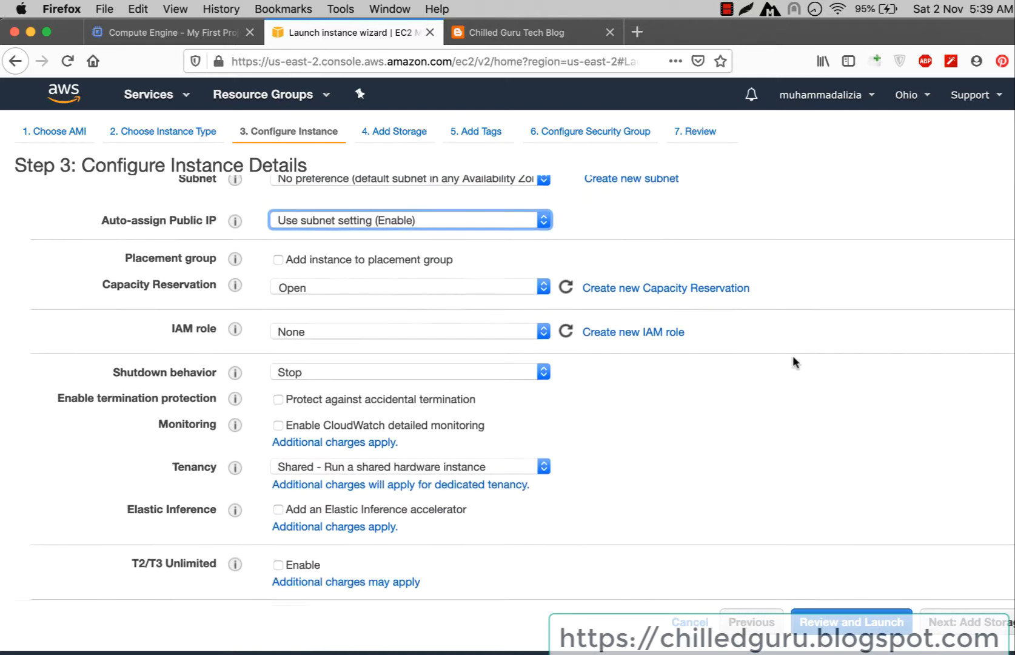
pyautogui.scroll(-3)
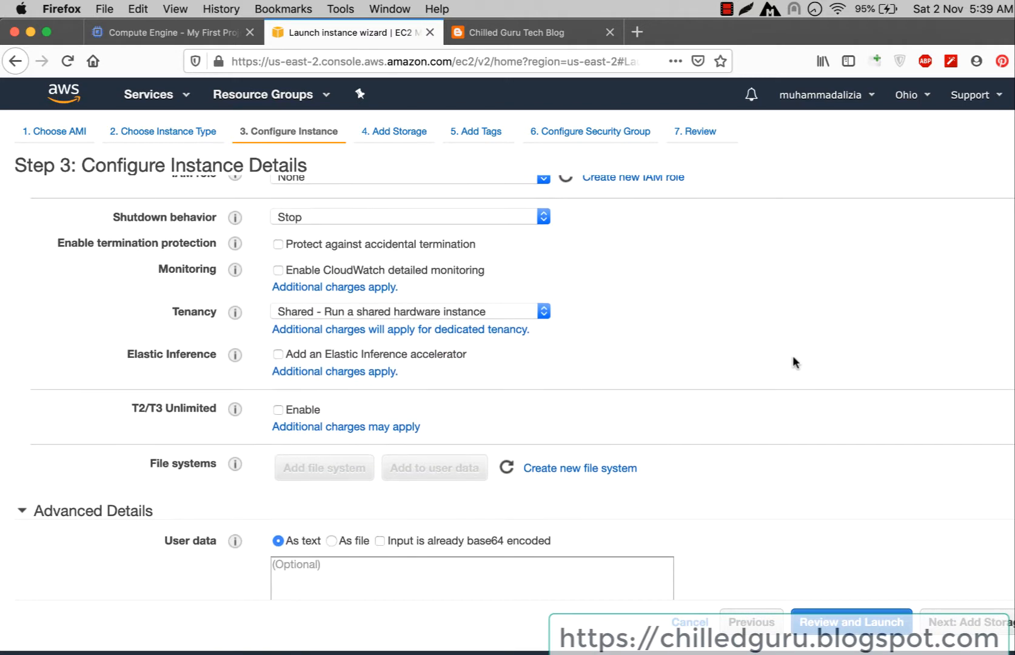
pyautogui.scroll(-3)
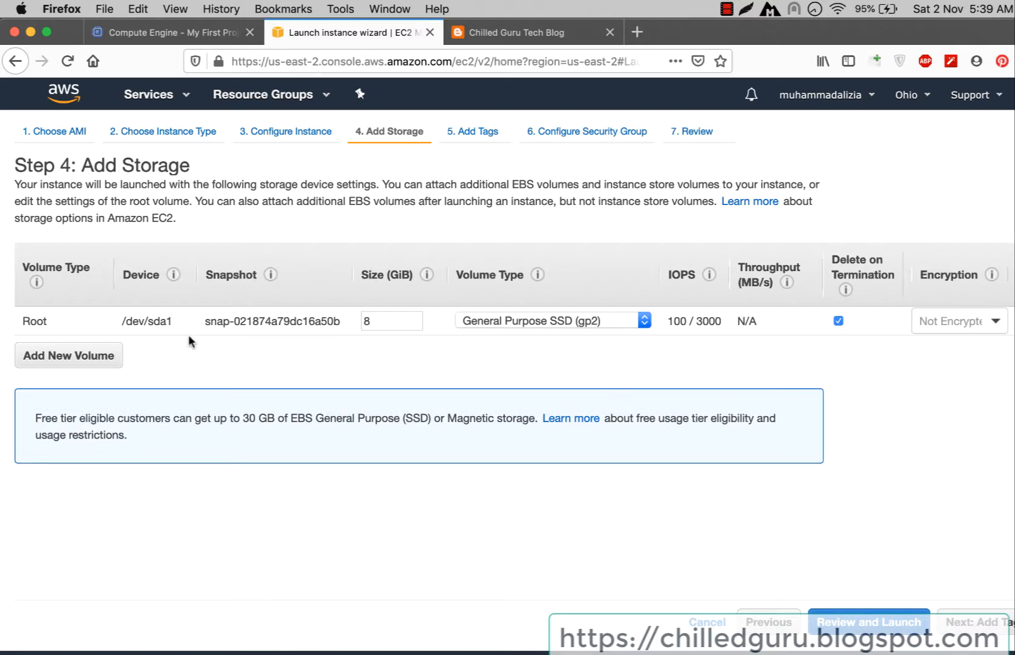
# Step: Set the root volume size to 10 GiB
pyautogui.click(391, 320)
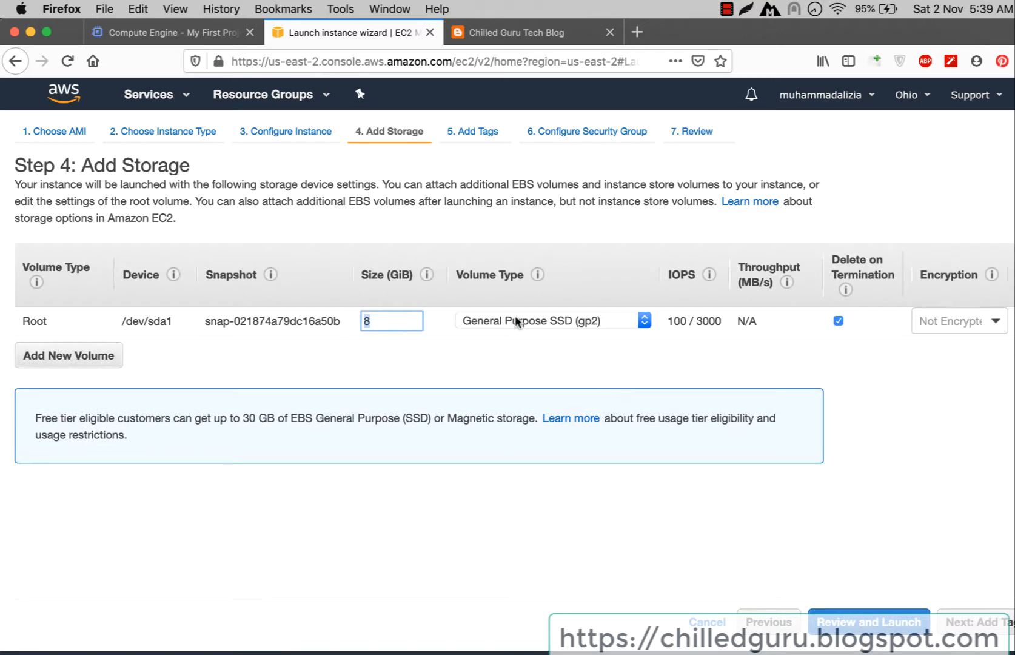
pyautogui.moveTo(541, 331)
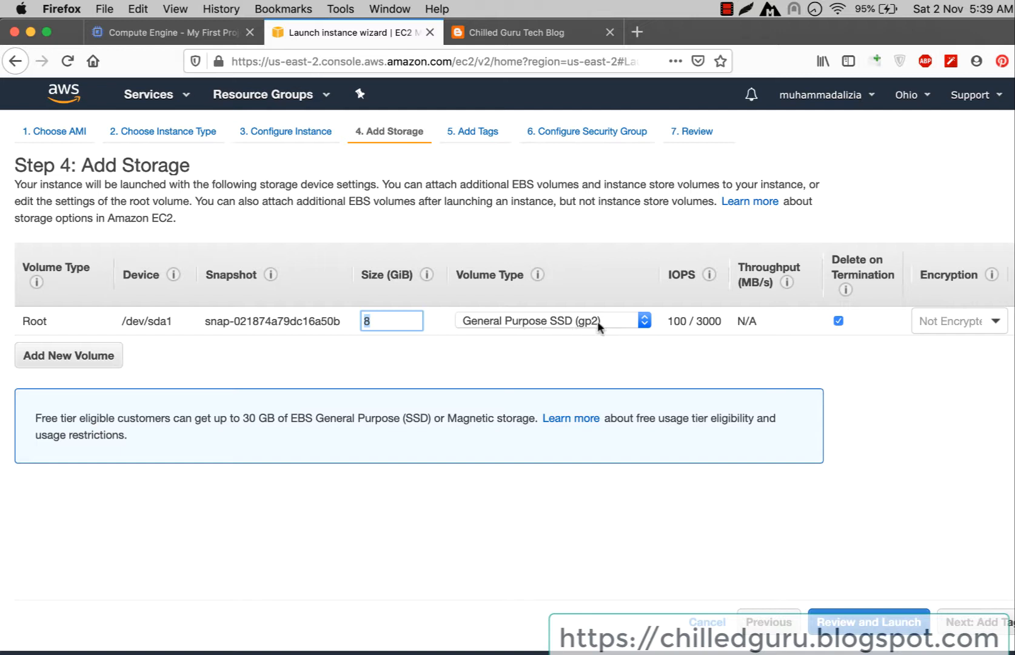
pyautogui.write('1')
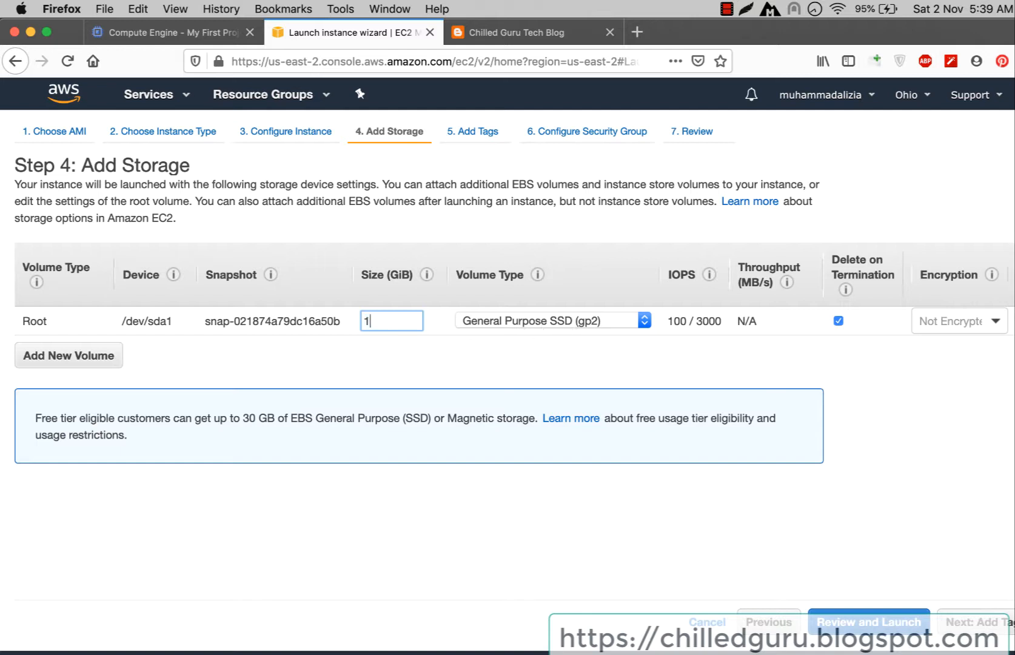
pyautogui.write('0')
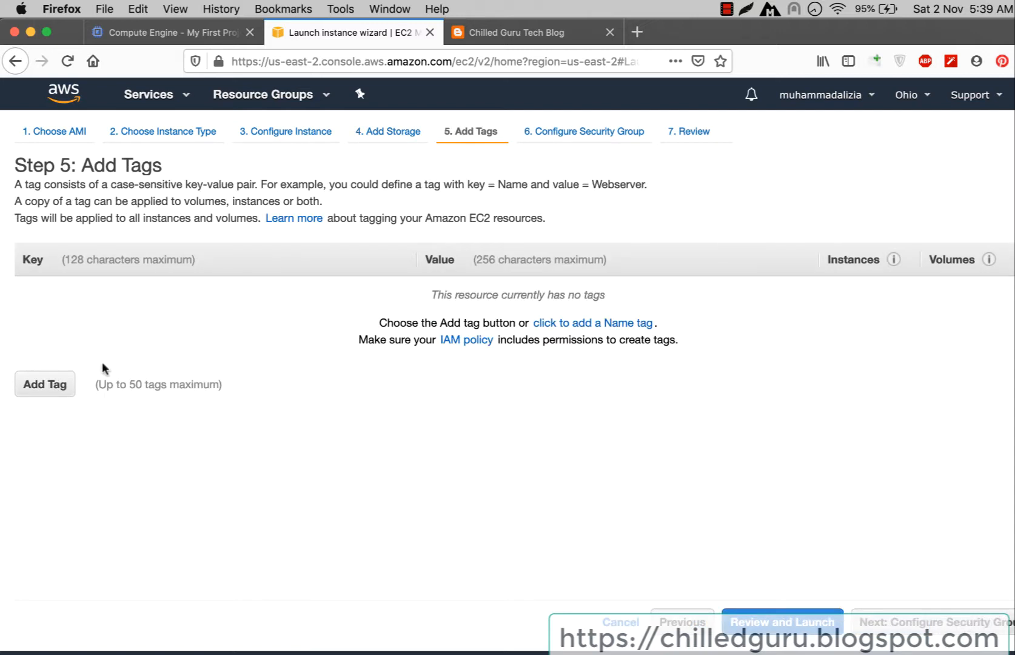
# Step: Add a Name tag with a value beginning 'cPanel' for the instance
pyautogui.click(44, 383)
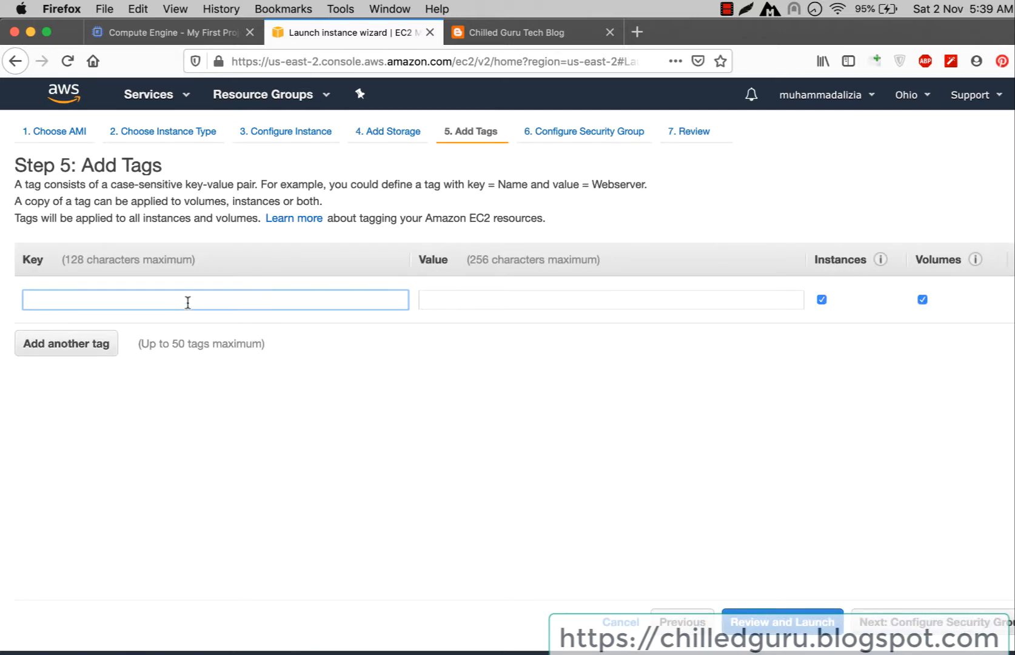
pyautogui.write('Name')
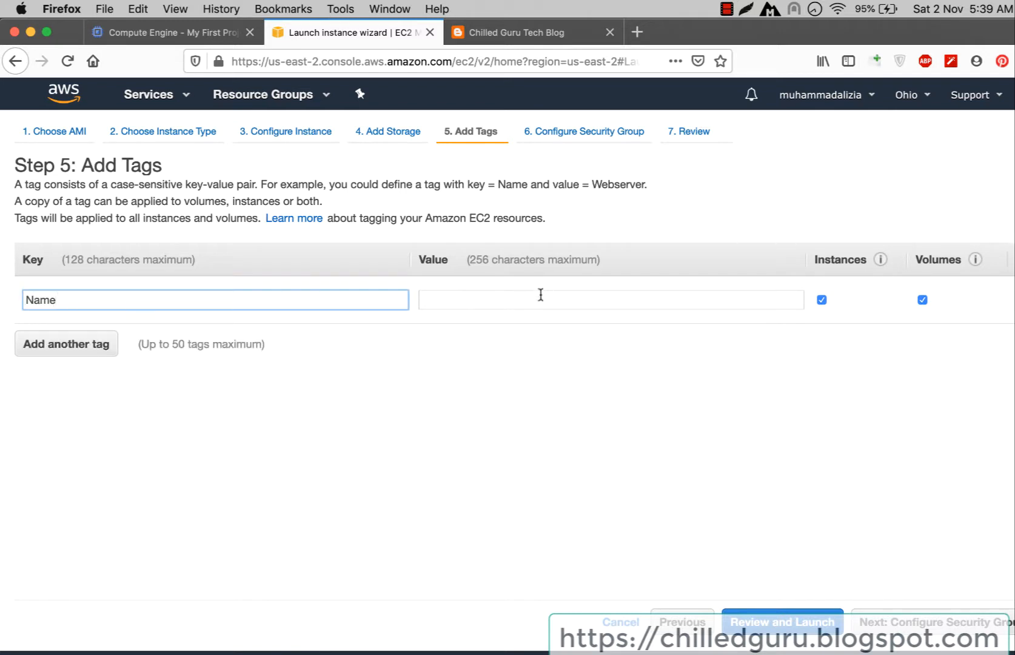
pyautogui.write('c')
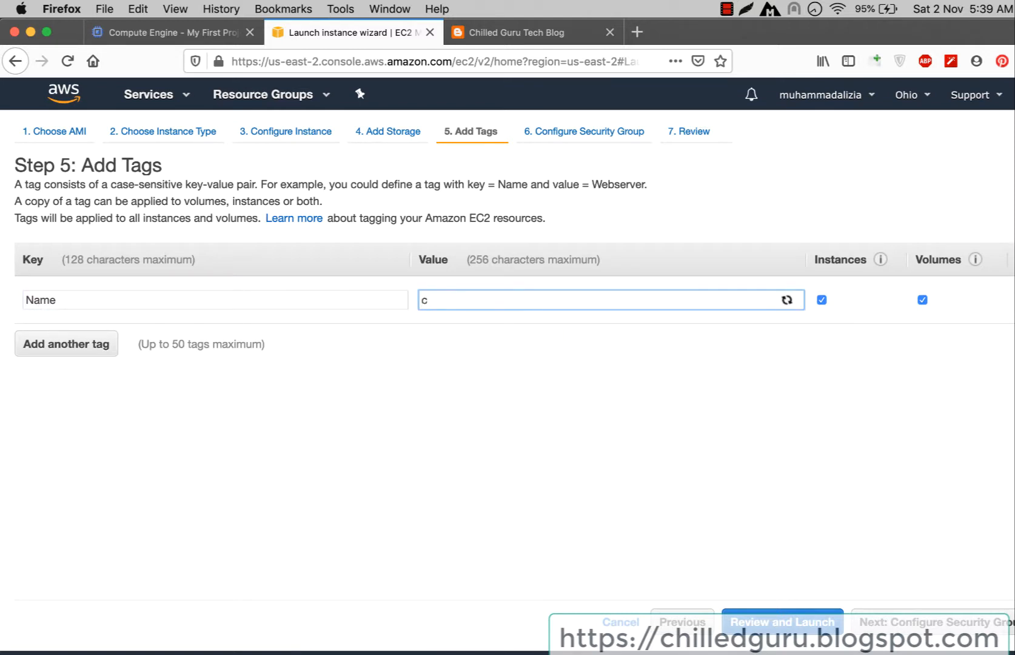
pyautogui.write('P')
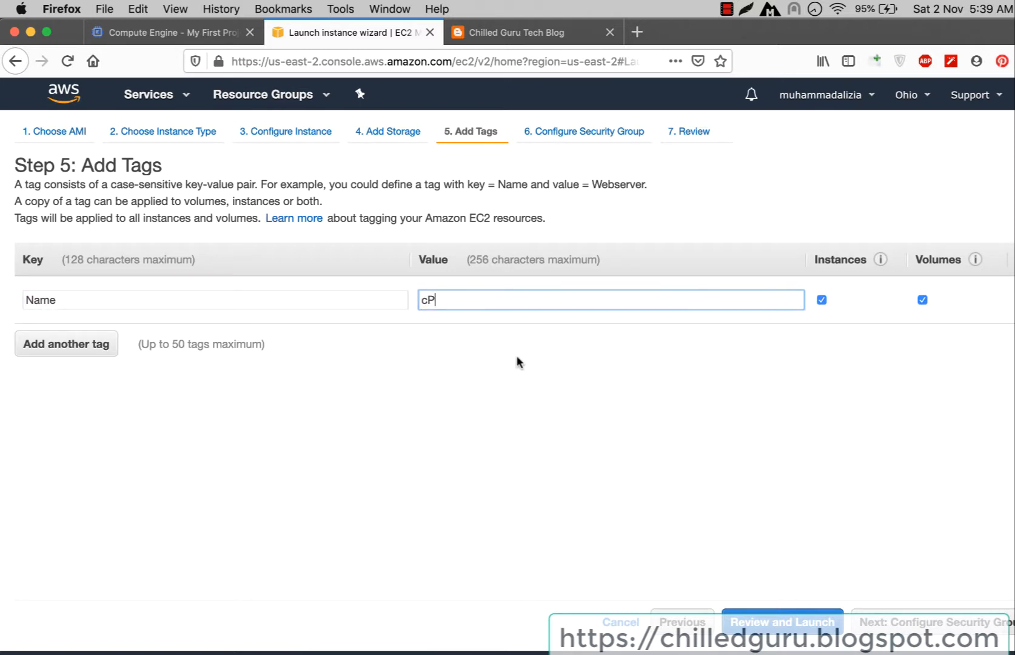
pyautogui.write('anel Ser')
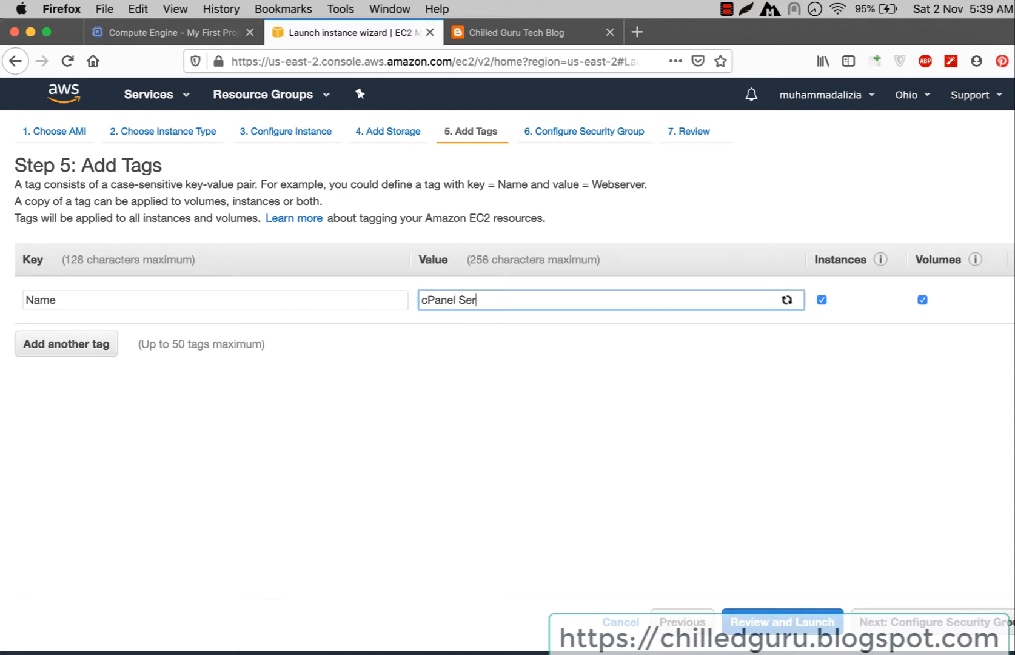
# Step: On the security group step, choose the existing SSH group sg-0b5dfd9ef2caf3809 allowing port 22
pyautogui.click(935, 622)
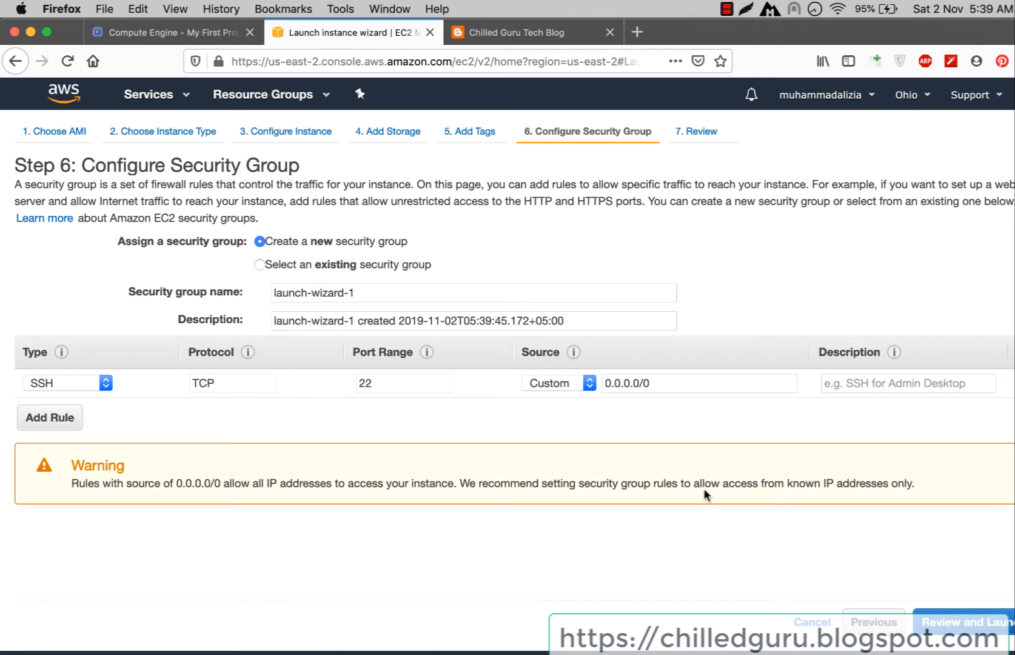
pyautogui.moveTo(512, 358)
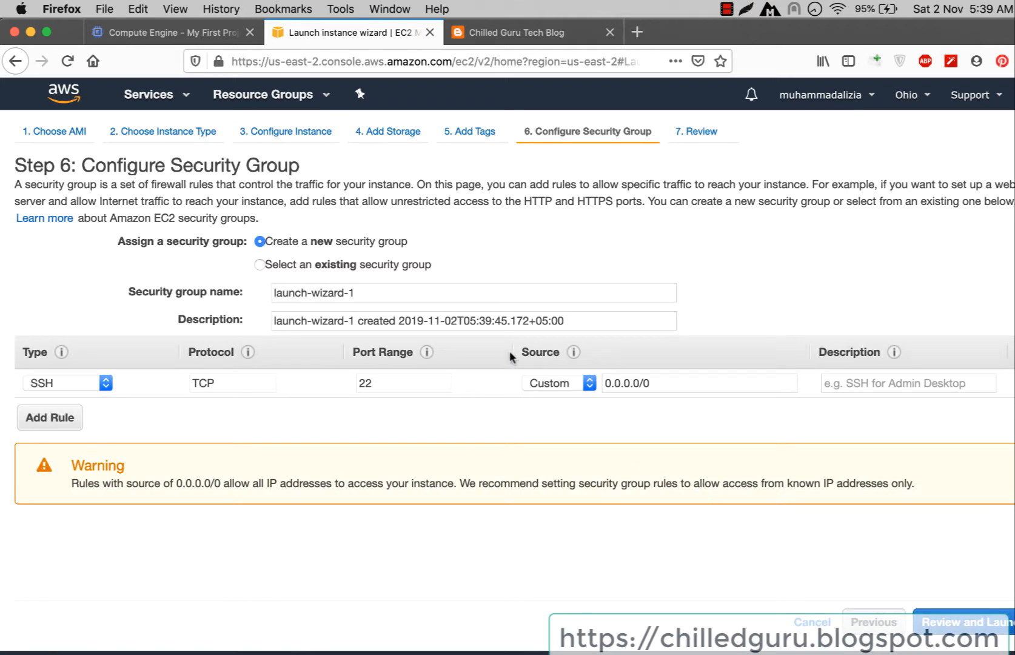
pyautogui.moveTo(327, 275)
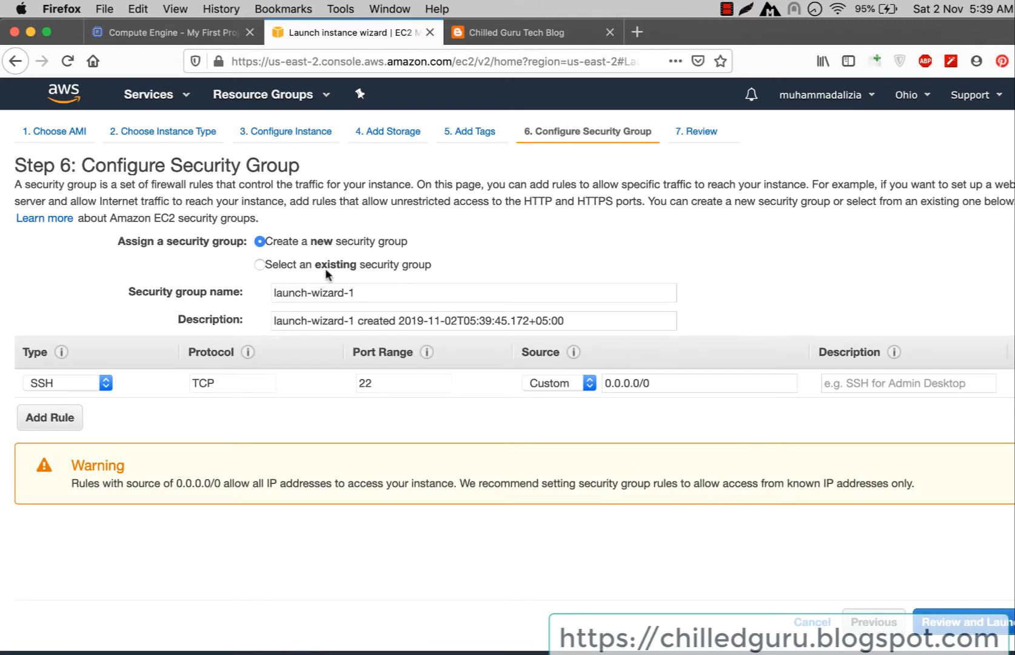
pyautogui.moveTo(367, 388)
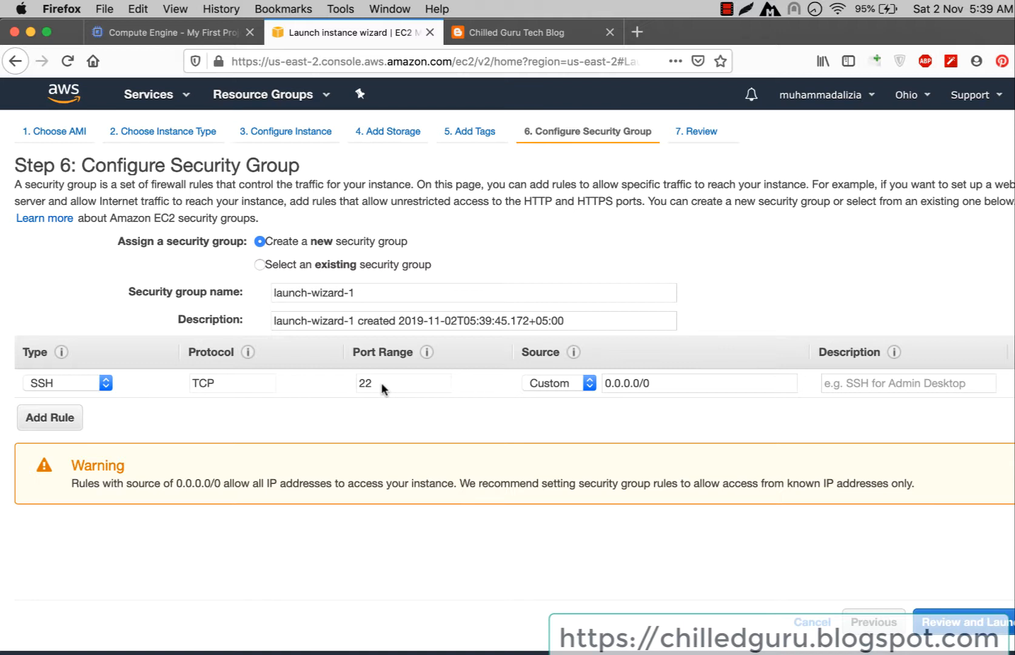
pyautogui.click(259, 266)
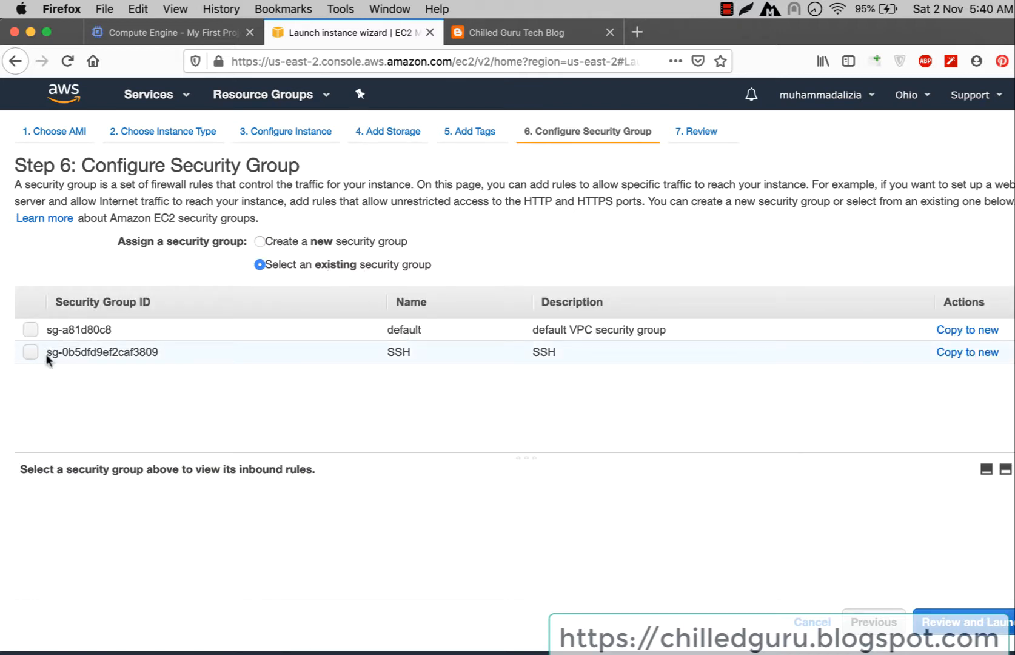
pyautogui.click(30, 352)
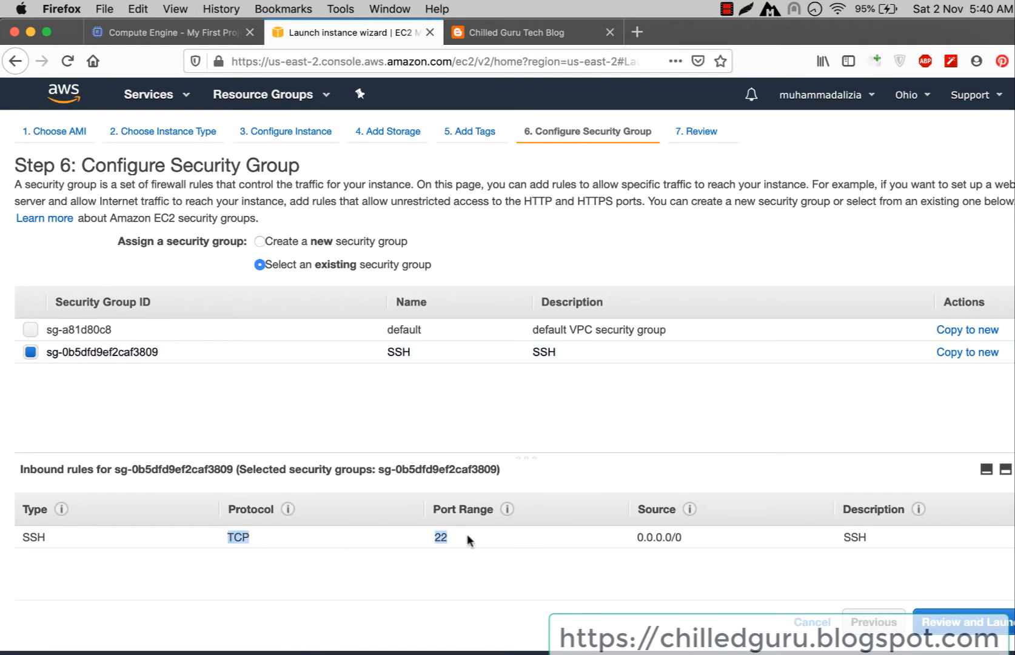
pyautogui.click(259, 241)
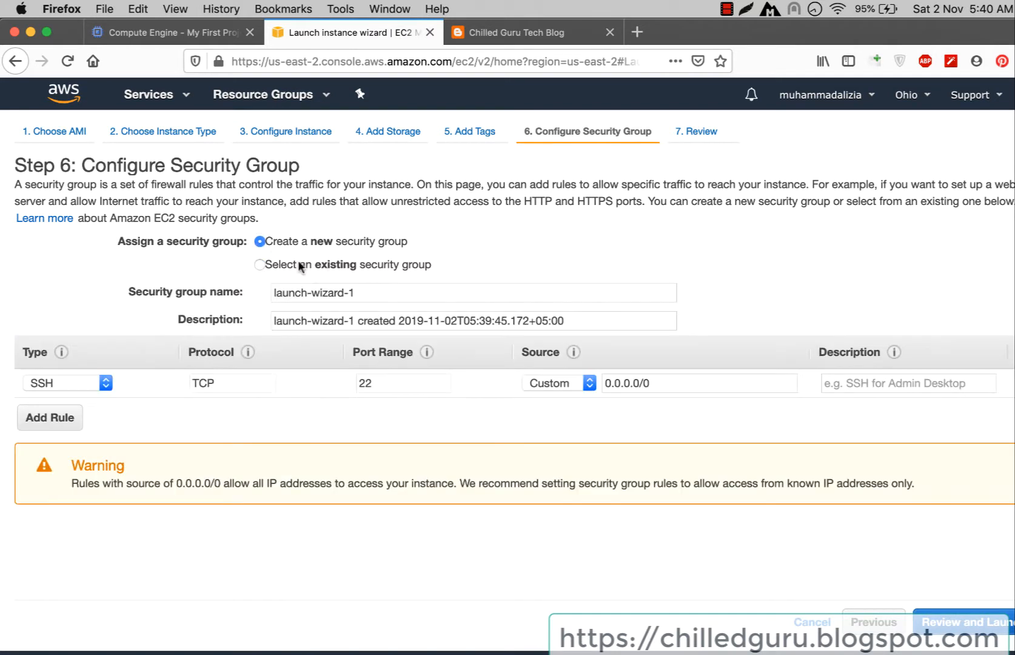
pyautogui.moveTo(295, 271)
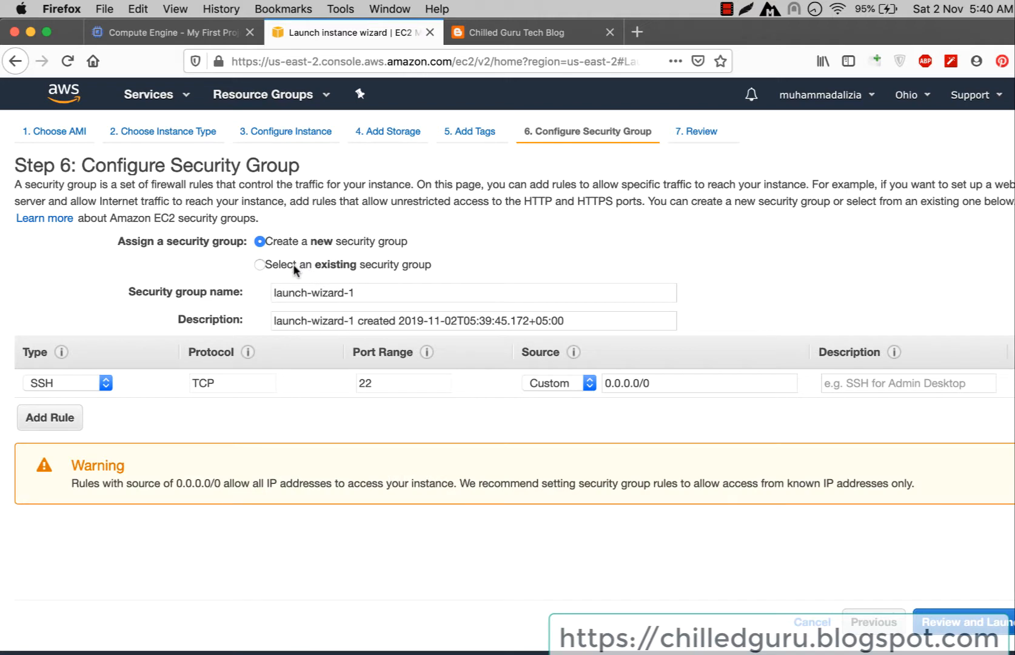
pyautogui.click(260, 264)
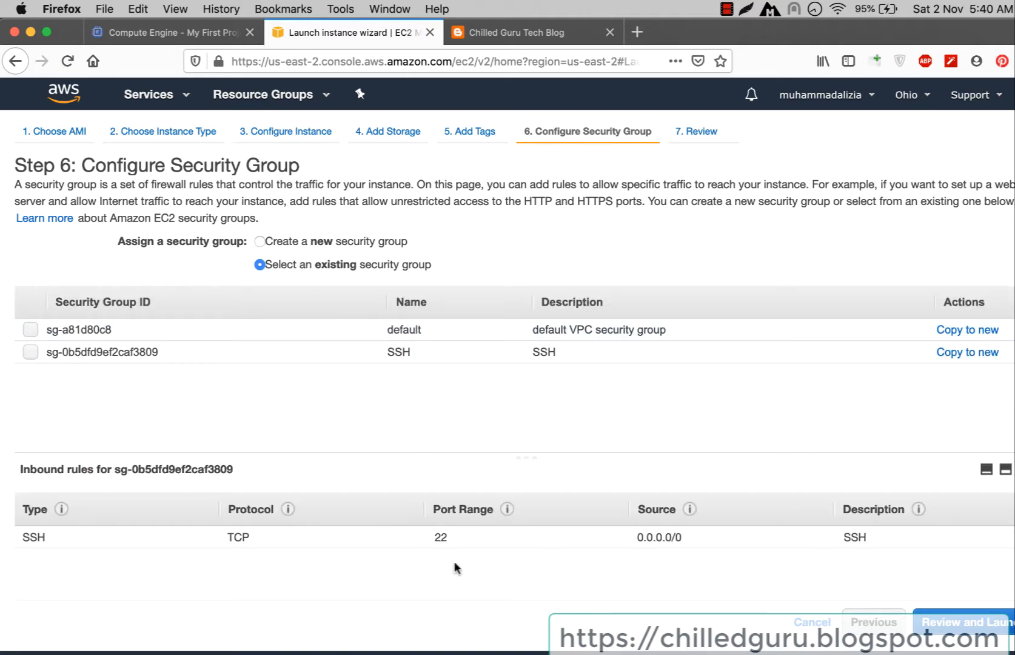
pyautogui.moveTo(589, 567)
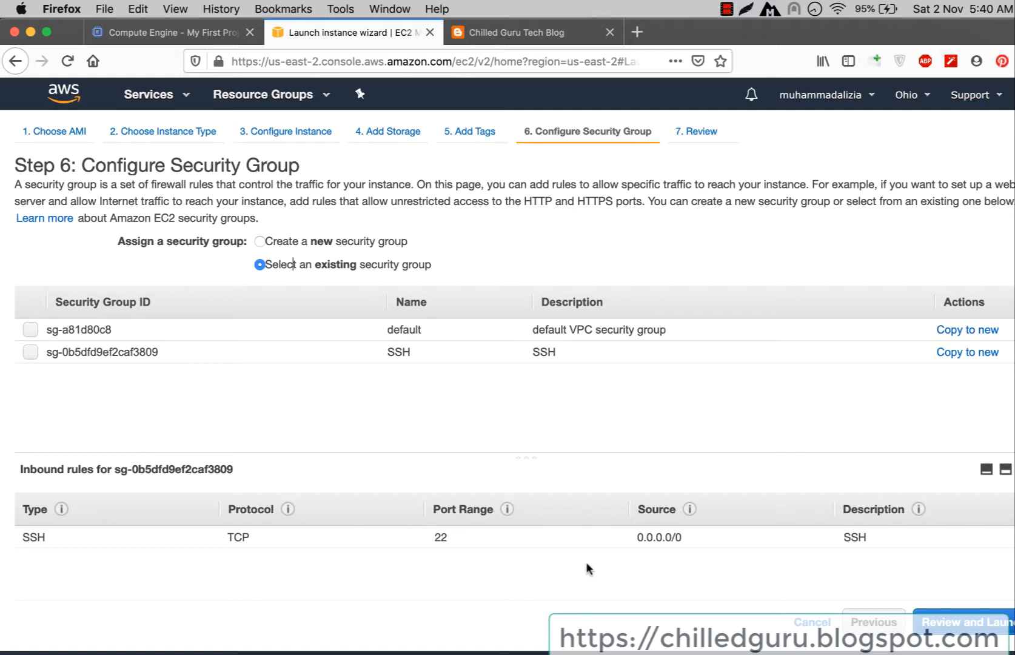
pyautogui.moveTo(258, 322)
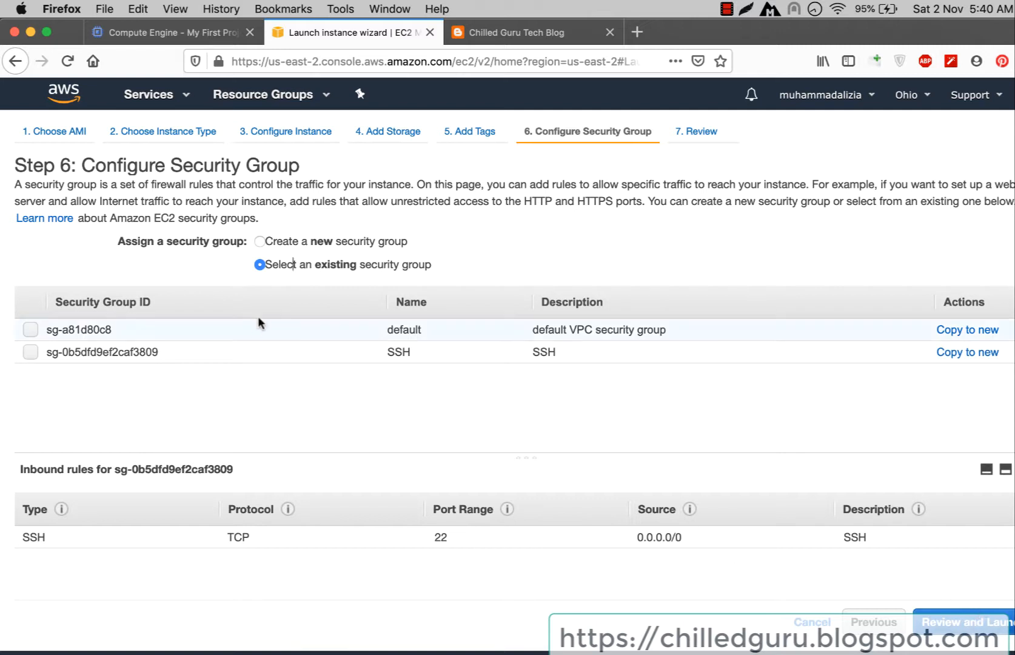
pyautogui.click(30, 352)
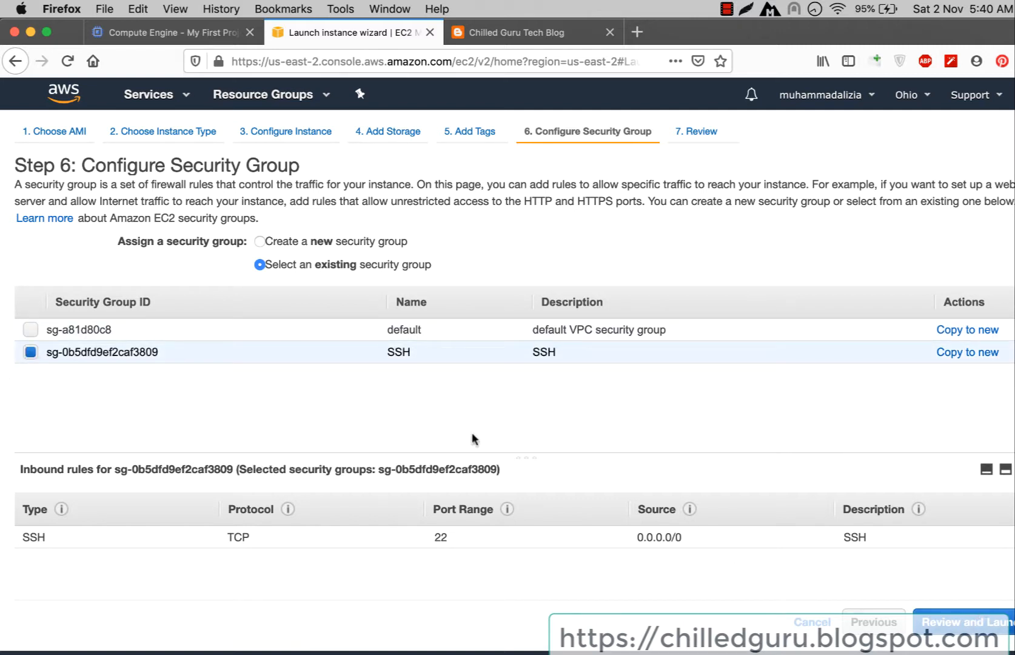
# Step: Review the instance launch settings, then show the EC2 Instances list with the running BackupServer
pyautogui.click(965, 623)
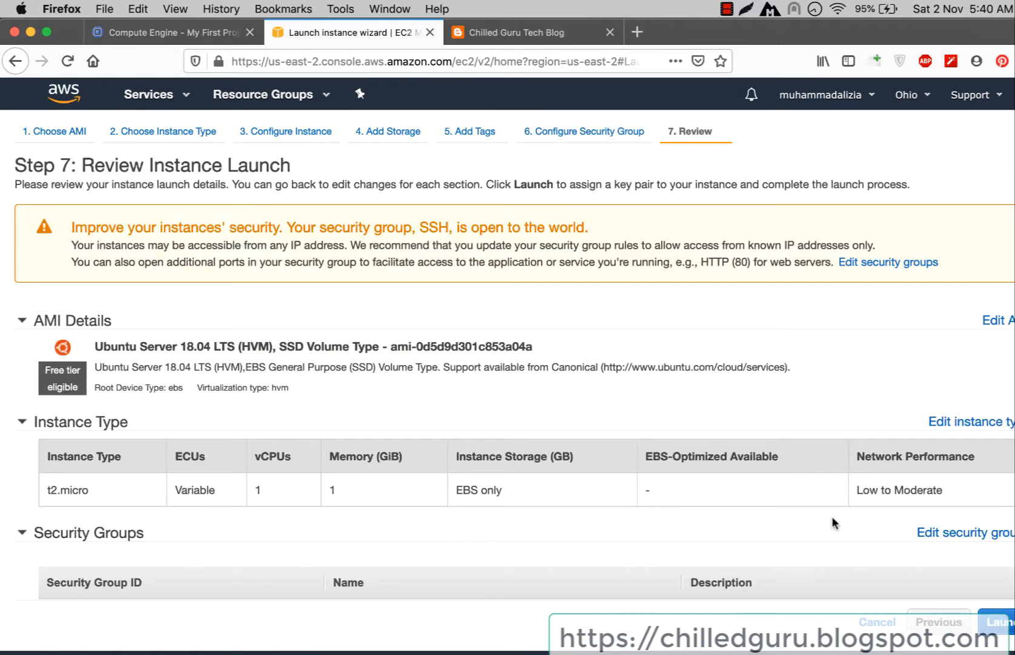
pyautogui.scroll(-3)
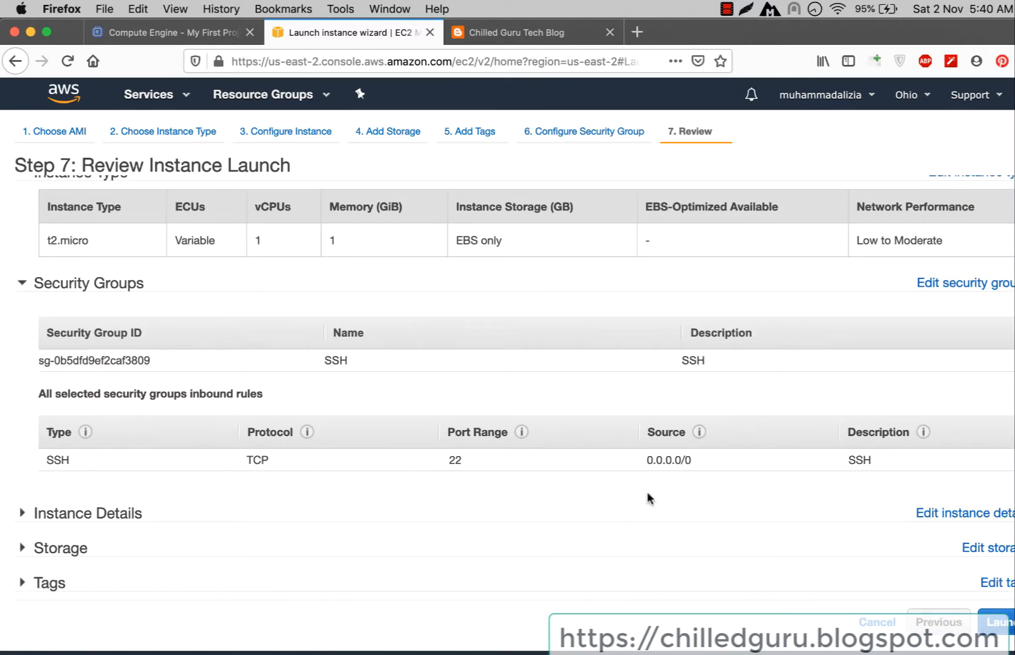
pyautogui.scroll(3)
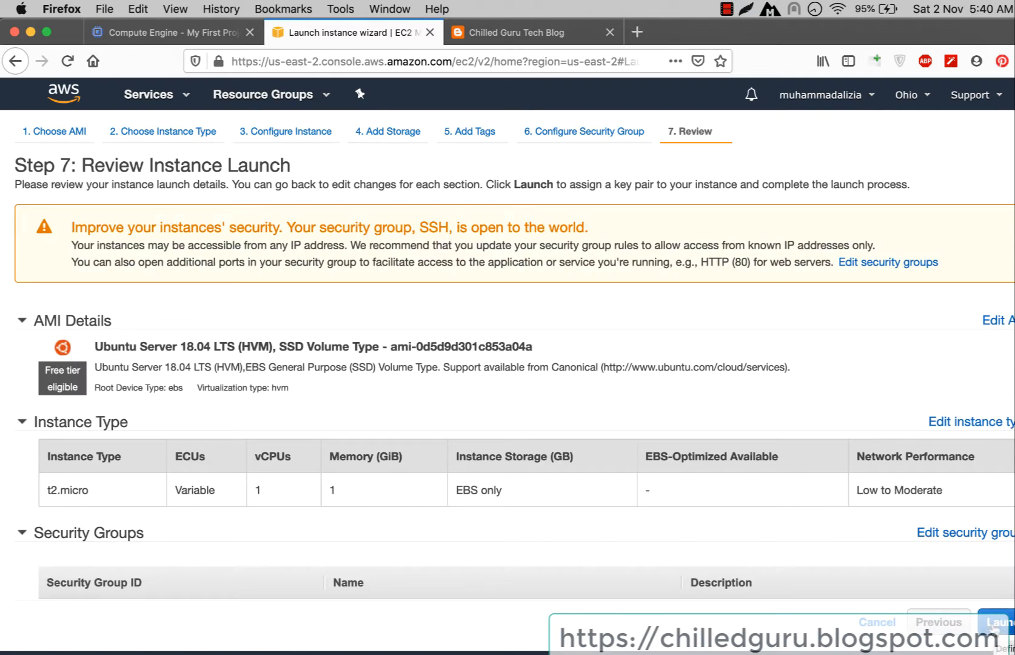
pyautogui.moveTo(241, 251)
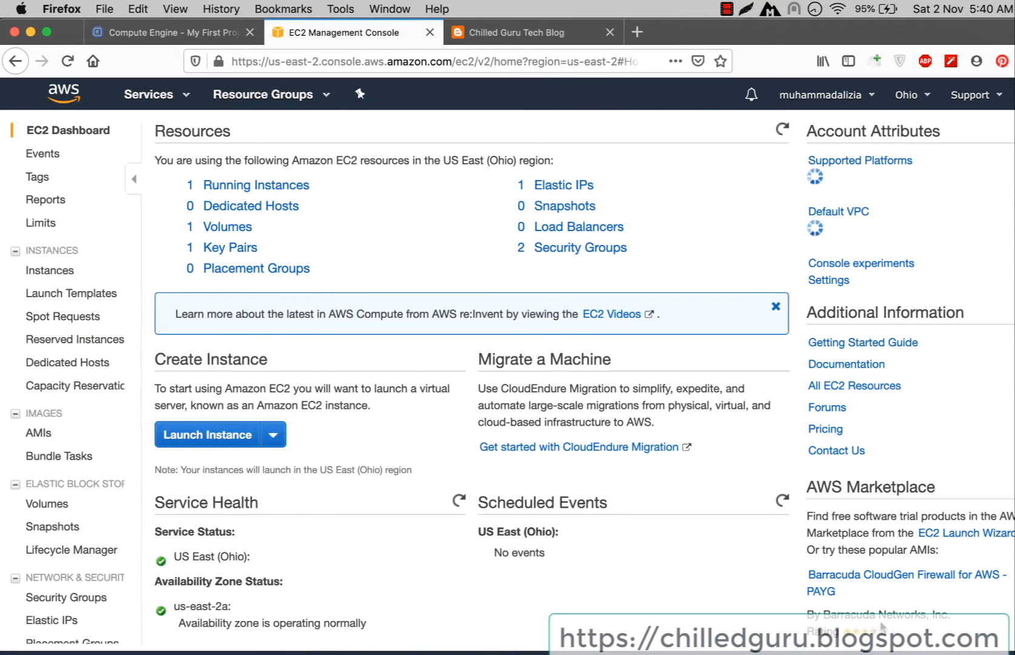
pyautogui.click(50, 271)
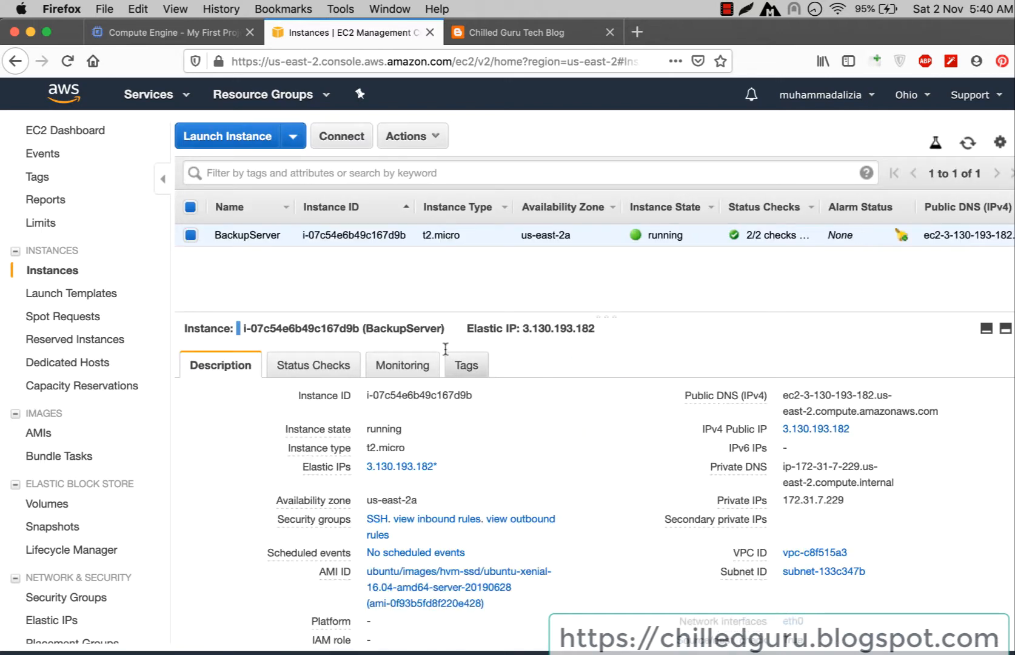
pyautogui.moveTo(499, 479)
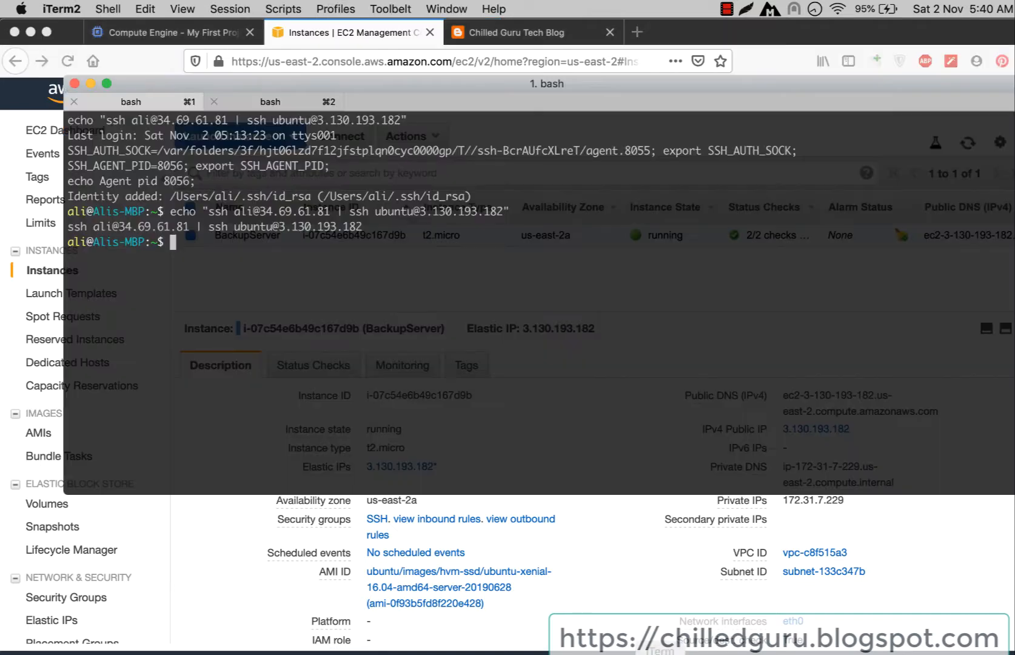
pyautogui.moveTo(270, 257)
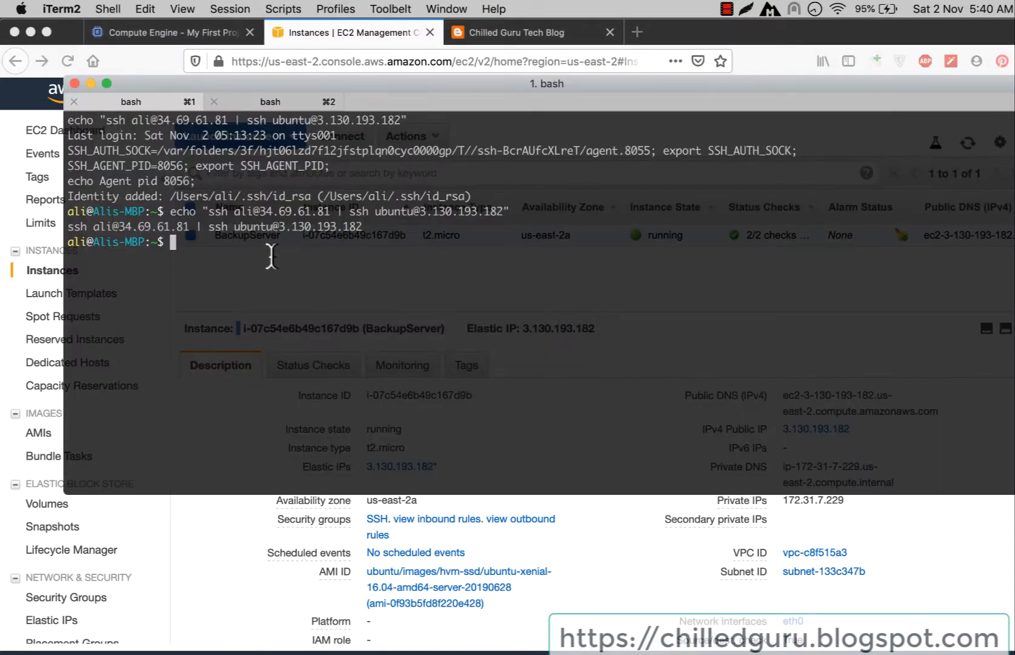
pyautogui.moveTo(406, 270)
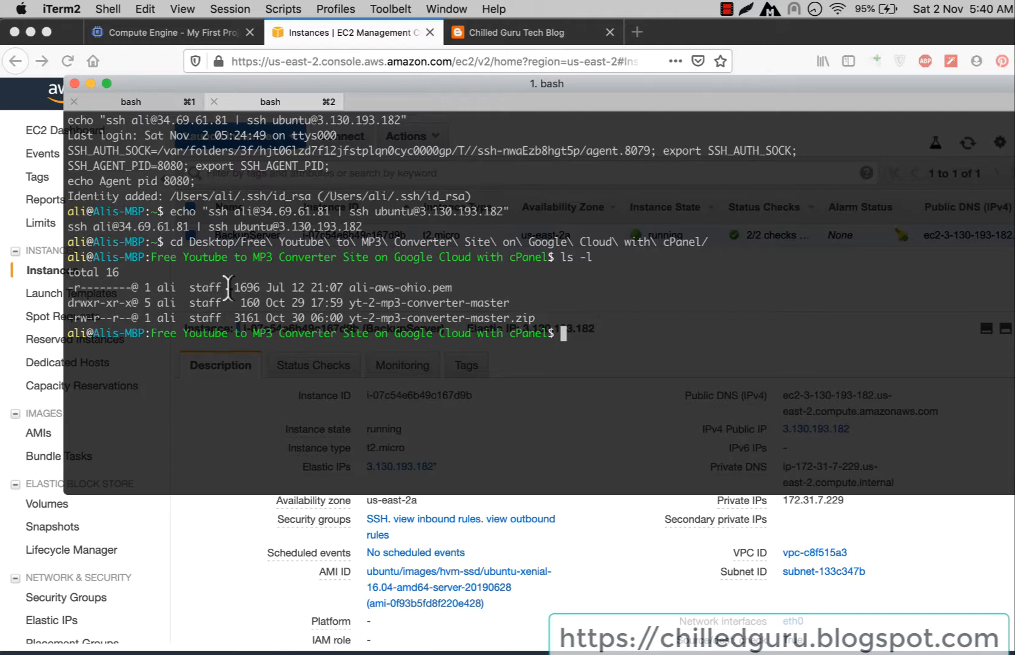
pyautogui.moveTo(350, 285)
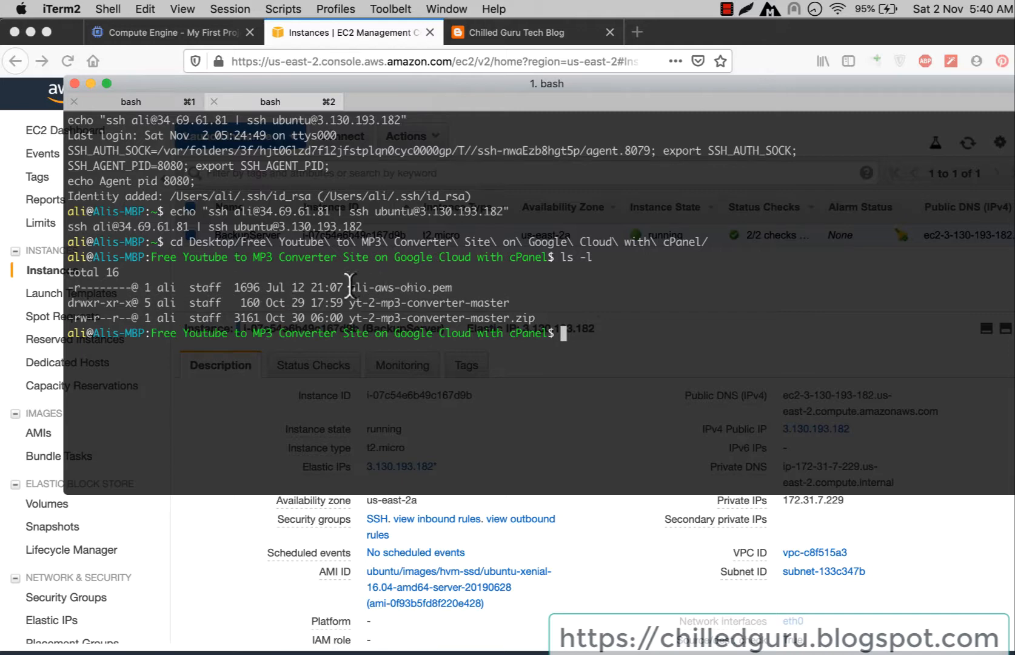
pyautogui.doubleClick(399, 287)
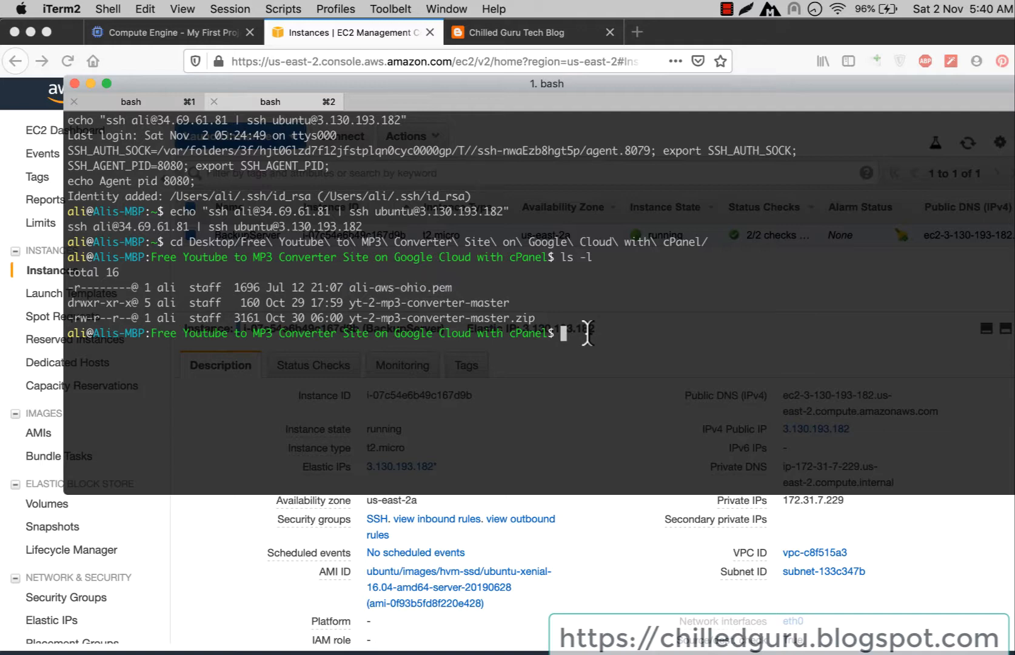
pyautogui.moveTo(353, 210)
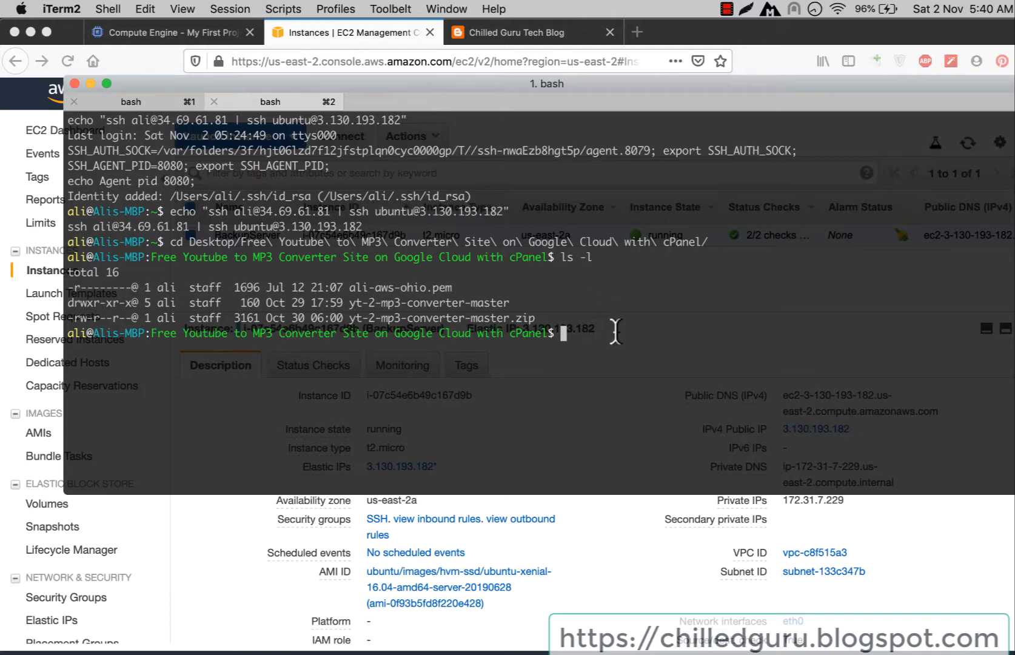
pyautogui.write('ssh ubuntu@3.130.193.182 -')
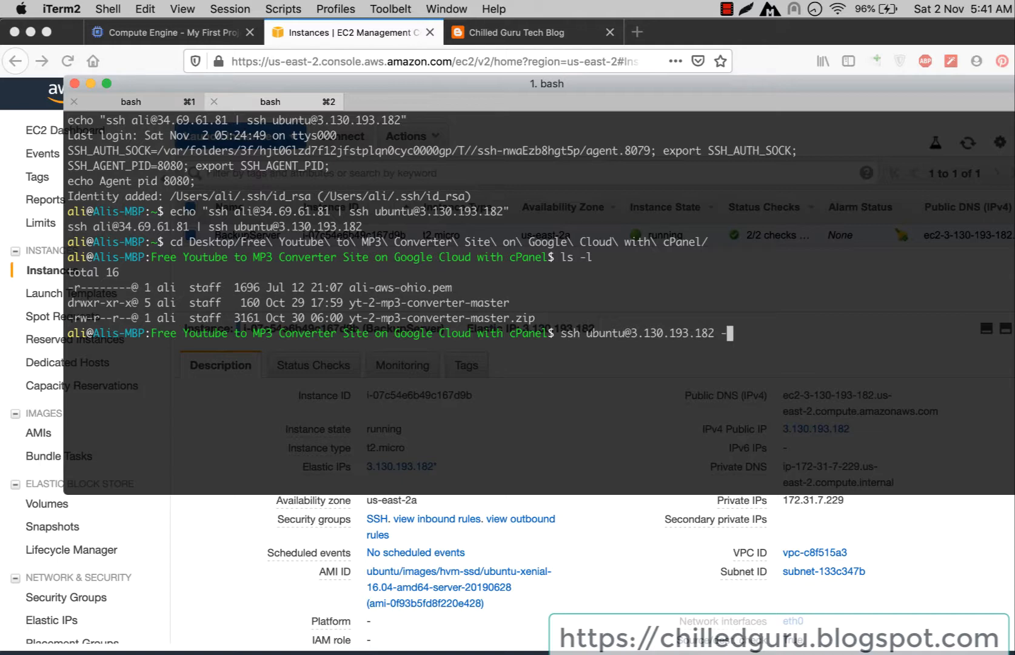
pyautogui.write('i')
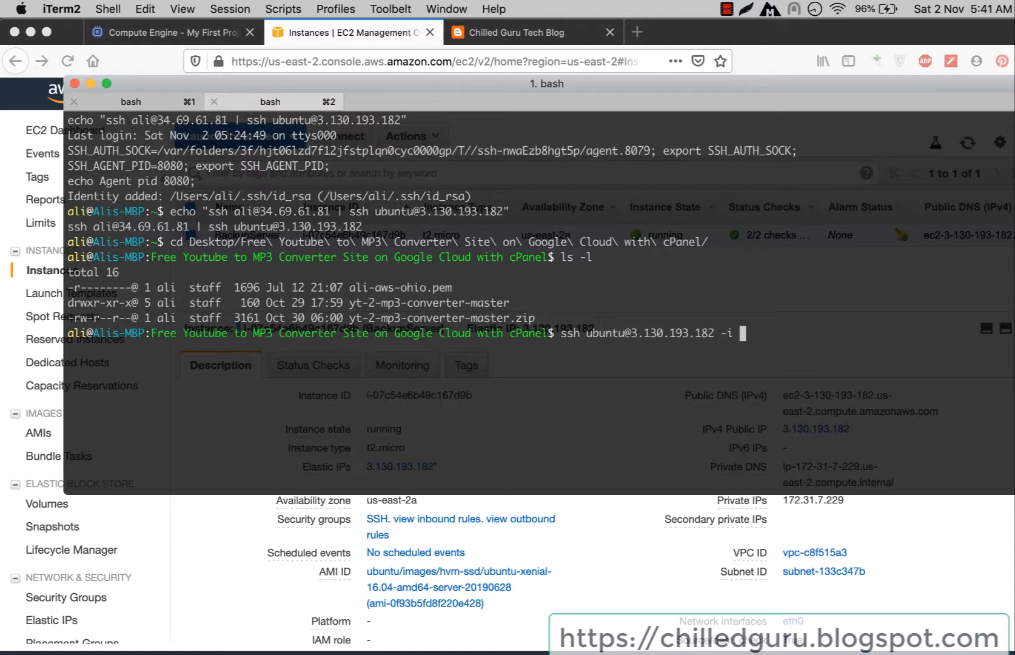
pyautogui.write('ali-aws-ohio.pem')
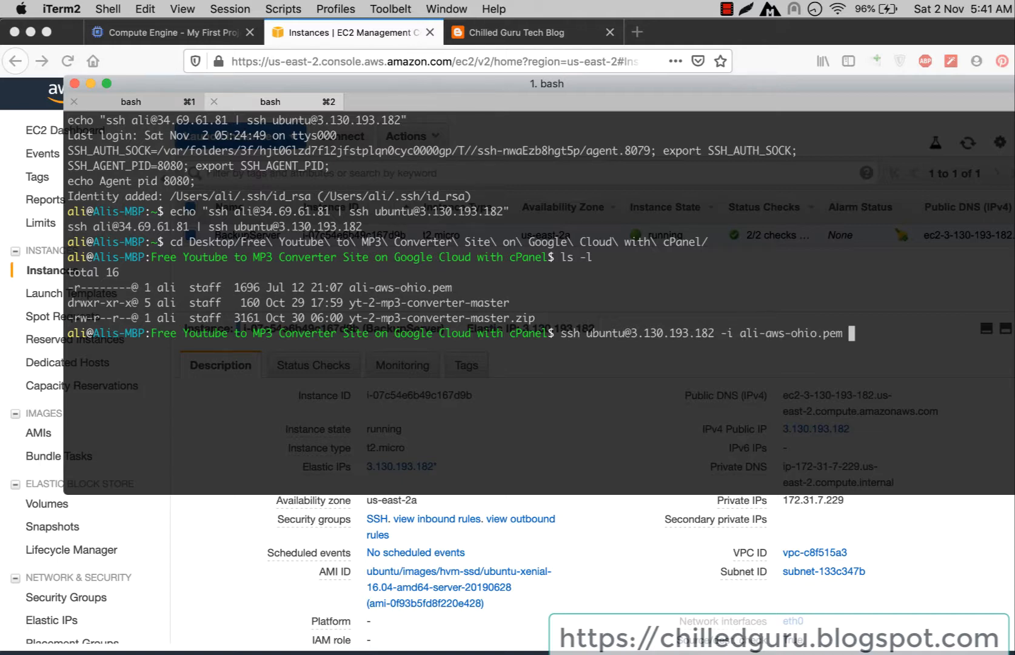
pyautogui.press('Return')
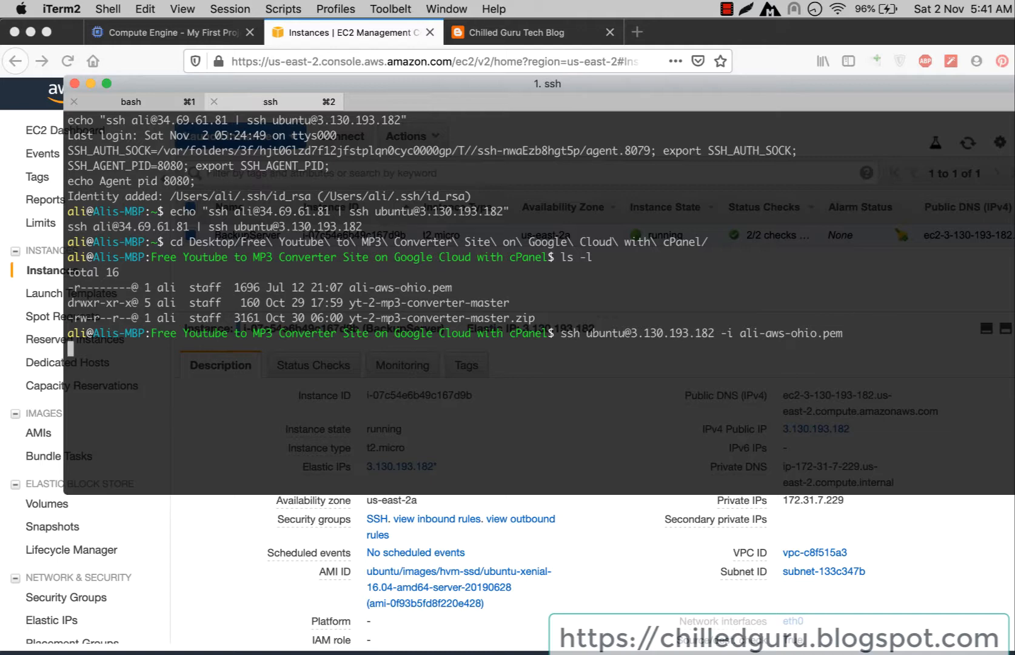
pyautogui.press('Return')
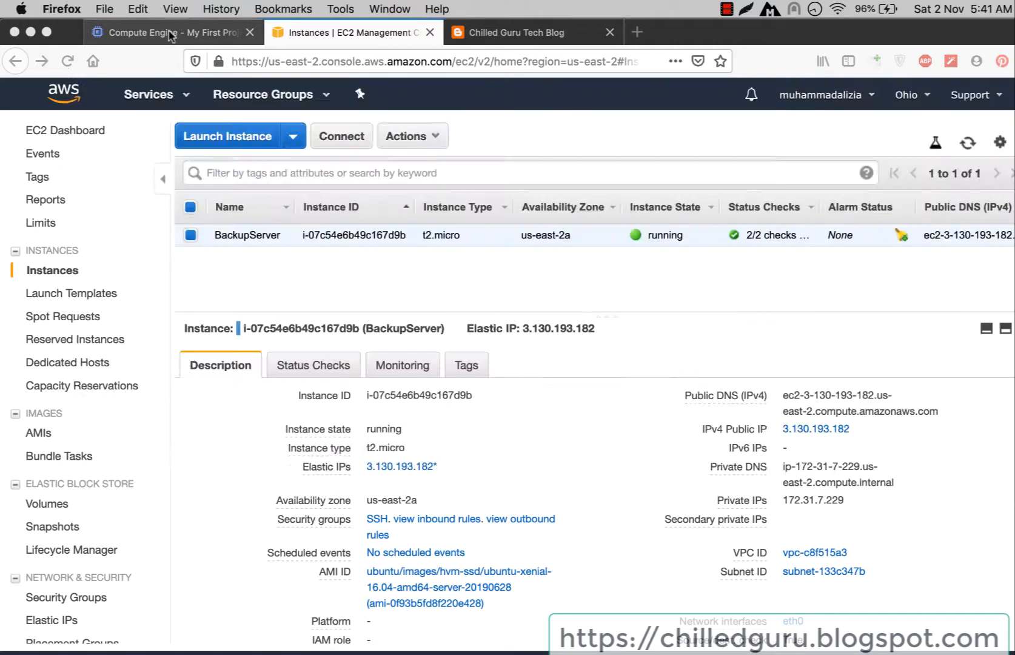
# Step: Return from the Create an instance form to the Compute Engine VM instances list
pyautogui.click(171, 32)
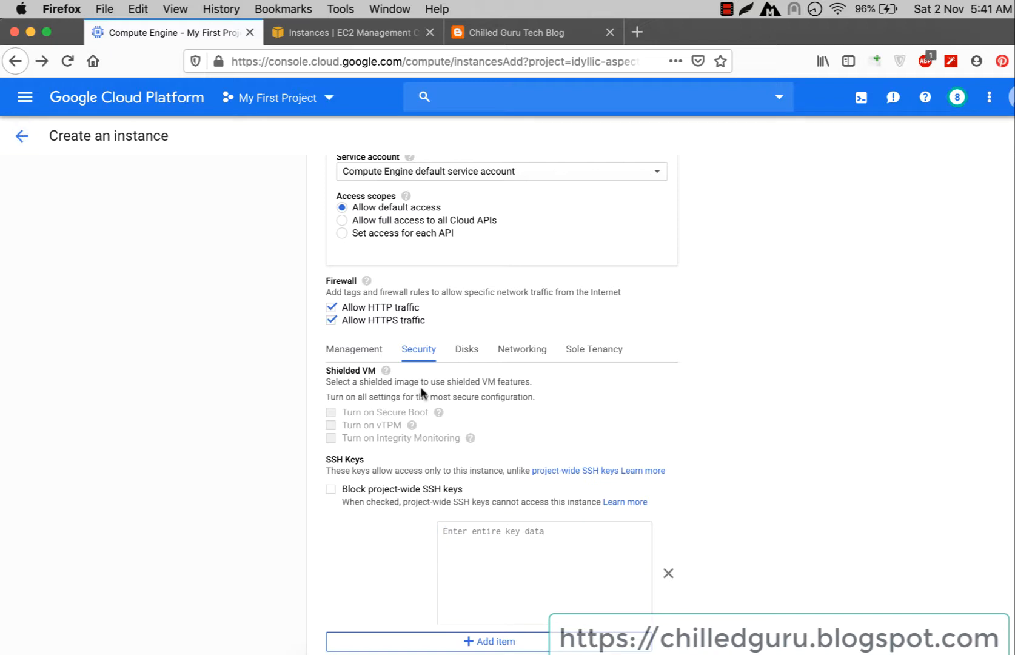
pyautogui.click(22, 136)
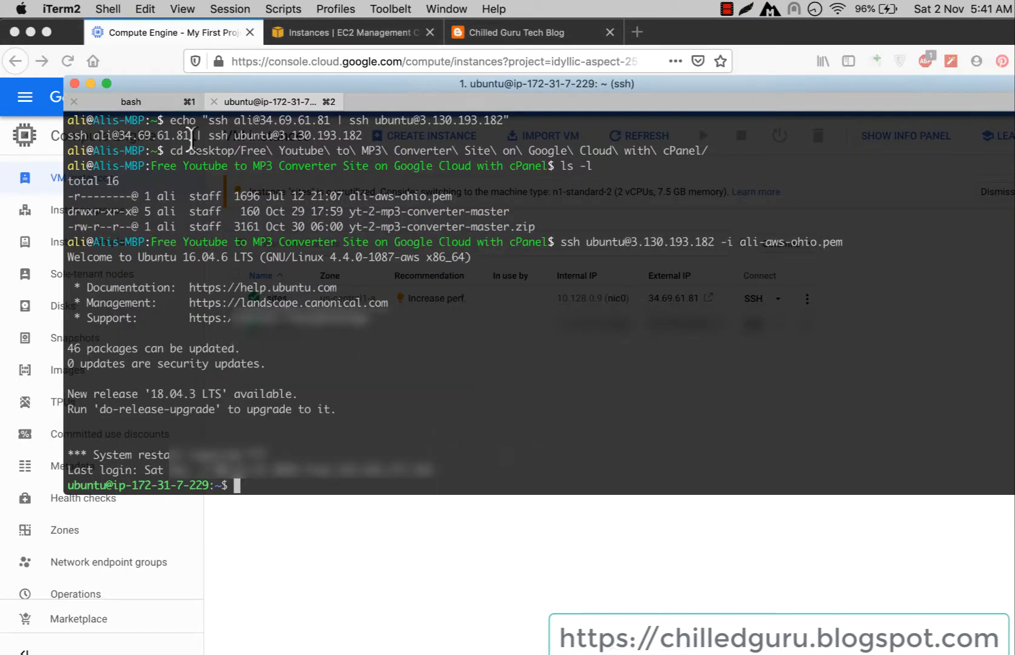
pyautogui.click(129, 102)
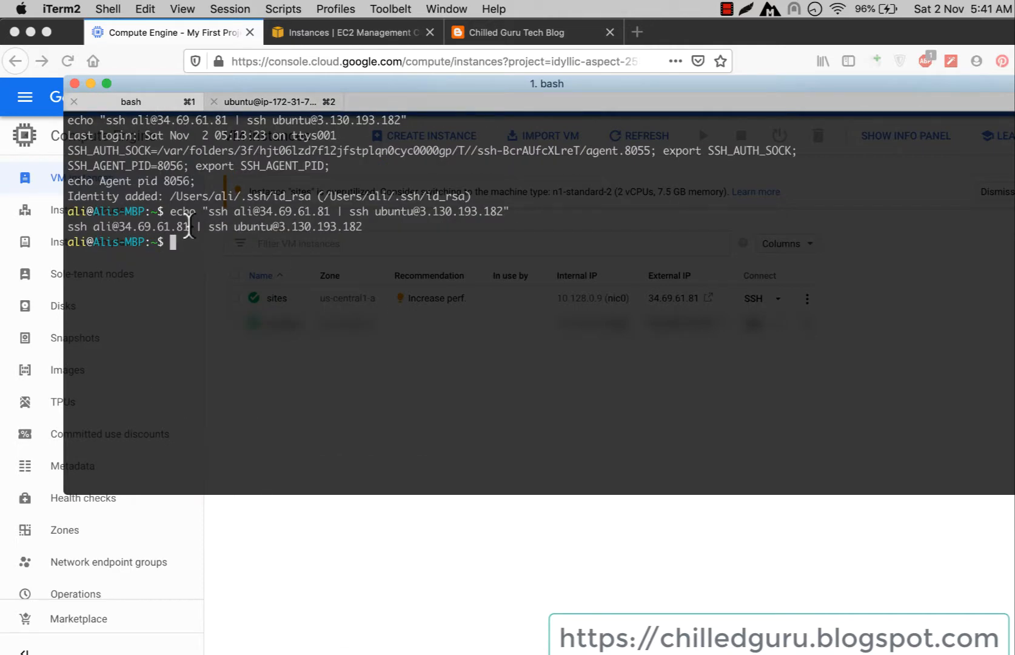
pyautogui.moveTo(218, 253)
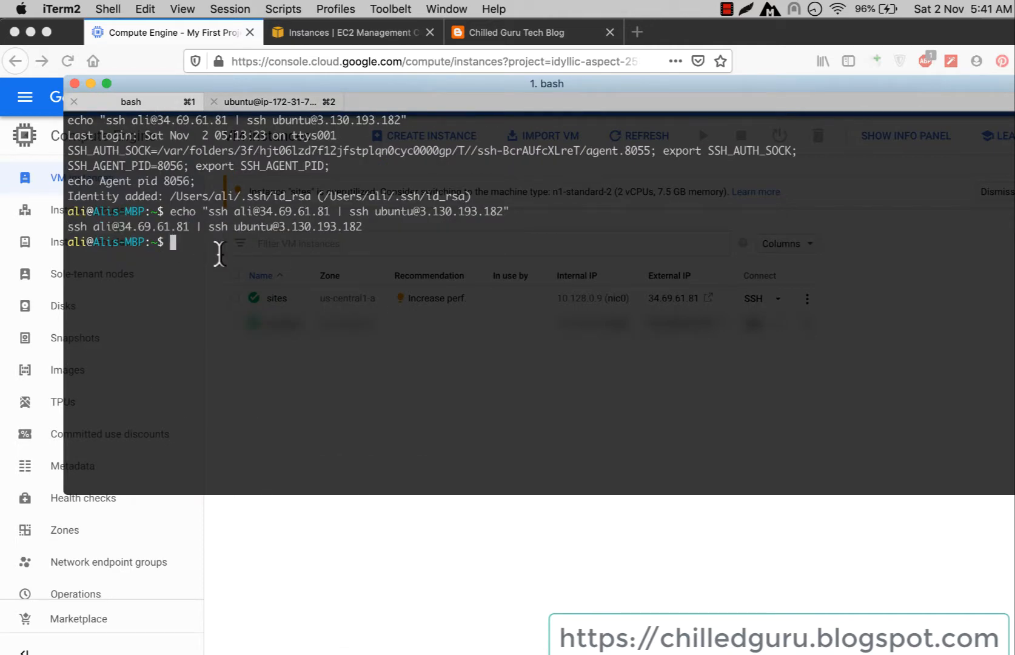
pyautogui.write('ssh ali@34.69.61.81')
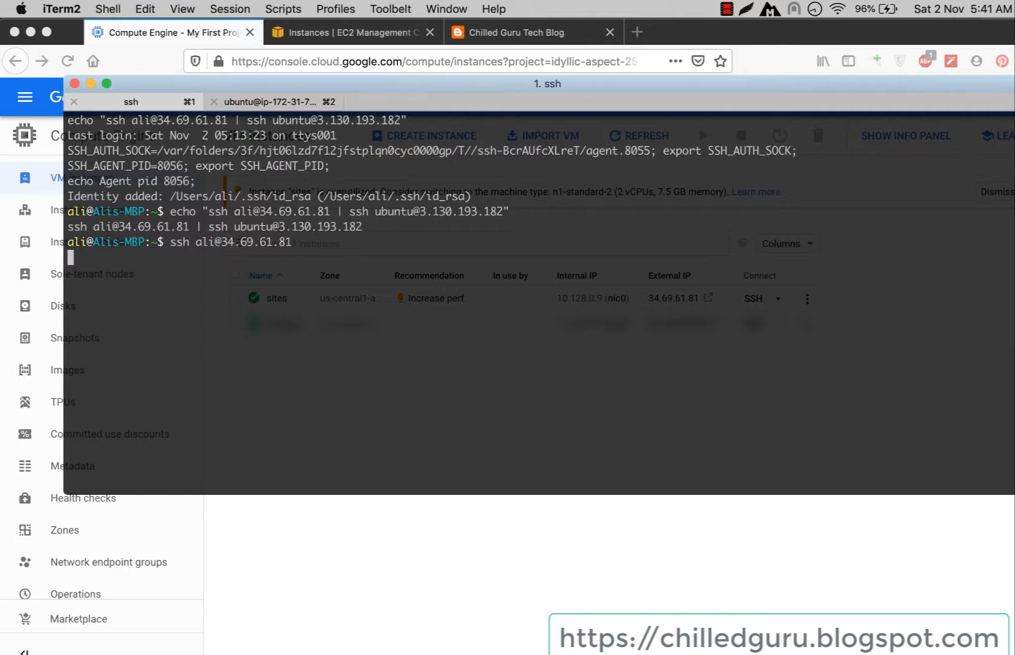
pyautogui.press('Return')
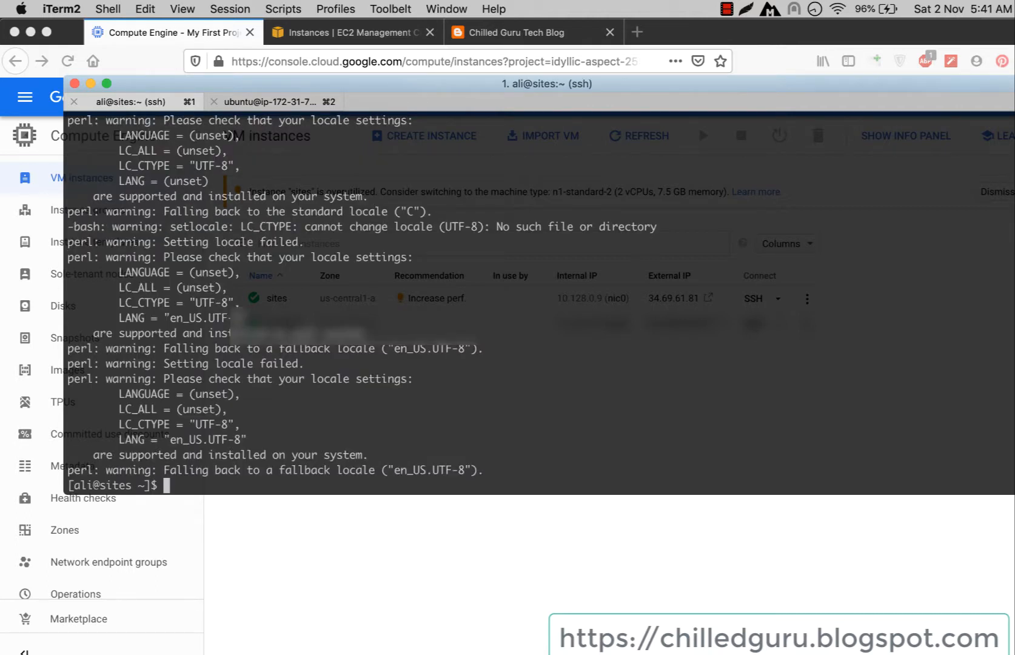
pyautogui.write('sudo su')
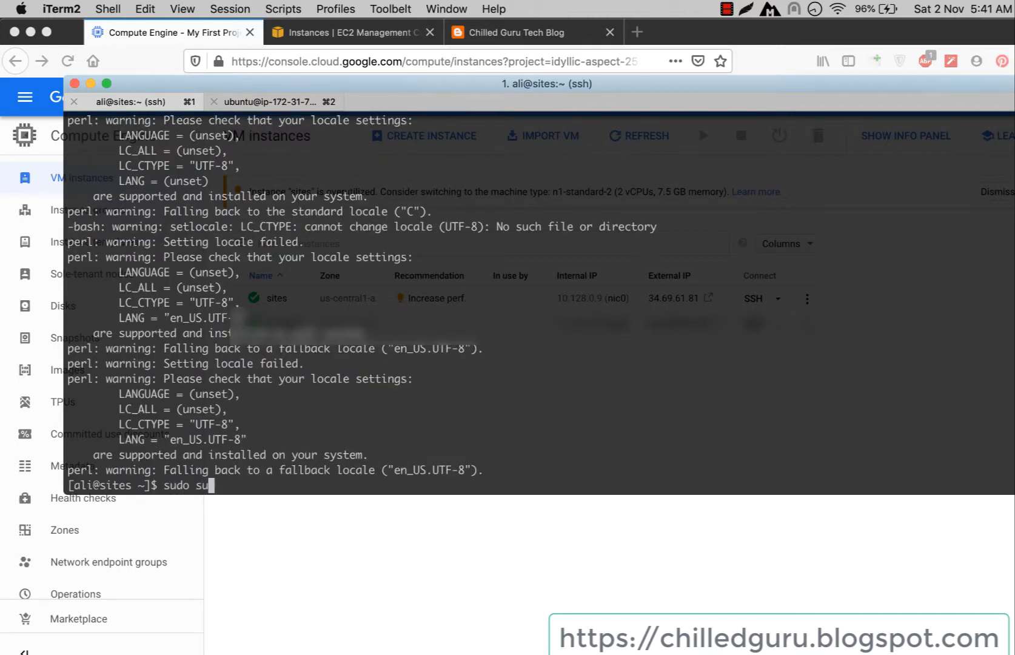
pyautogui.press('Return')
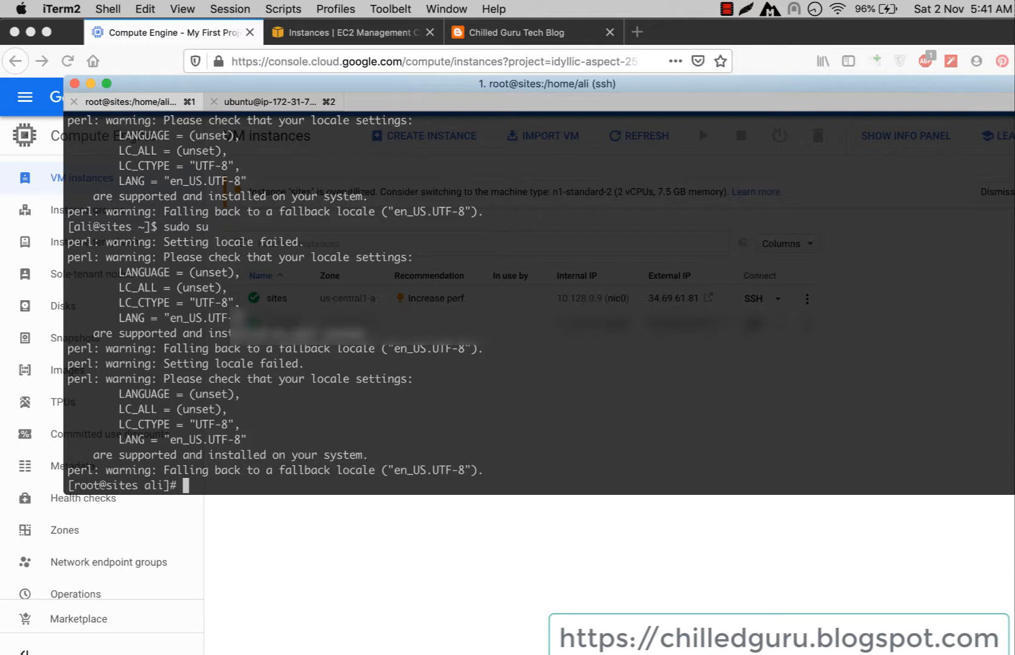
pyautogui.moveTo(481, 356)
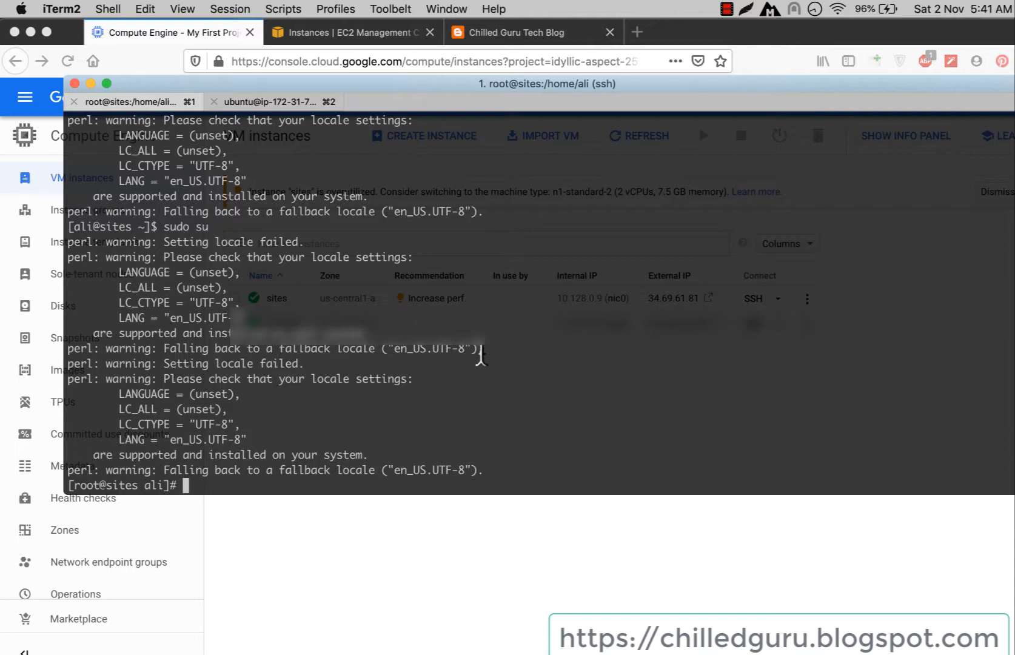
pyautogui.moveTo(481, 357)
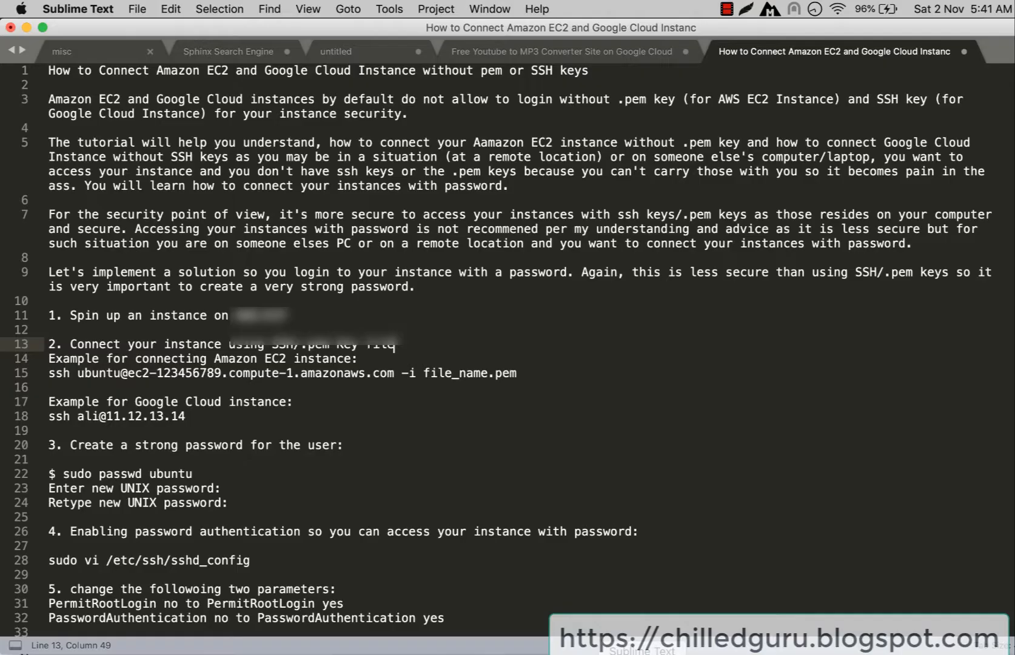
# Step: Copy PermitRootLogin from the notes and set it to yes in /etc/ssh/sshd_config
pyautogui.scroll(-3)
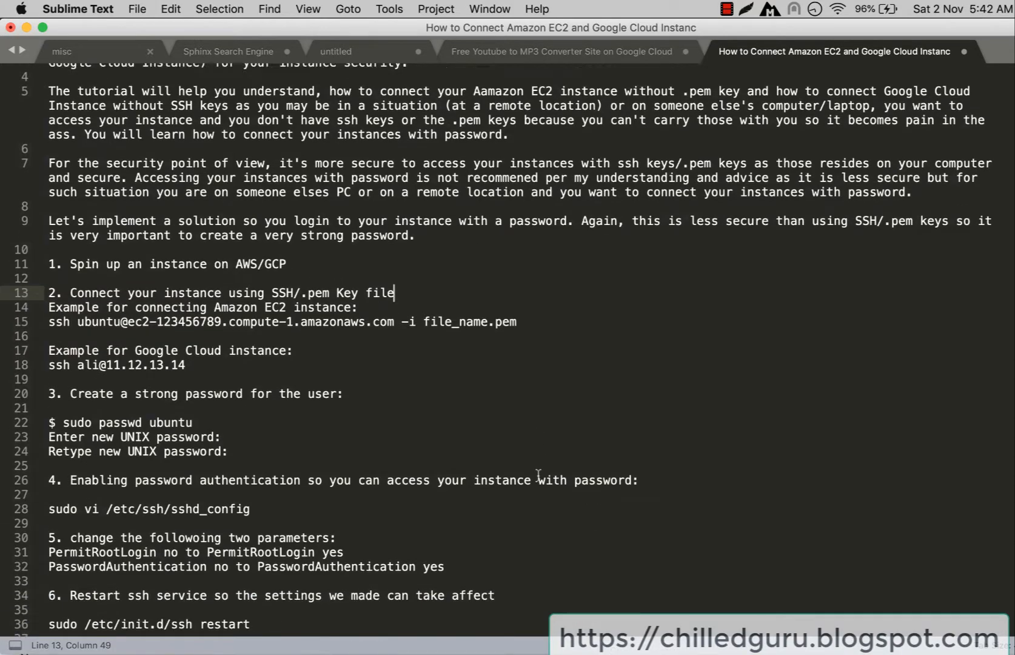
pyautogui.scroll(-3)
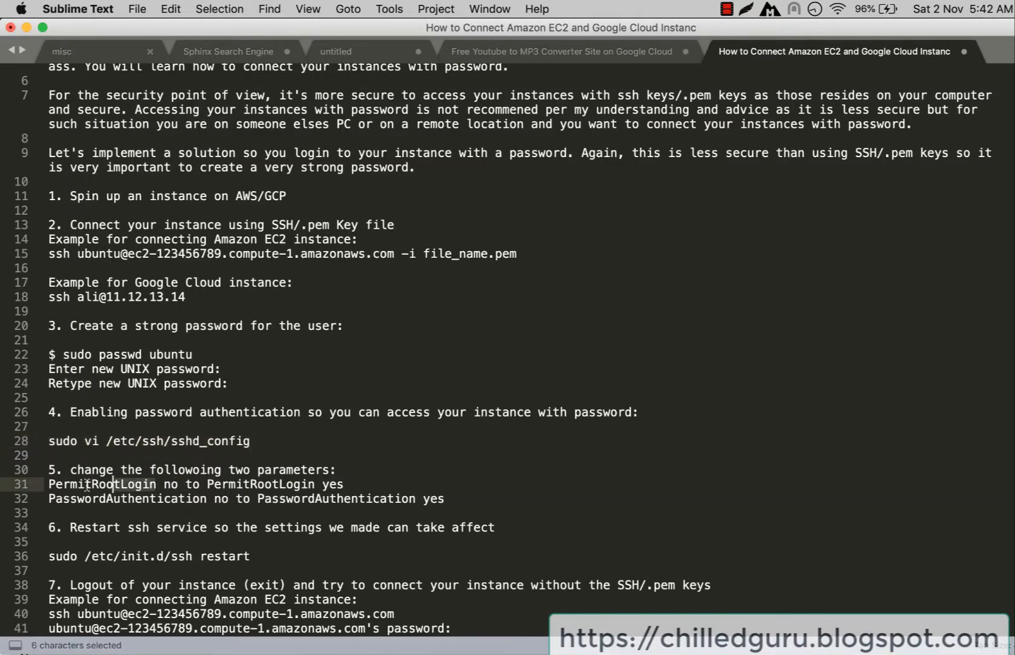
pyautogui.doubleClick(261, 484)
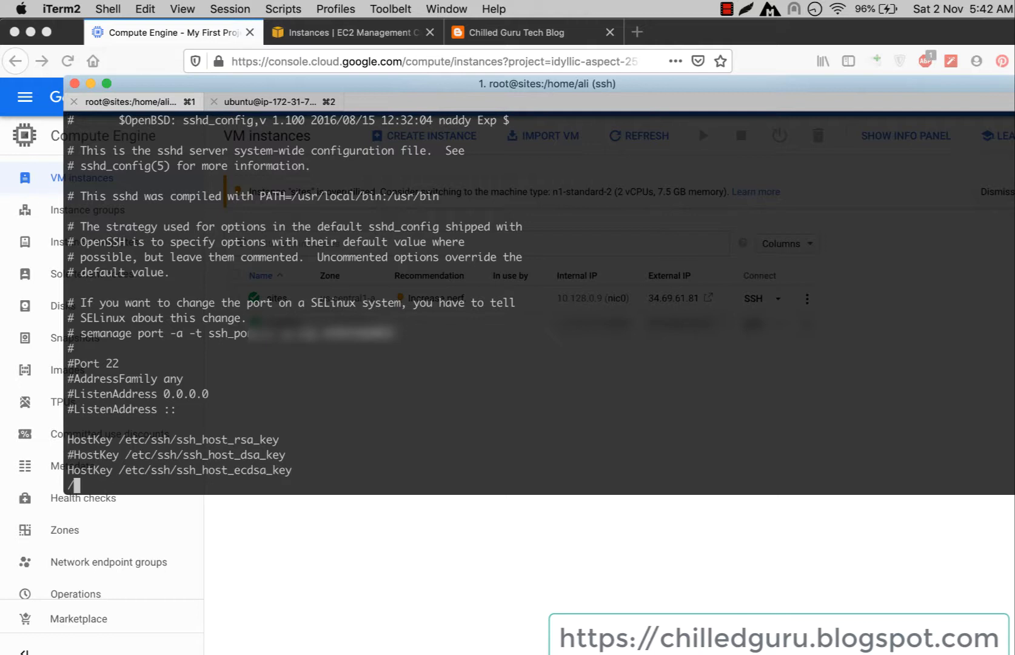
pyautogui.write('PermitRootLogin')
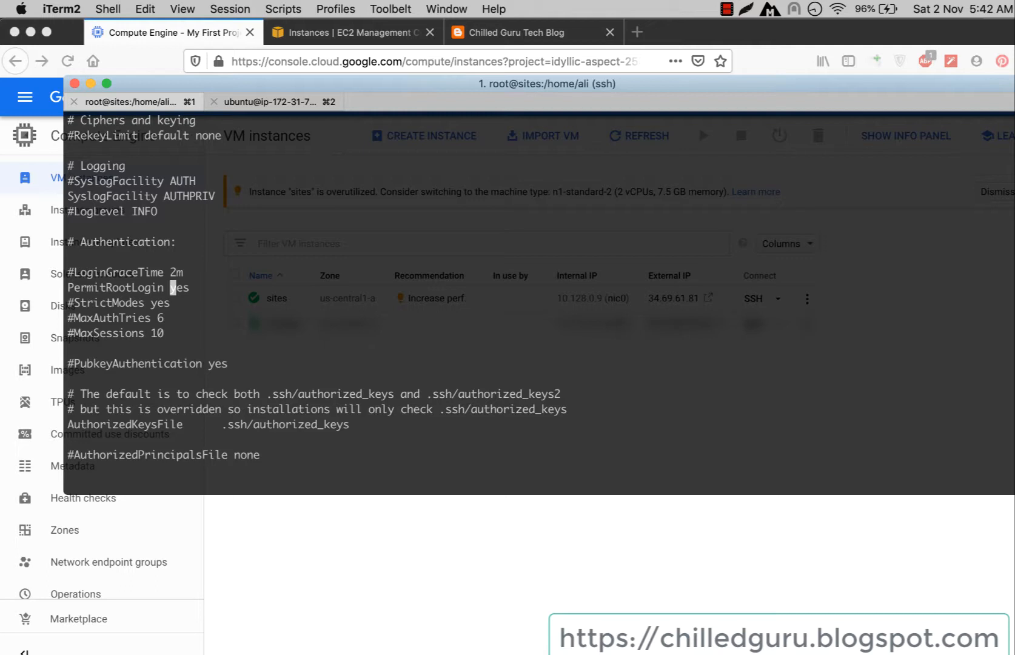
pyautogui.moveTo(497, 572)
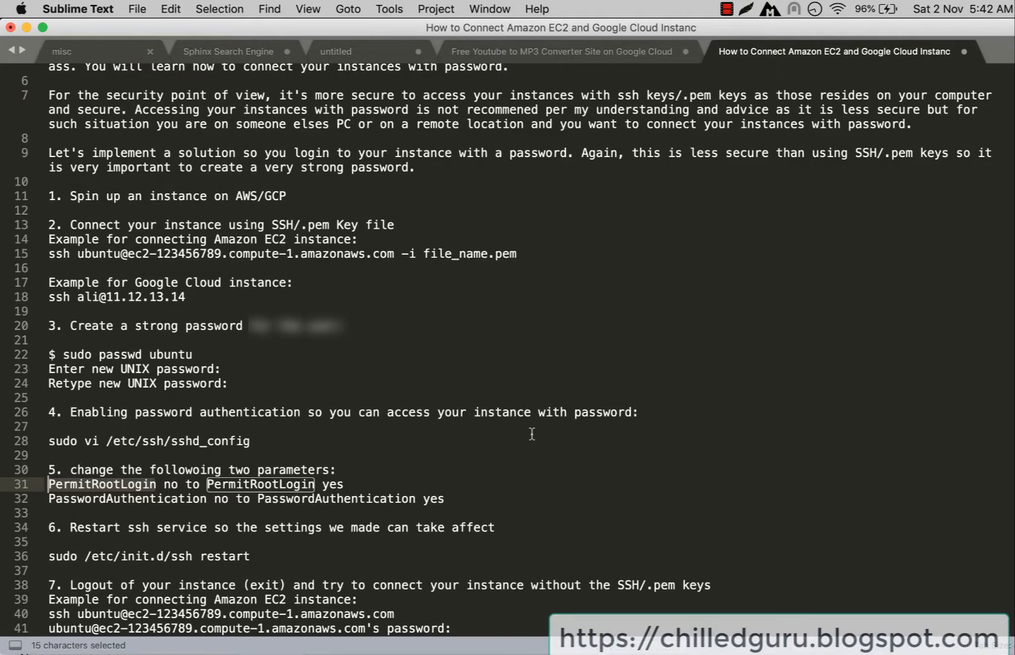
pyautogui.scroll(-3)
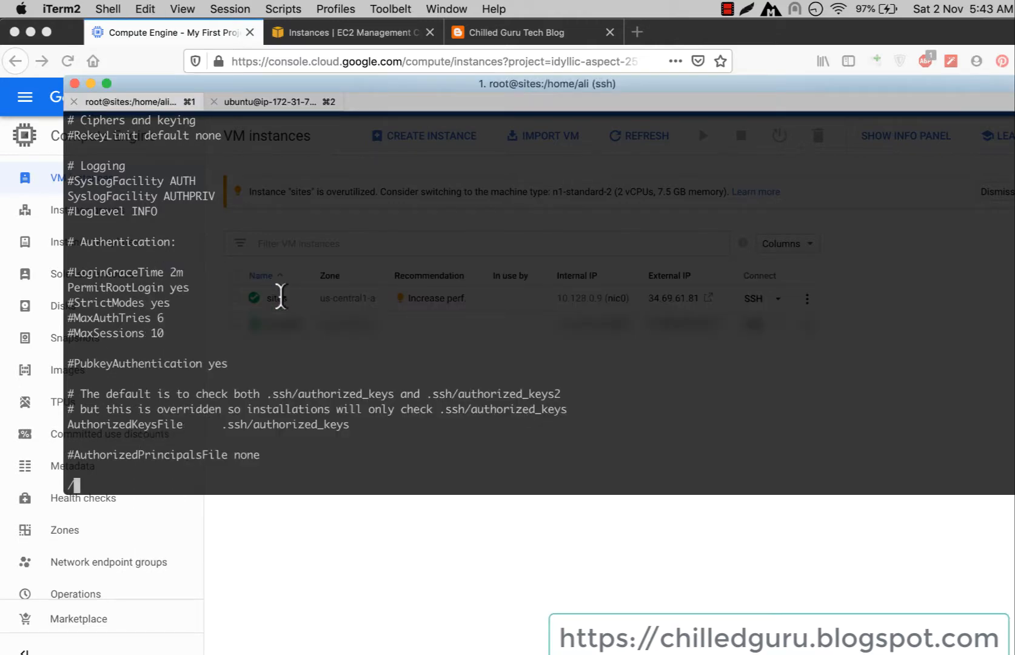
pyautogui.scroll(-3)
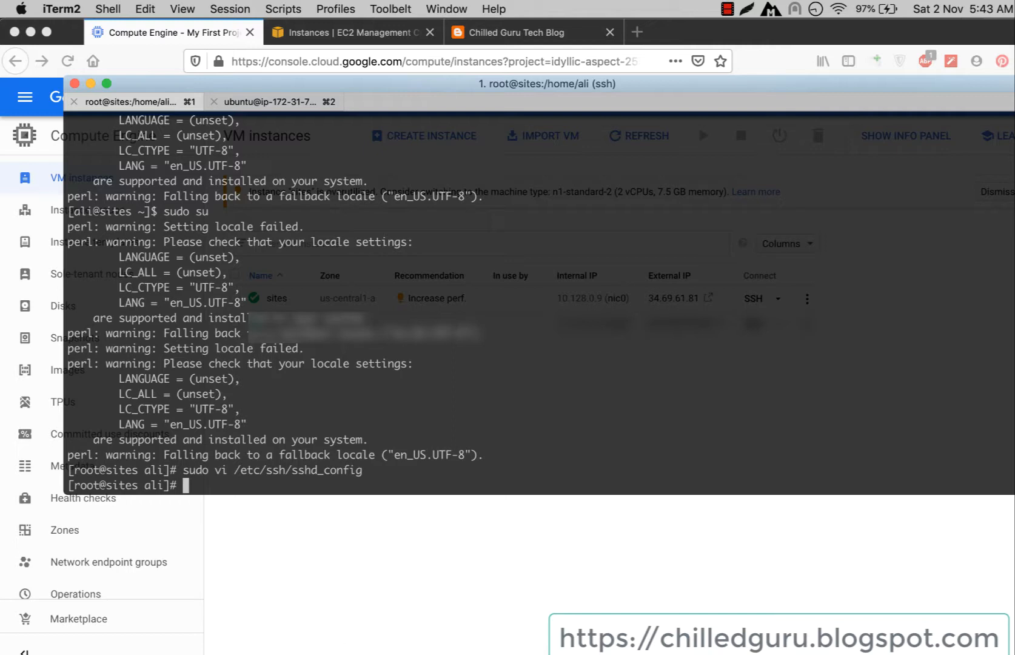
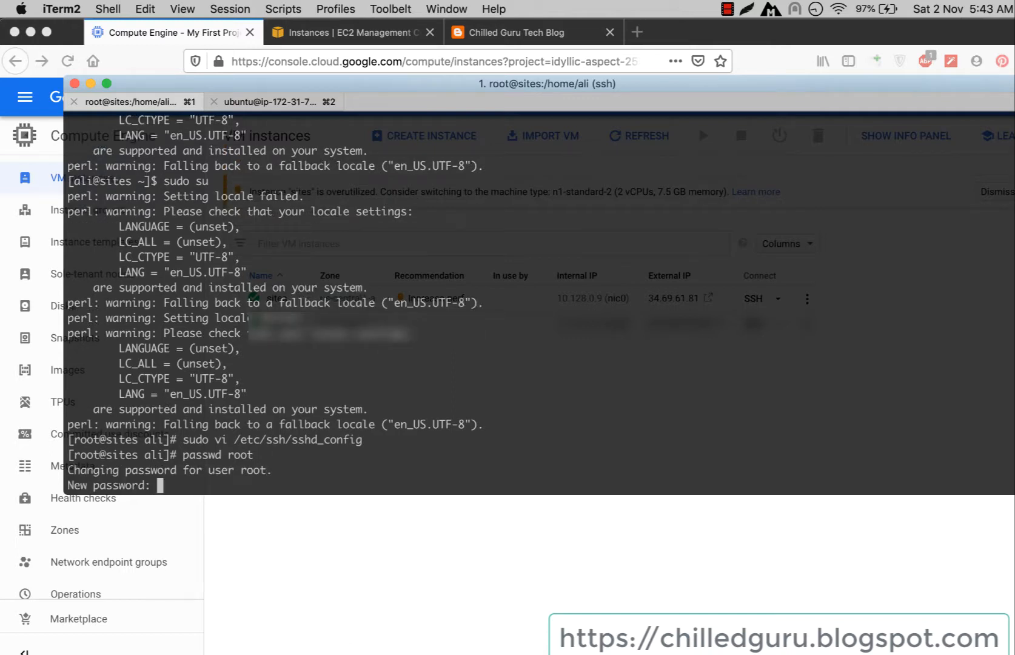
# Step: Set a new root password with passwd root, then return to a root shell
pyautogui.press('Return')
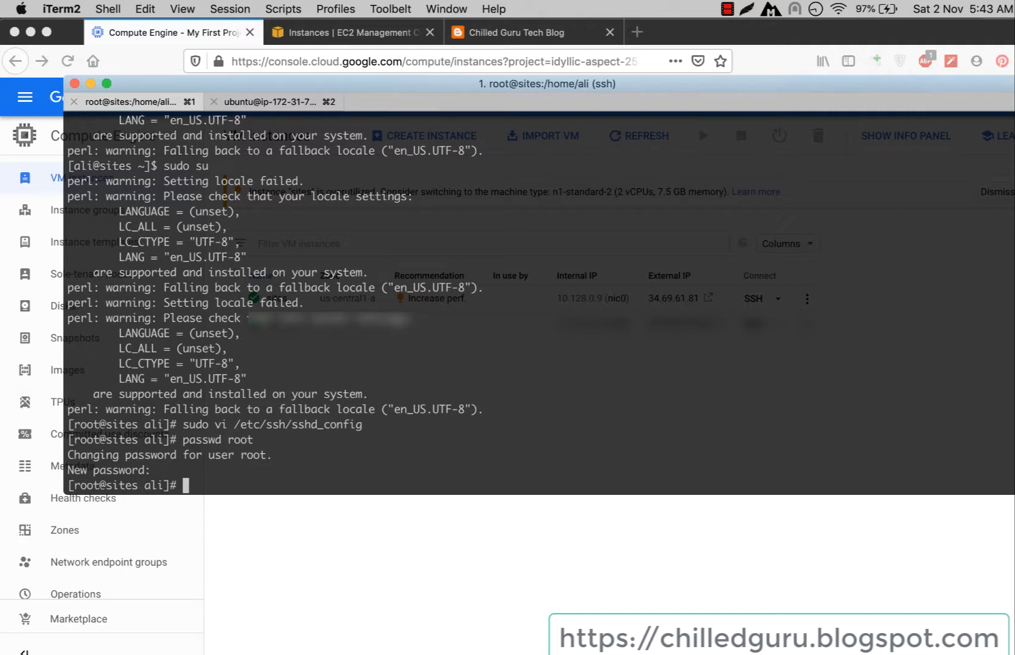
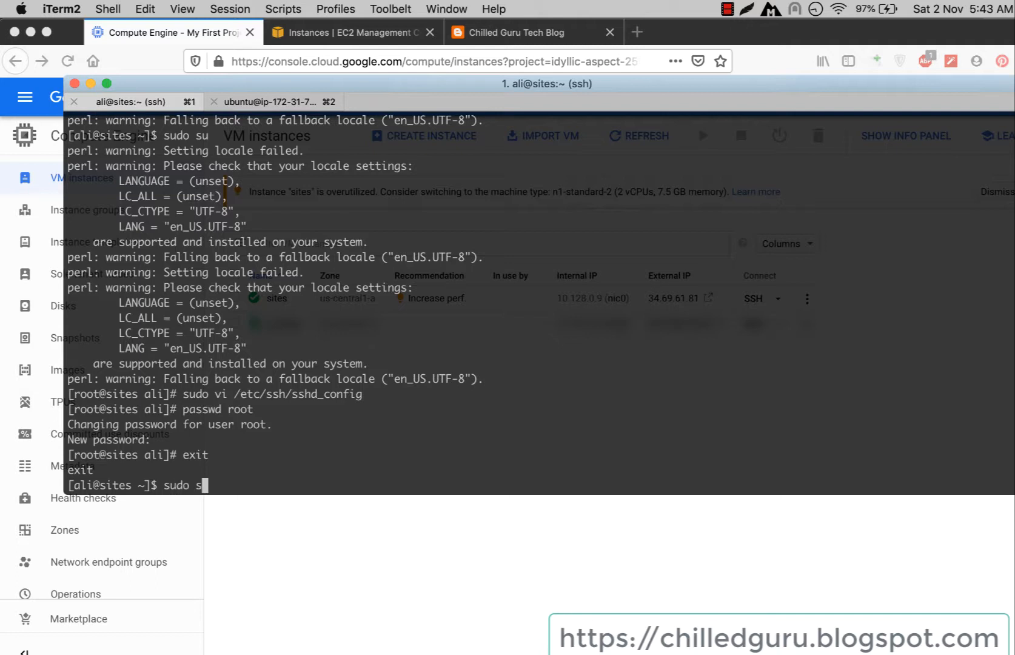
pyautogui.press('Return')
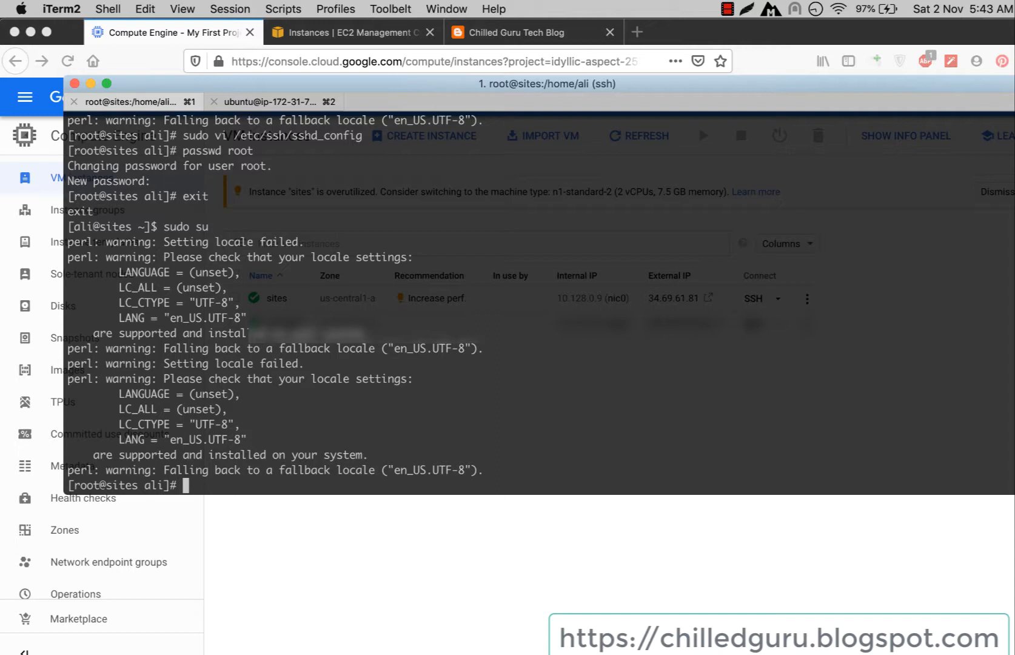
# Step: Restart the SSH service with service sshd restart and exit the session
pyautogui.write('se')
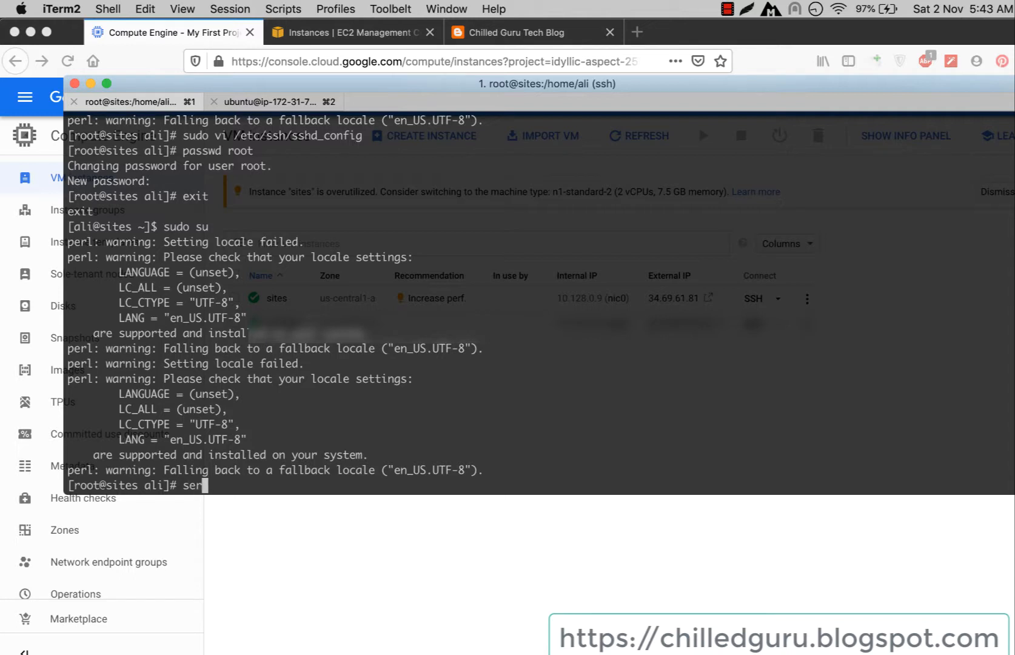
pyautogui.write('rvice sshd')
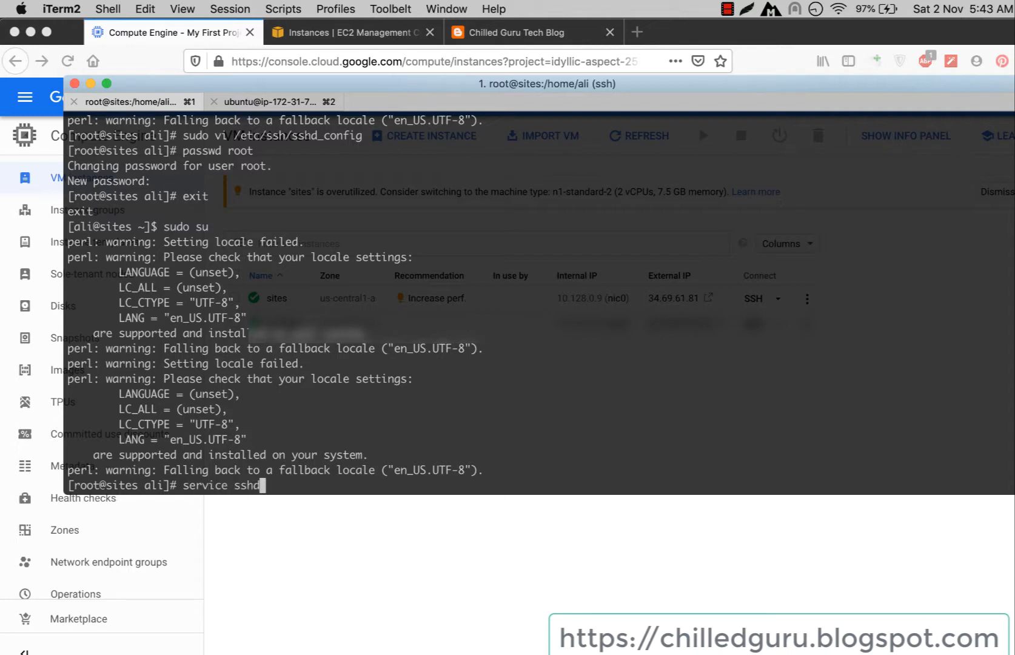
pyautogui.write('restart')
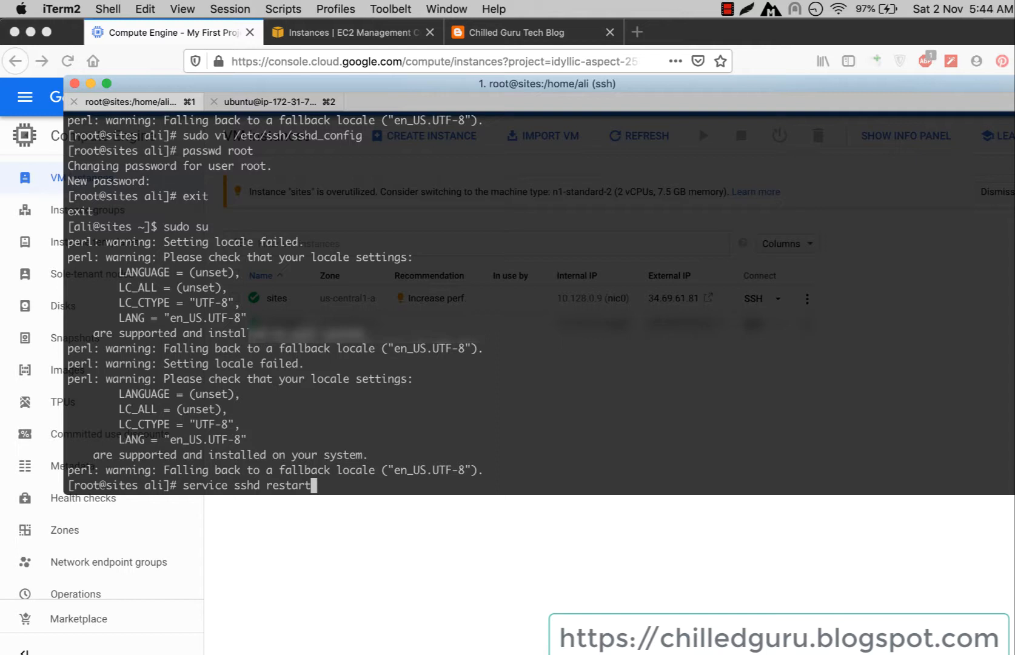
pyautogui.press('Return')
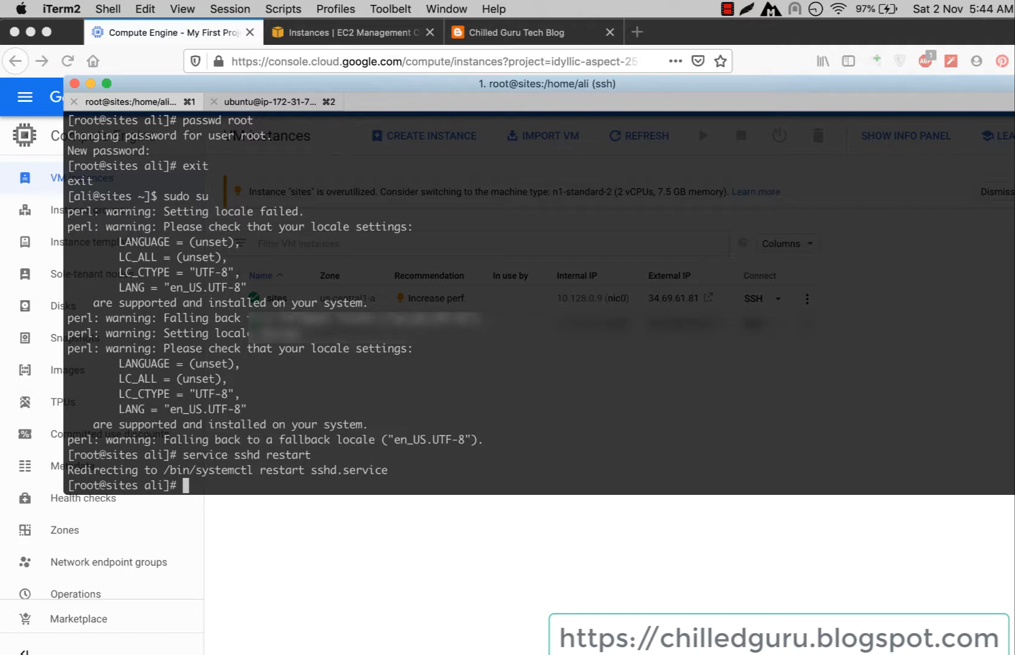
pyautogui.write('exit')
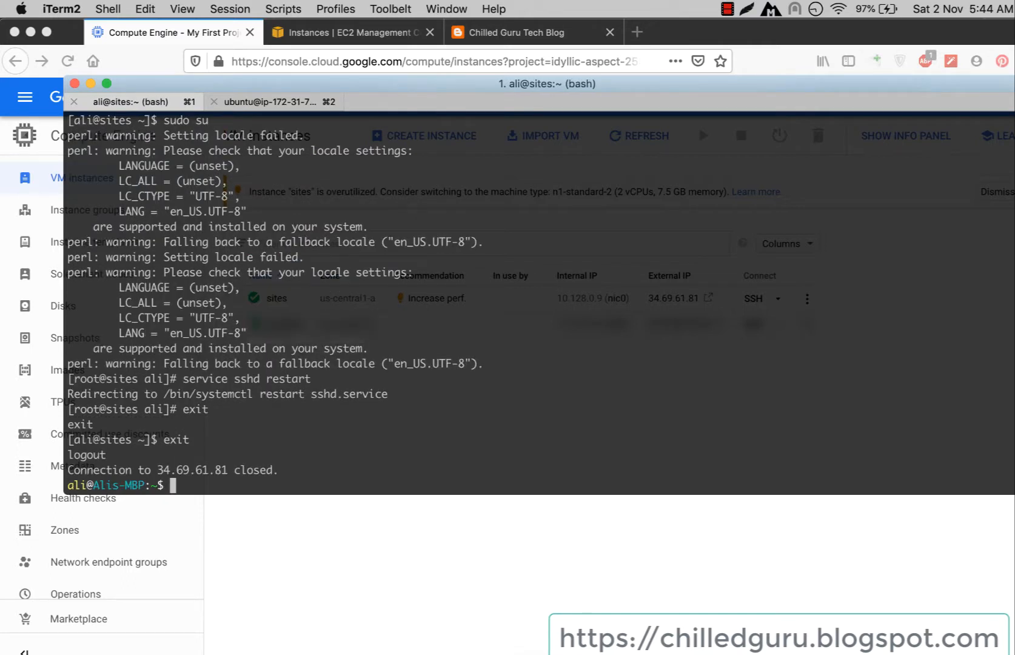
pyautogui.write('ssh ali@34.69.61.81')
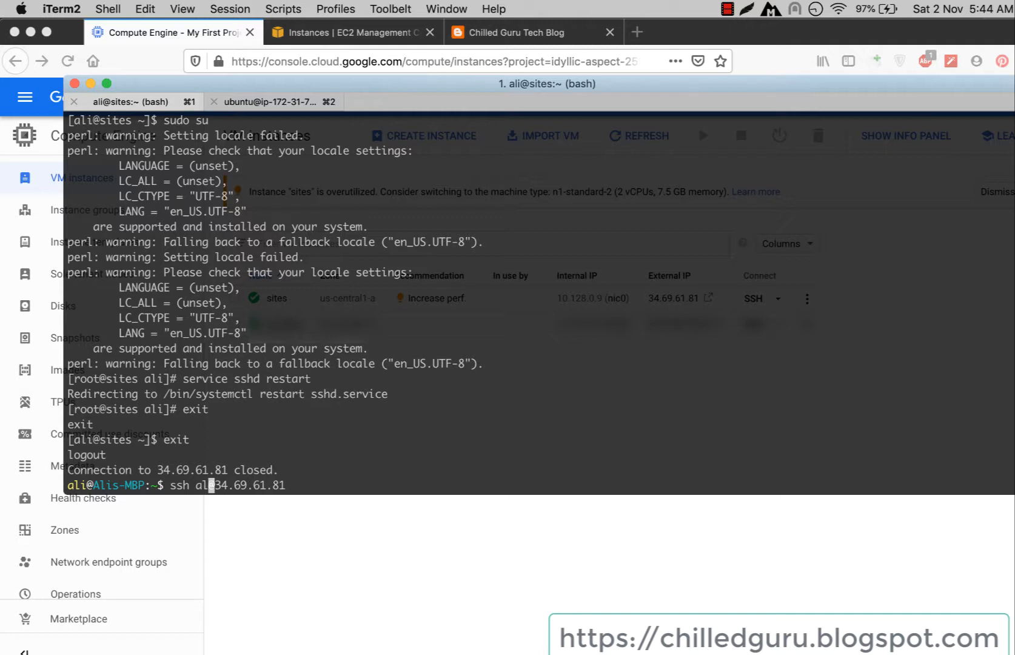
pyautogui.write('ro')
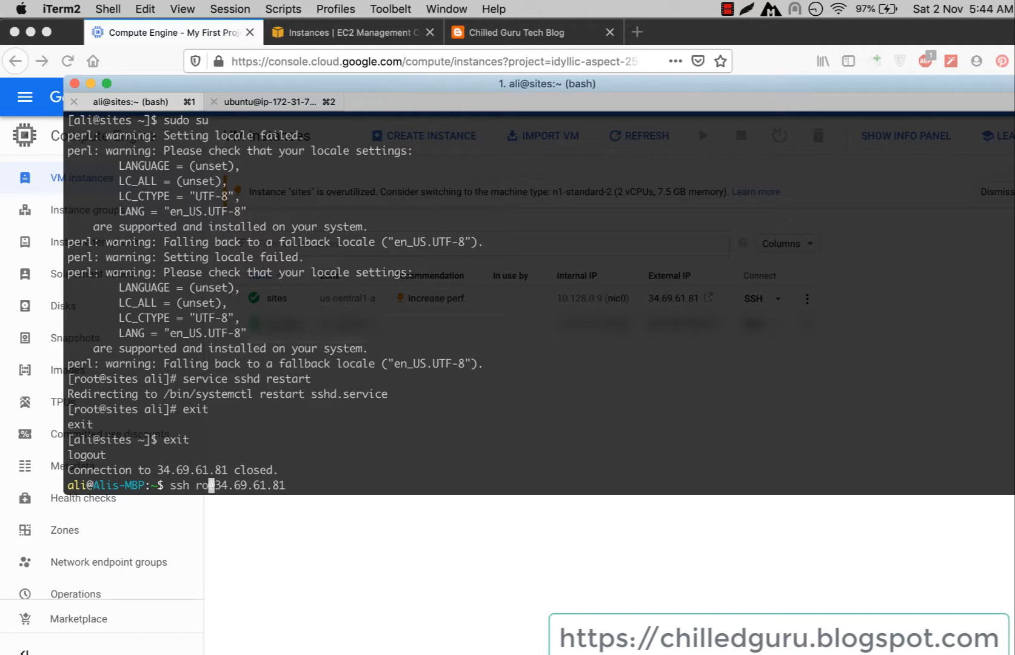
pyautogui.write('ot@')
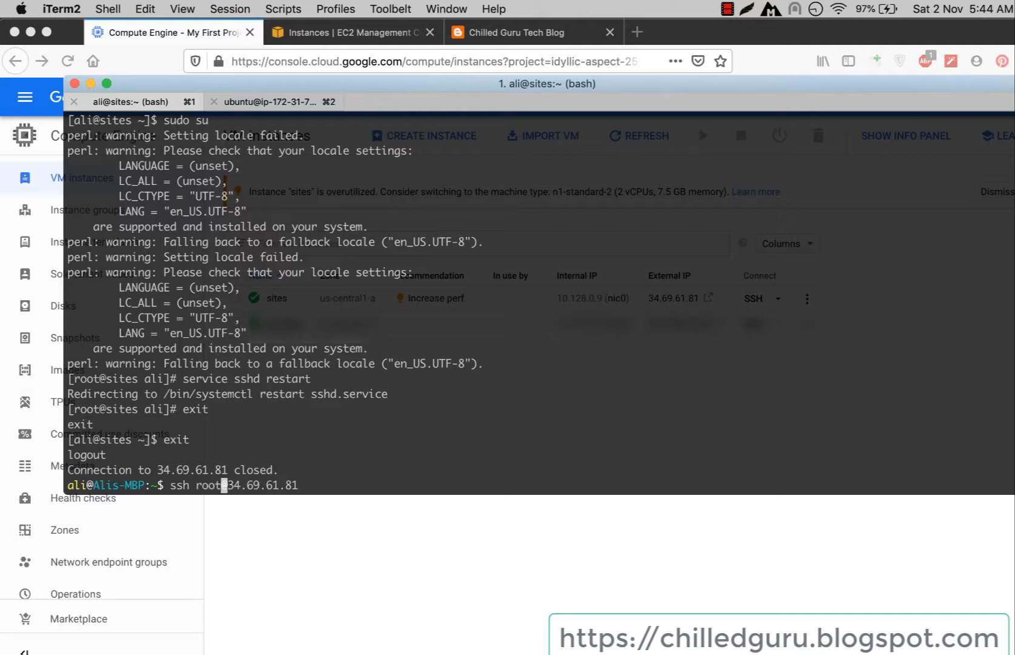
pyautogui.press('Return')
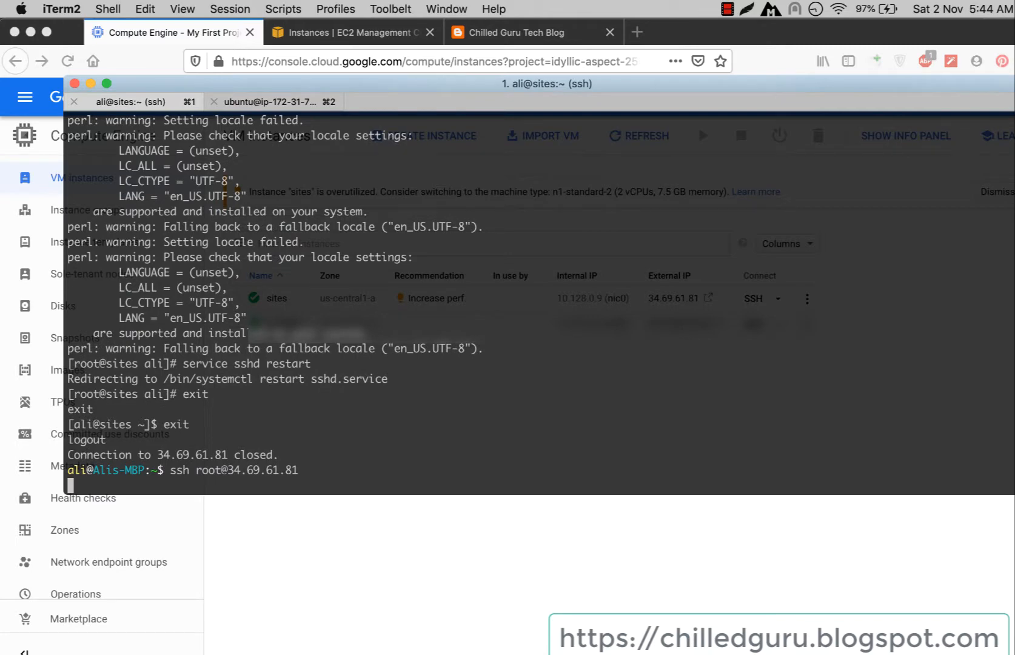
pyautogui.press('Return')
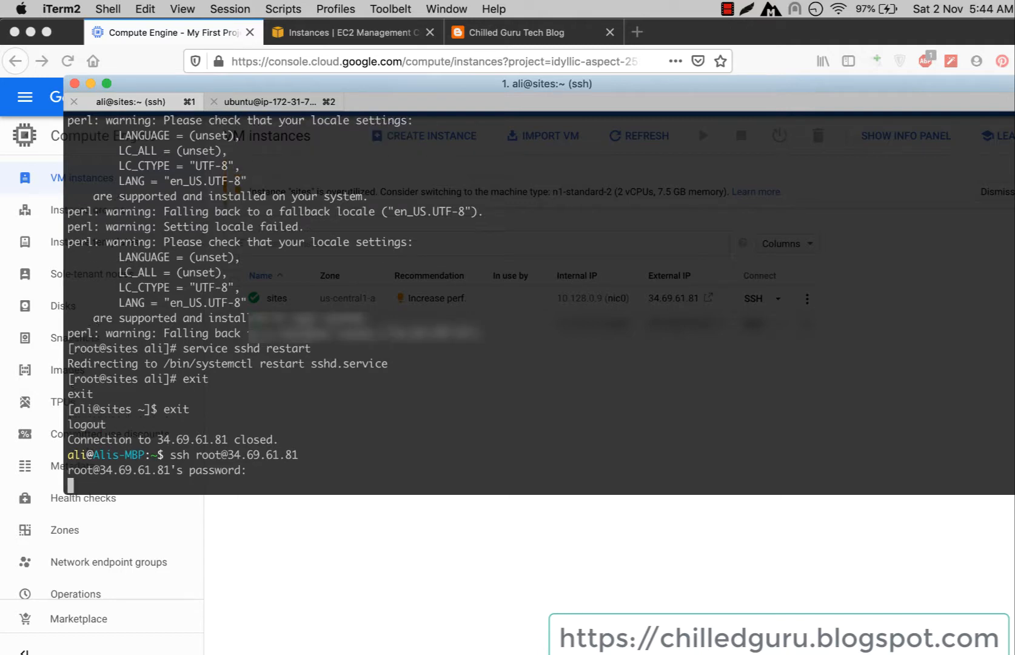
pyautogui.press('Return')
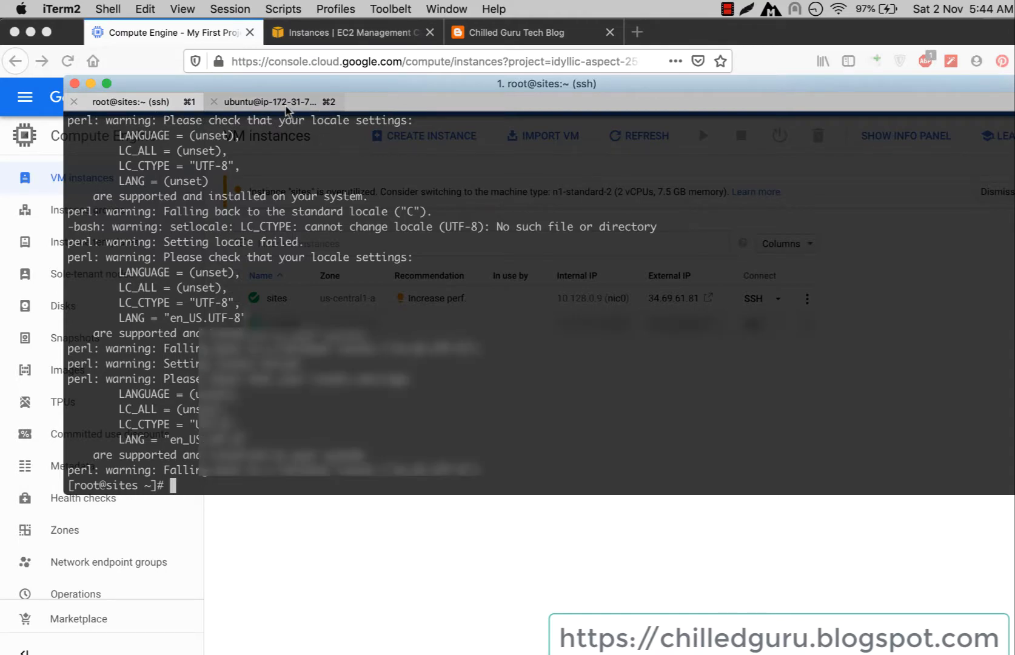
# Step: On the AWS session, inspect /etc/ssh/sshd_config in vi and quit without changes
pyautogui.click(271, 101)
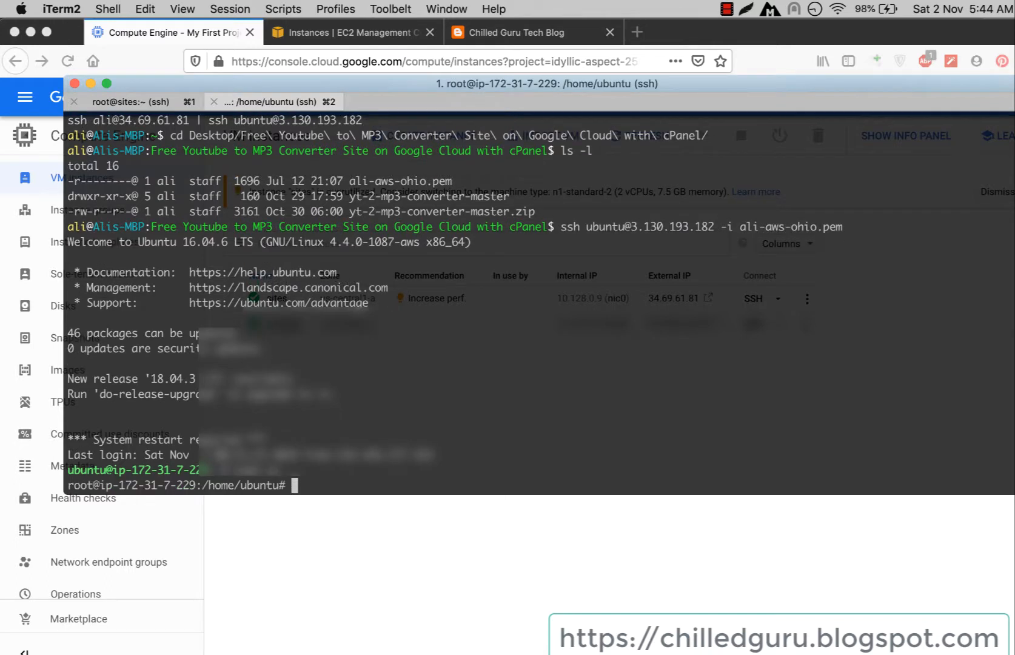
pyautogui.write('vi /etc/')
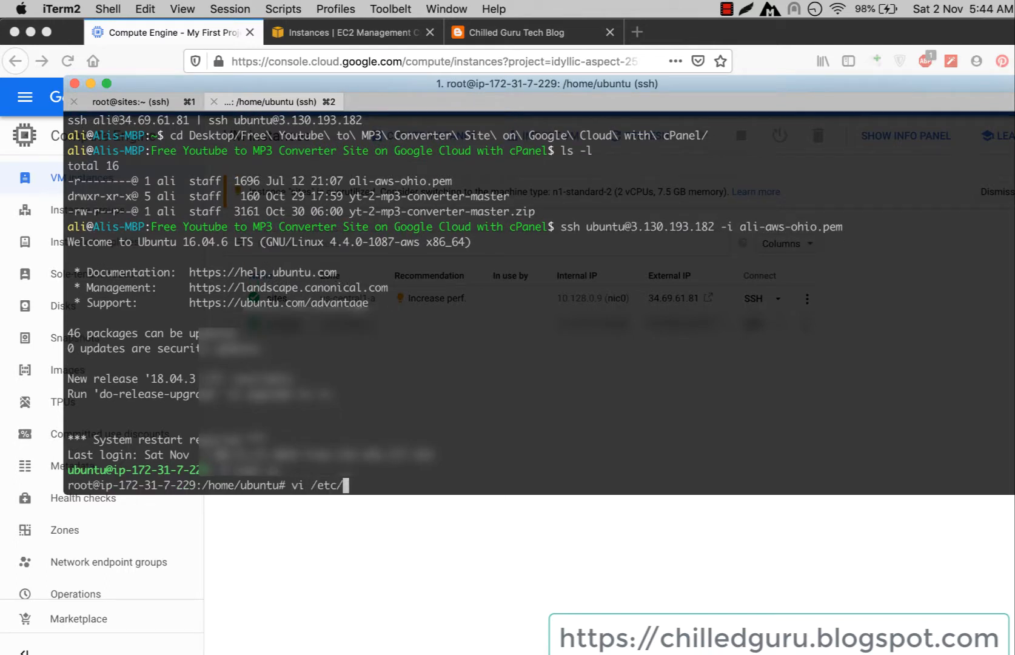
pyautogui.write('ssh/sshd')
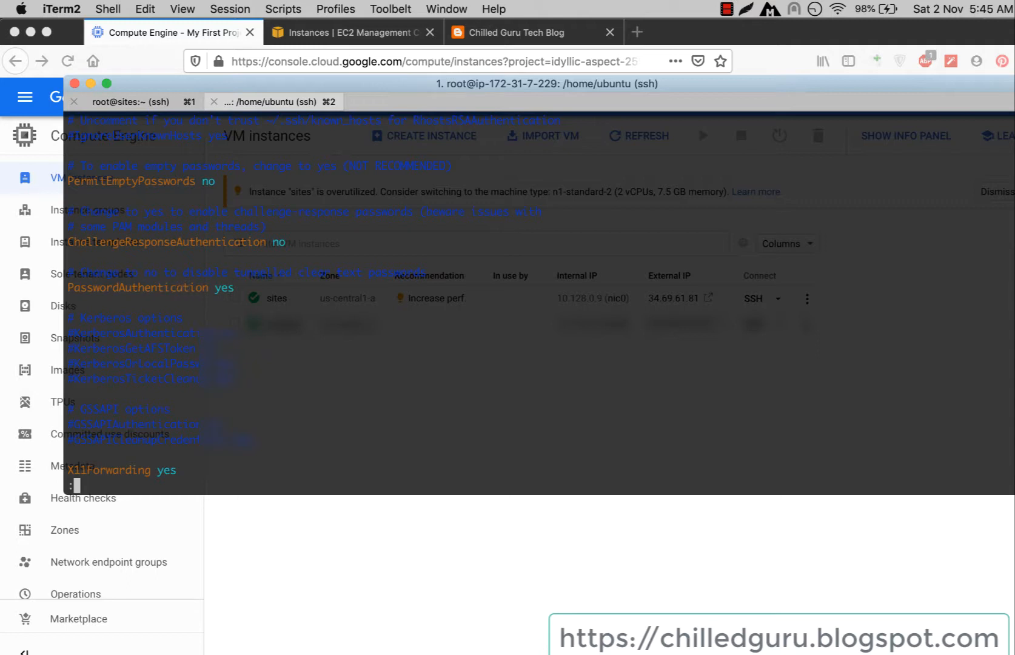
pyautogui.write('q')
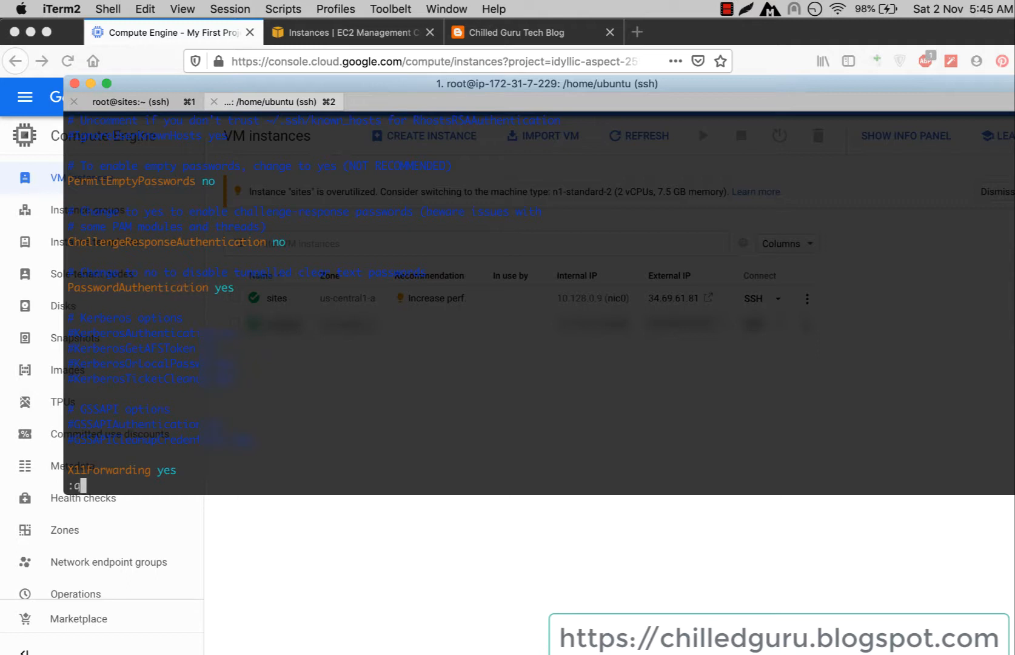
pyautogui.press('Return')
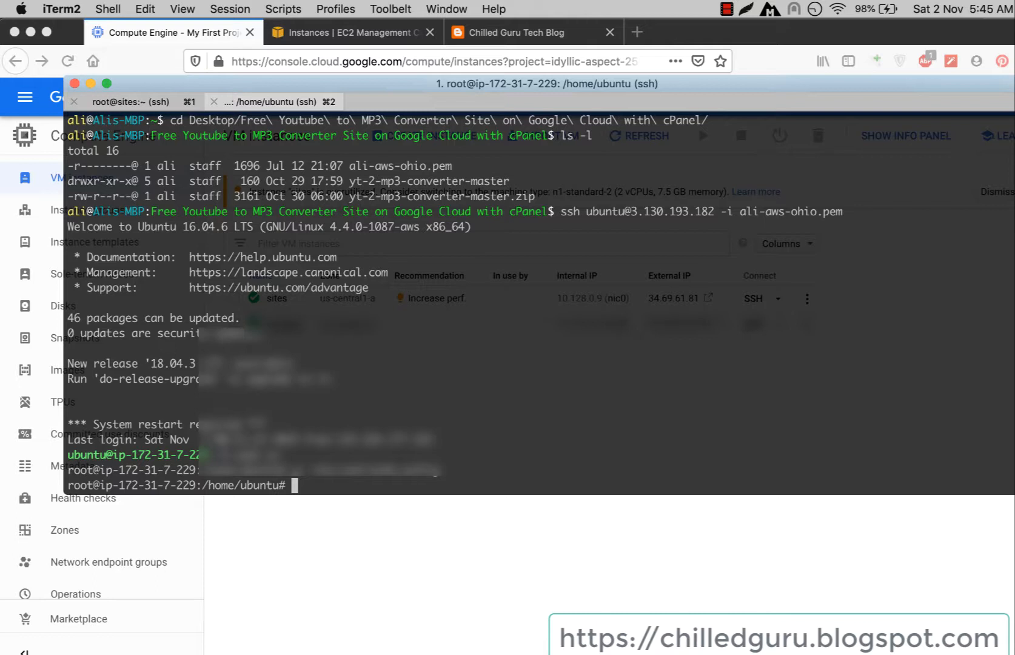
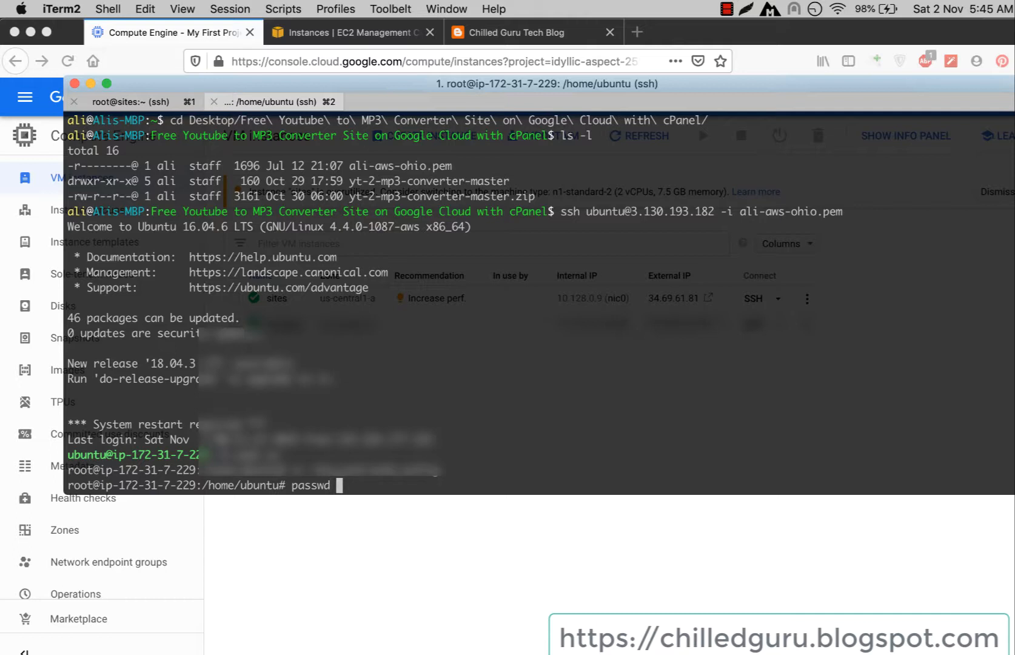
# Step: Set a new root password with passwd and restart the SSH service
pyautogui.press('Return')
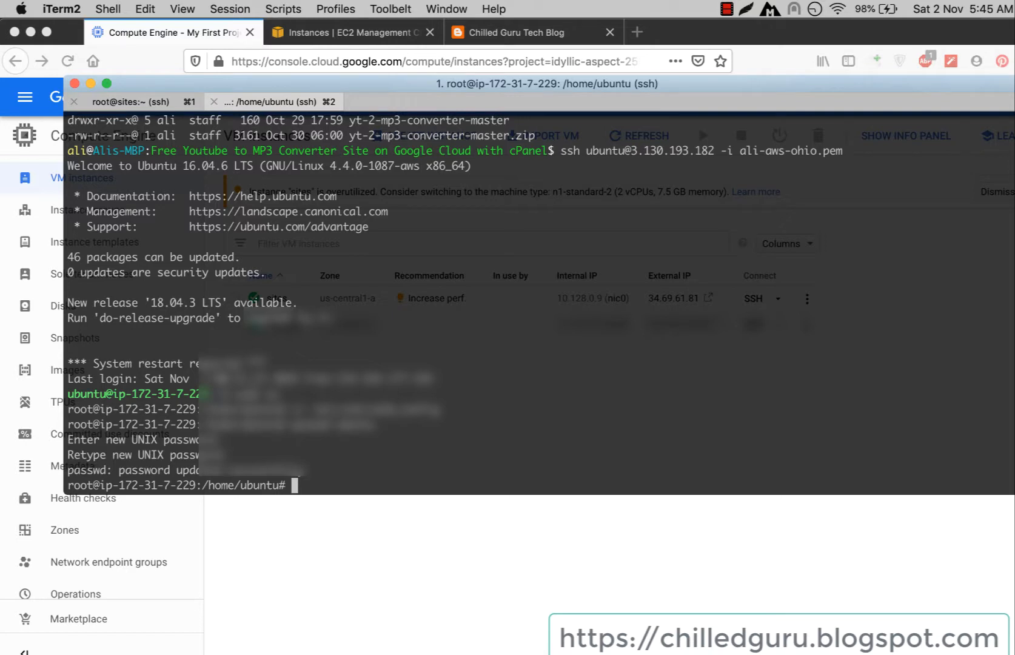
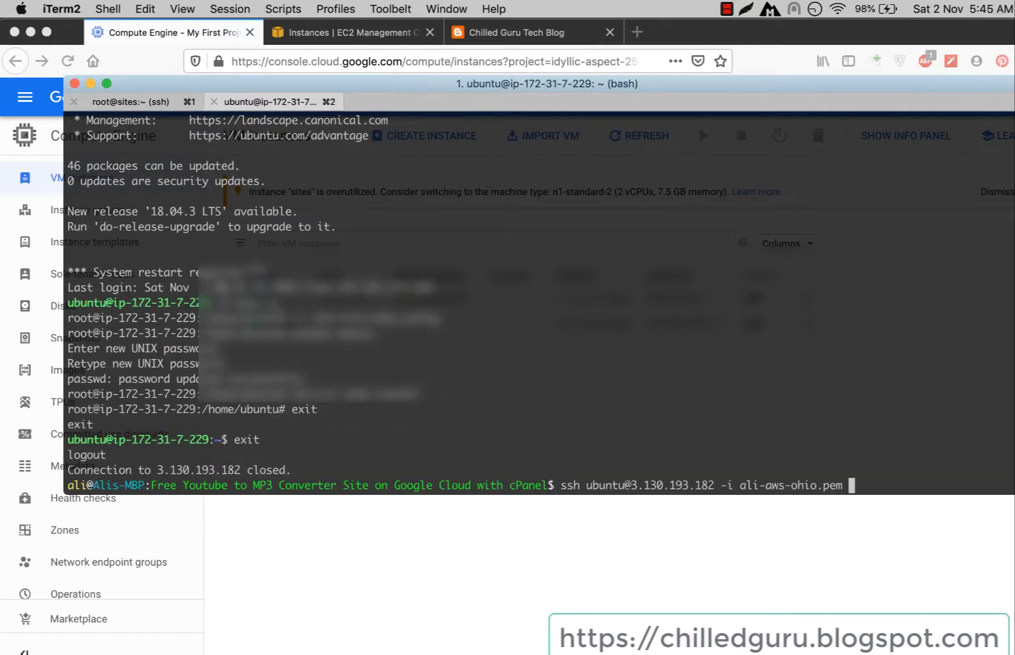
pyautogui.press('Backspace')
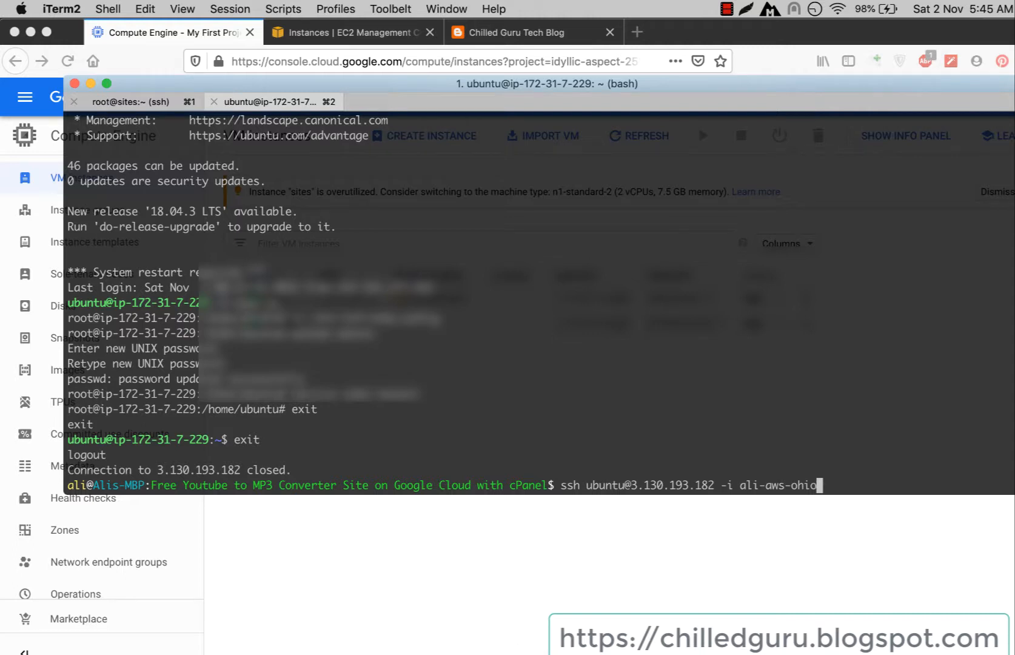
pyautogui.press('BackSpace')
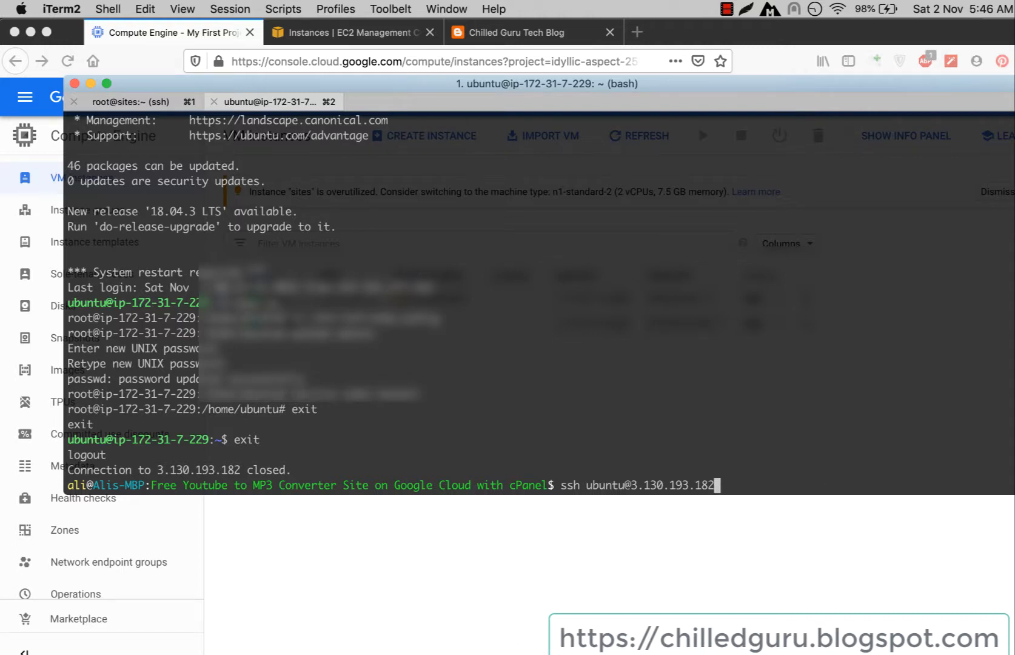
pyautogui.press('Return')
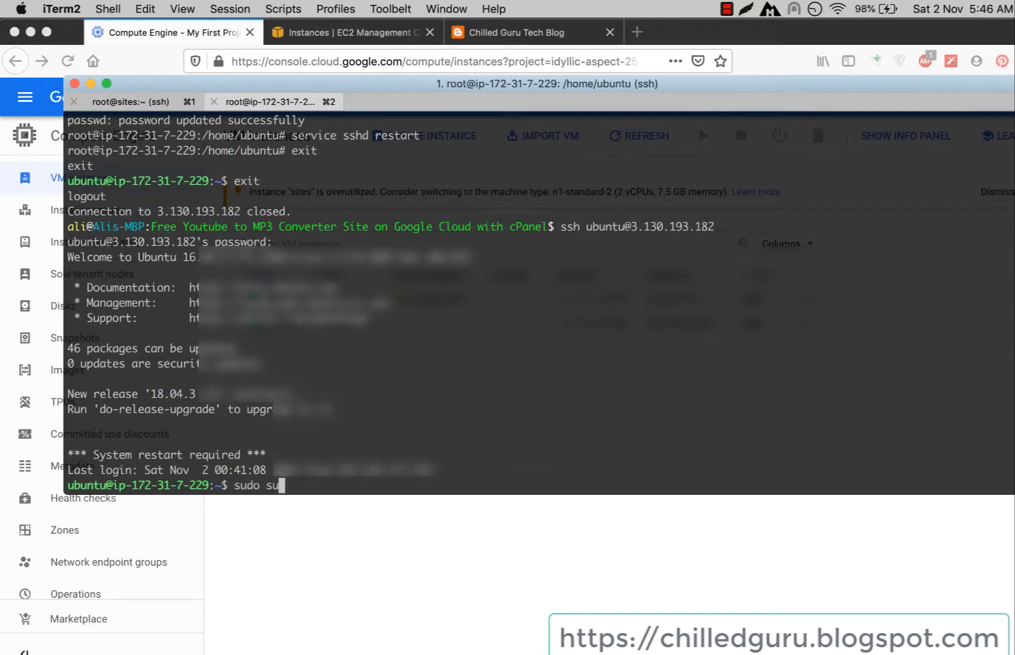
pyautogui.press('Return')
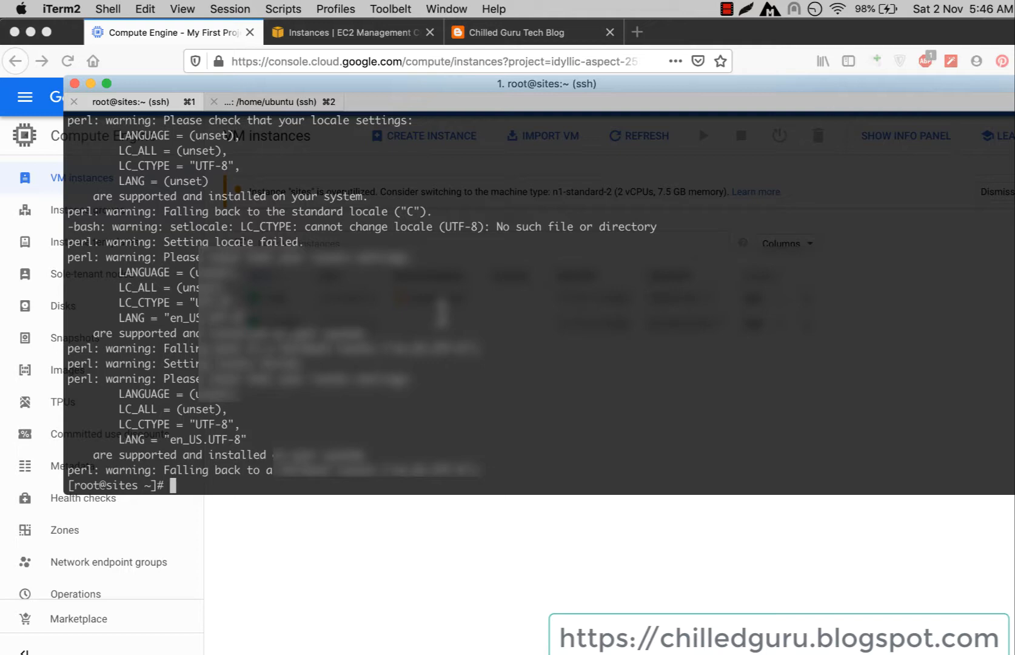
pyautogui.moveTo(508, 6)
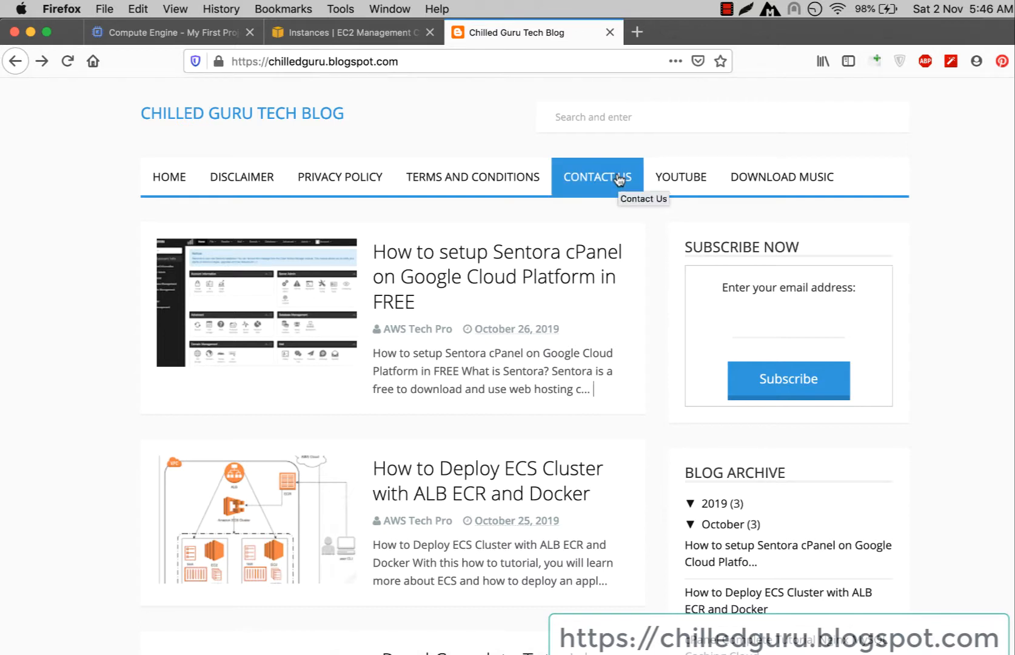
pyautogui.moveTo(370, 111)
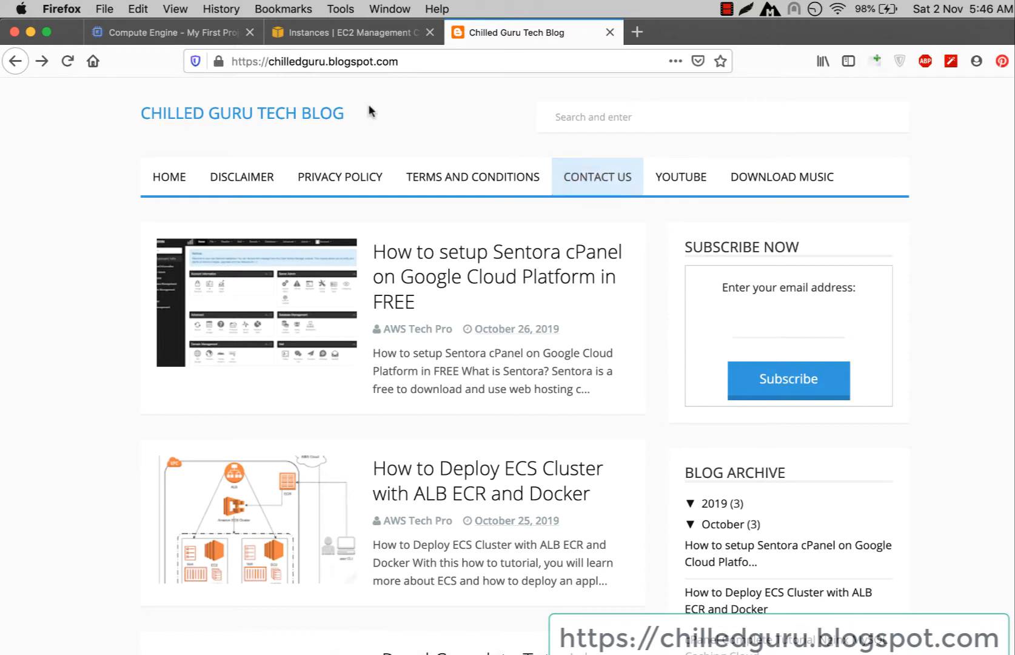
pyautogui.moveTo(682, 177)
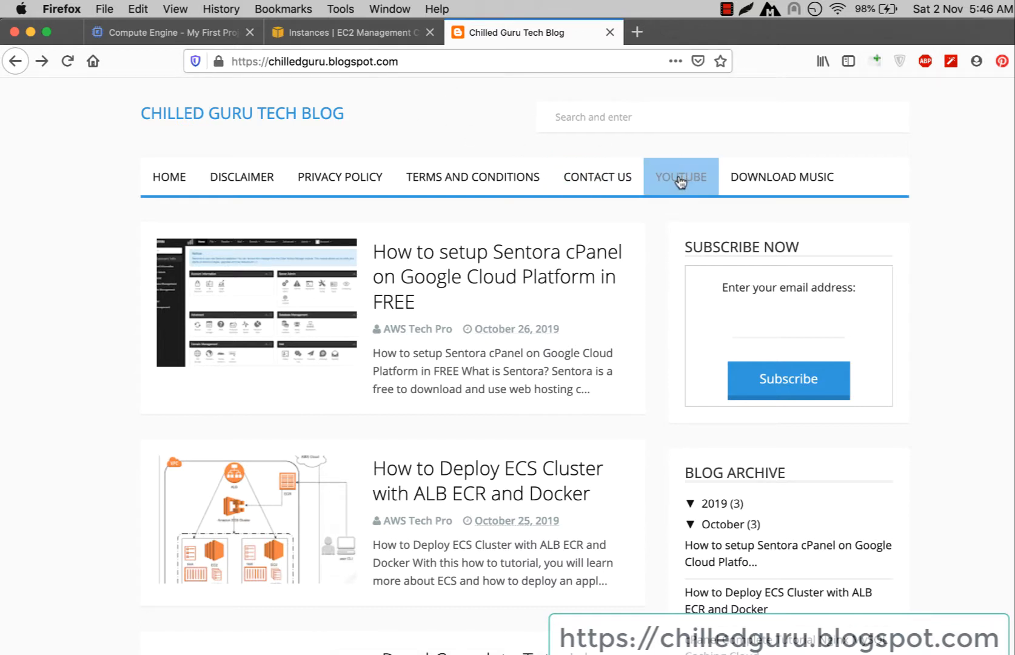
pyautogui.moveTo(681, 177)
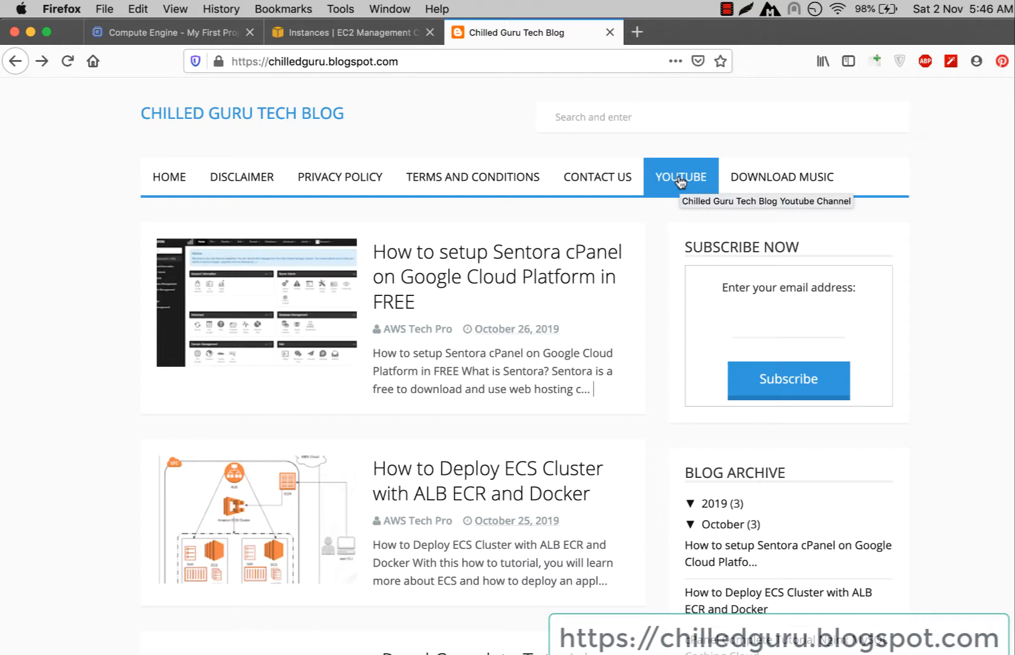
# Step: Scroll the blog home page and focus the Subscribe Now email field
pyautogui.scroll(-3)
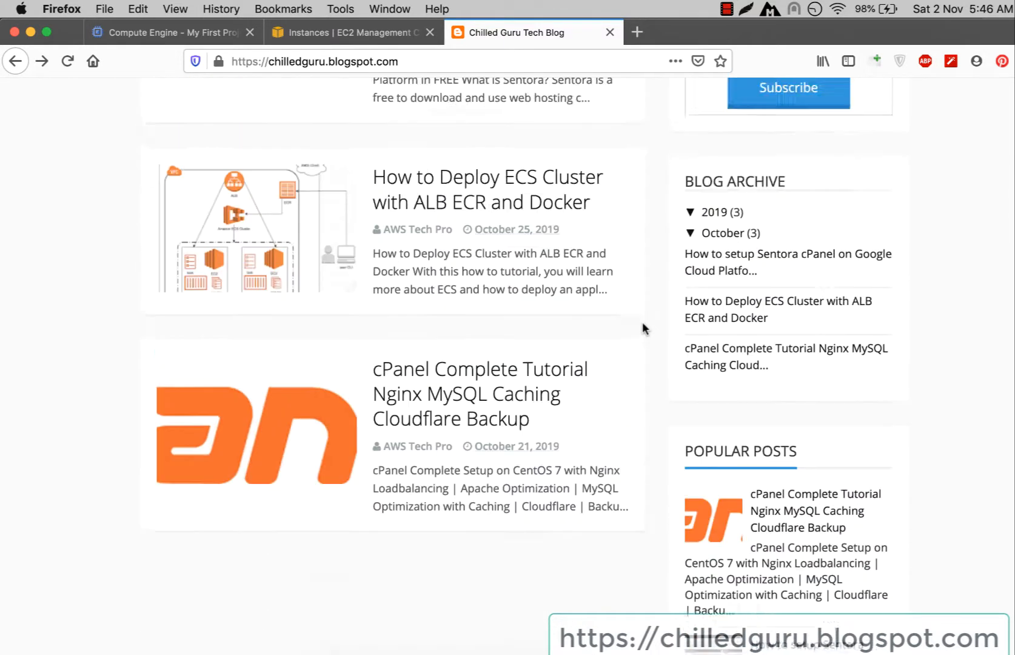
pyautogui.scroll(3)
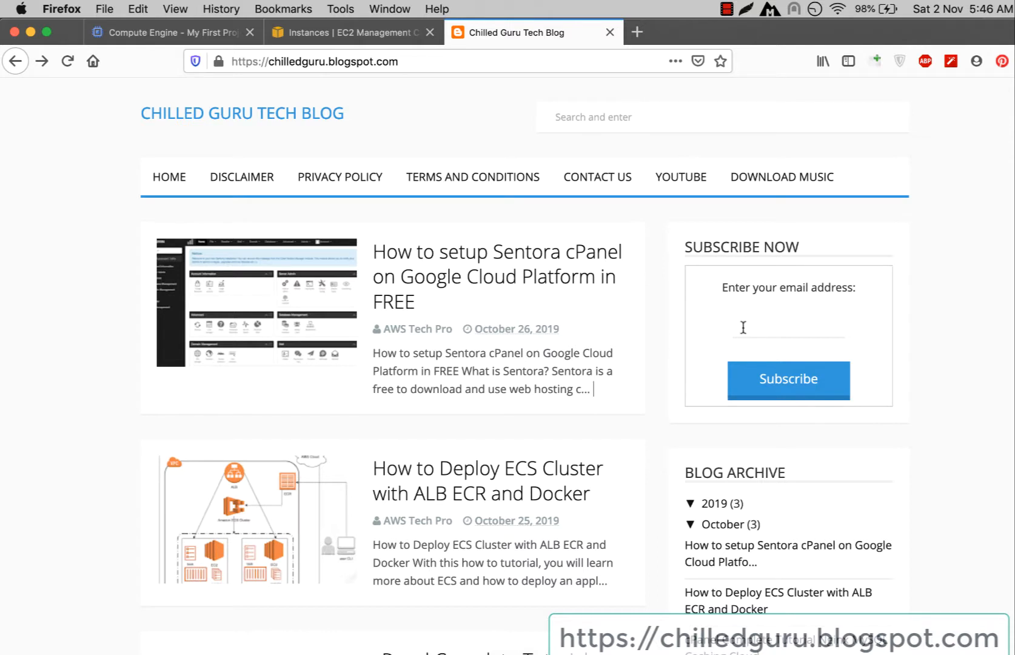
pyautogui.click(788, 326)
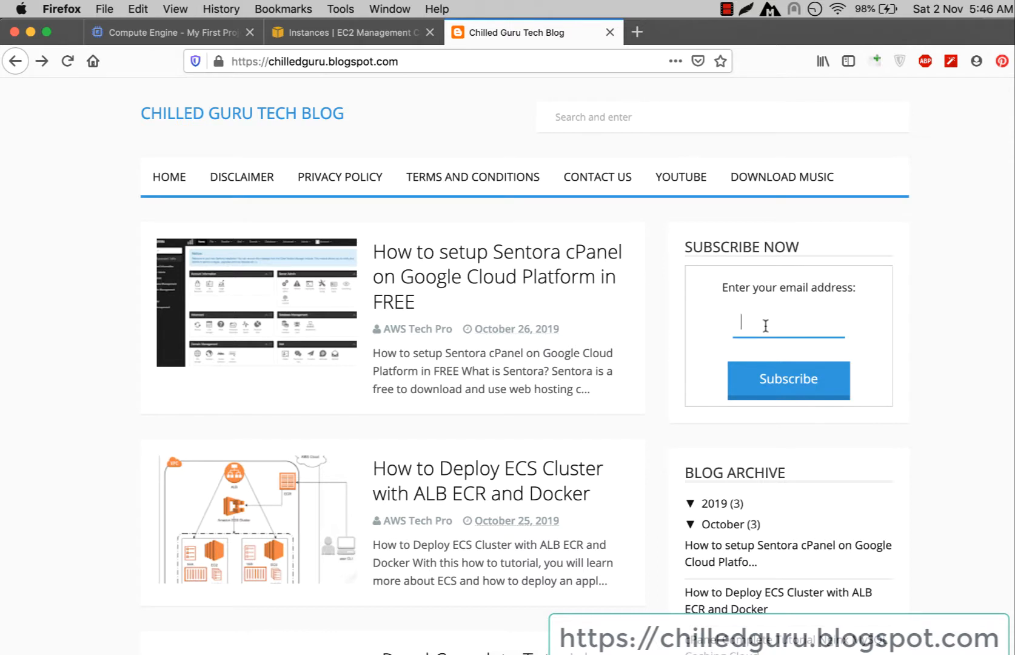